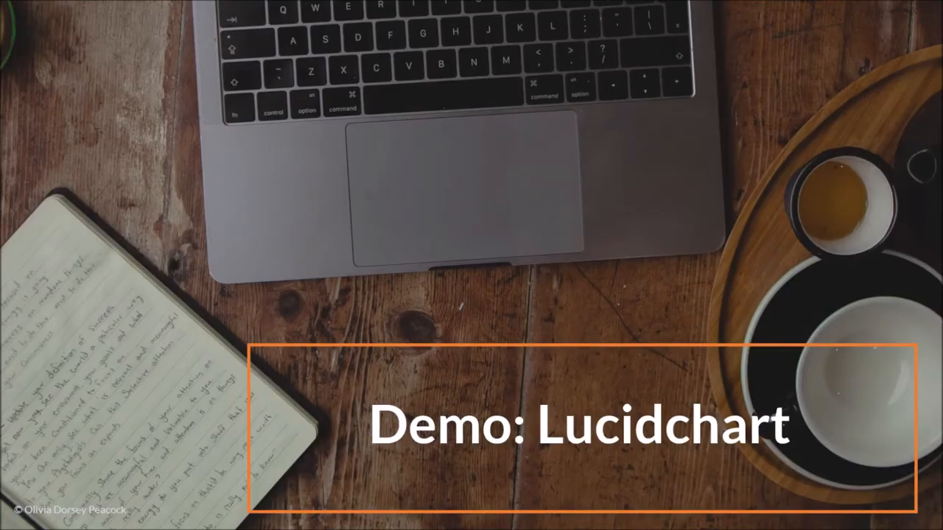
{"action": "mouse_move", "coordinate": [711, 412]}
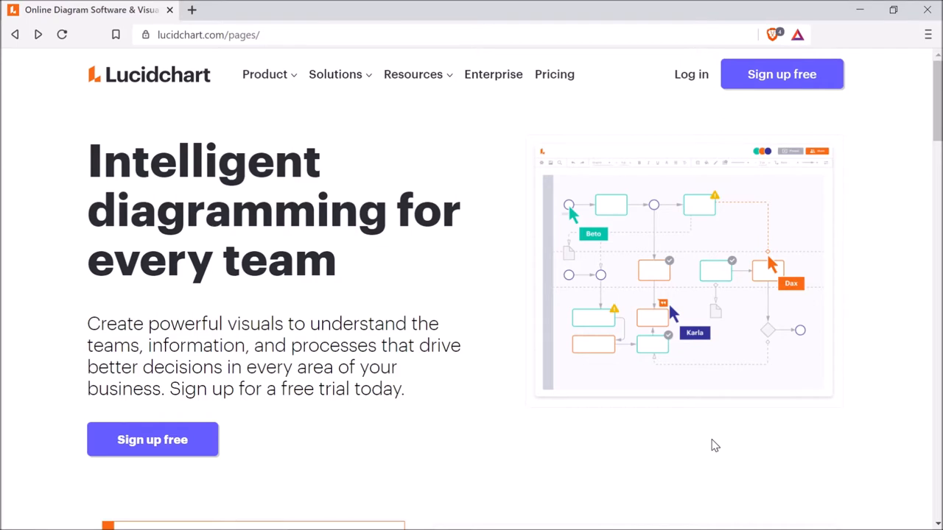
Scroll the Lucid page and preview the software and systems design and other use-case examples.
{"action": "scroll", "scroll_direction": "down", "scroll_amount": 3}
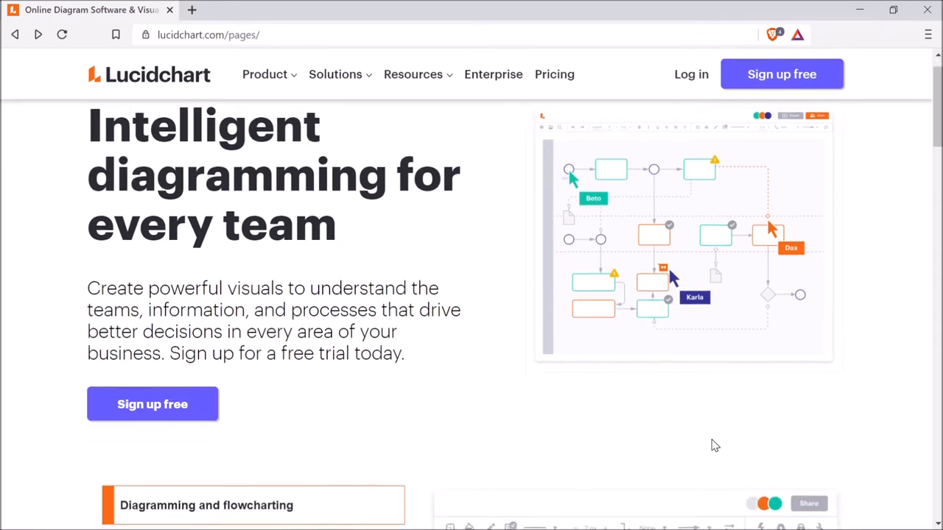
{"action": "scroll", "scroll_direction": "down", "scroll_amount": 3}
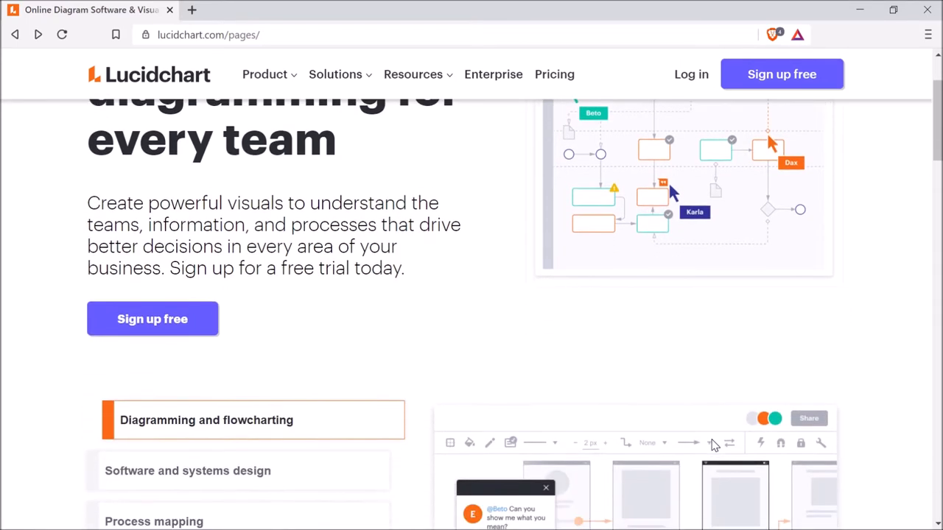
{"action": "scroll", "scroll_direction": "down", "scroll_amount": 3}
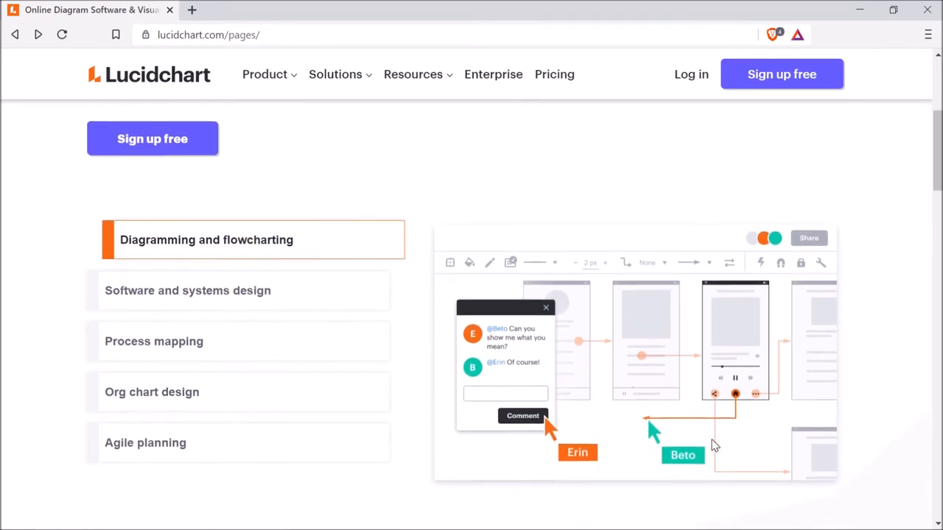
{"action": "scroll", "scroll_direction": "down", "scroll_amount": 3}
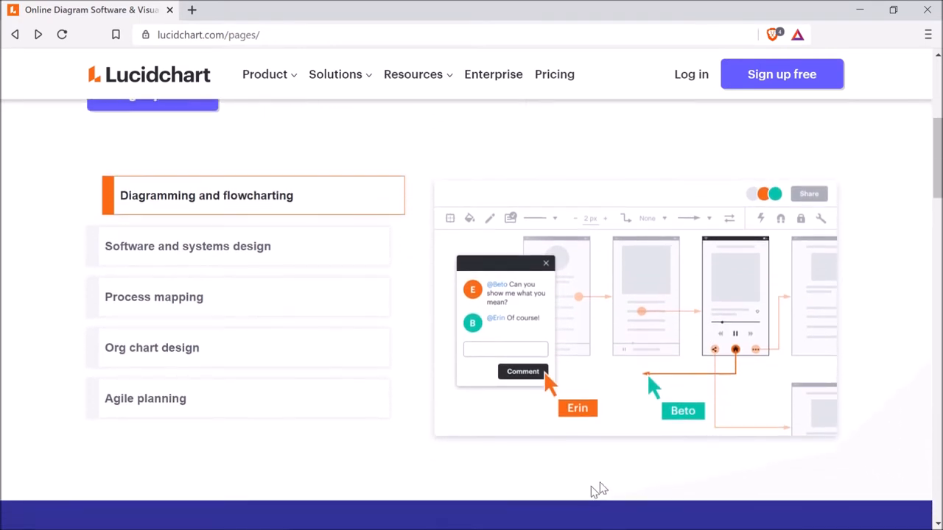
{"action": "mouse_move", "coordinate": [278, 253]}
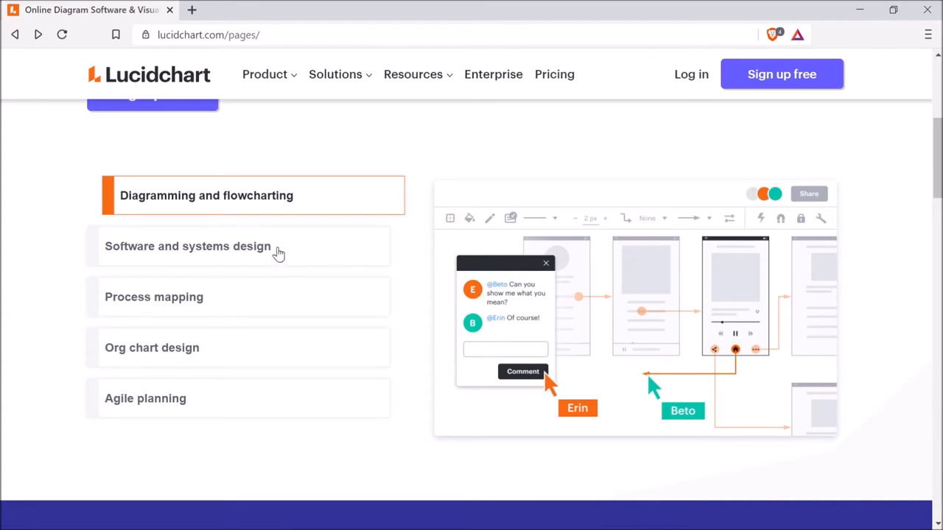
{"action": "left_click", "coordinate": [203, 246]}
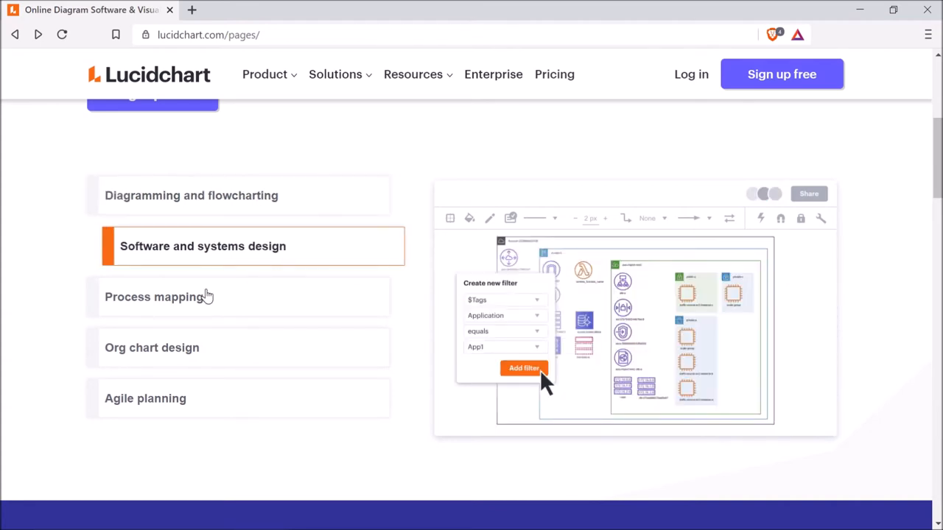
{"action": "left_click", "coordinate": [169, 297]}
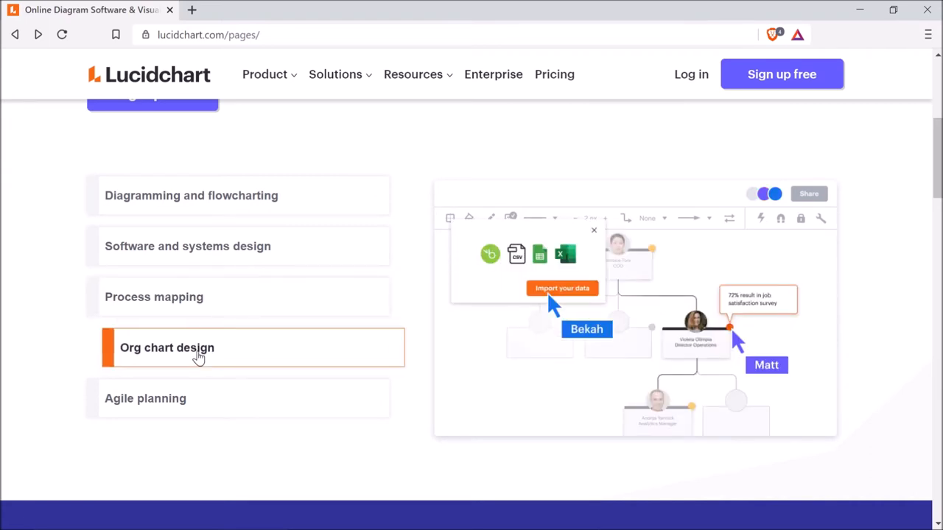
Scroll further down, log in to the Lucid account, and scroll the dashboard.
{"action": "scroll", "scroll_direction": "down", "scroll_amount": 3}
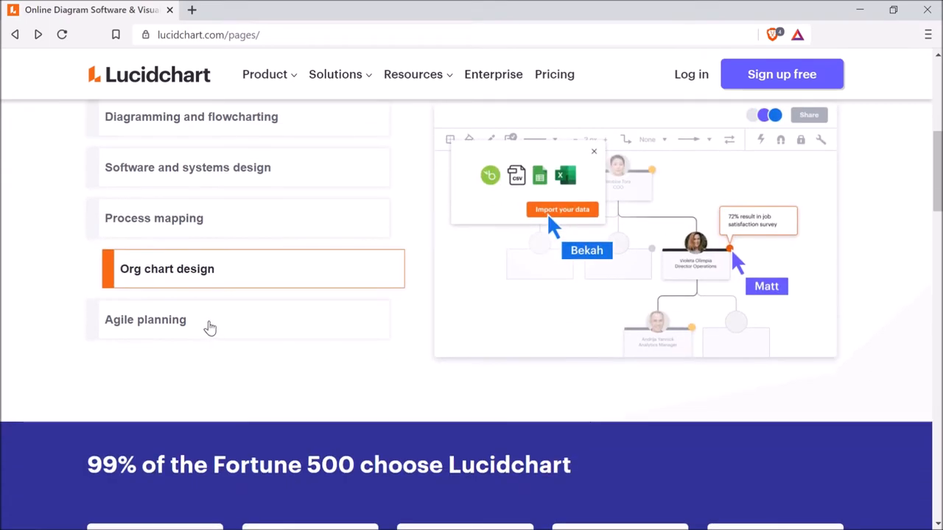
{"action": "scroll", "scroll_direction": "down", "scroll_amount": 3}
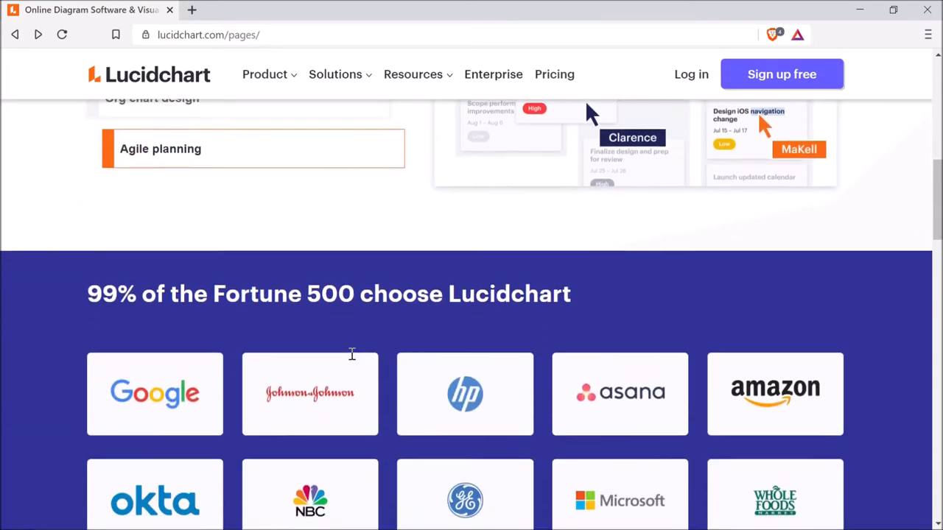
{"action": "scroll", "scroll_direction": "down", "scroll_amount": 3}
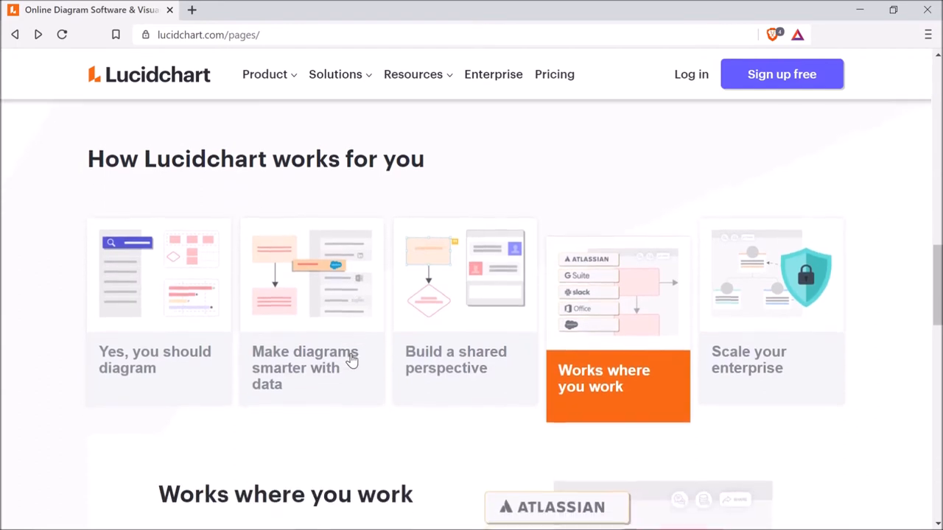
{"action": "scroll", "scroll_direction": "down", "scroll_amount": 3}
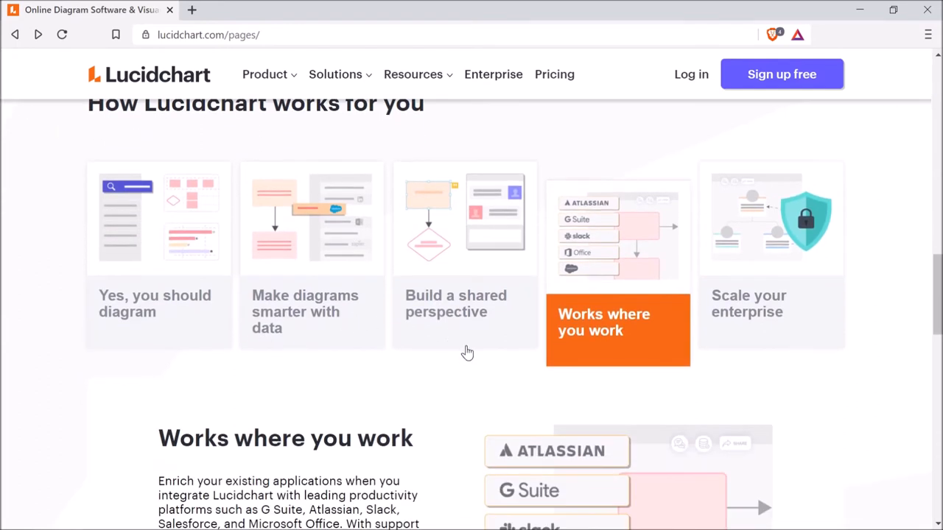
{"action": "scroll", "scroll_direction": "down", "scroll_amount": 3}
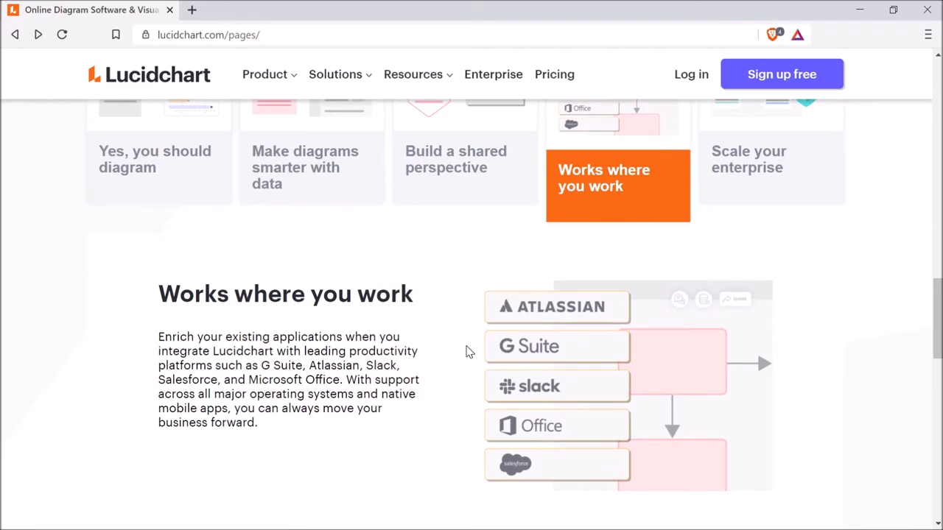
{"action": "scroll", "scroll_direction": "down", "scroll_amount": 3}
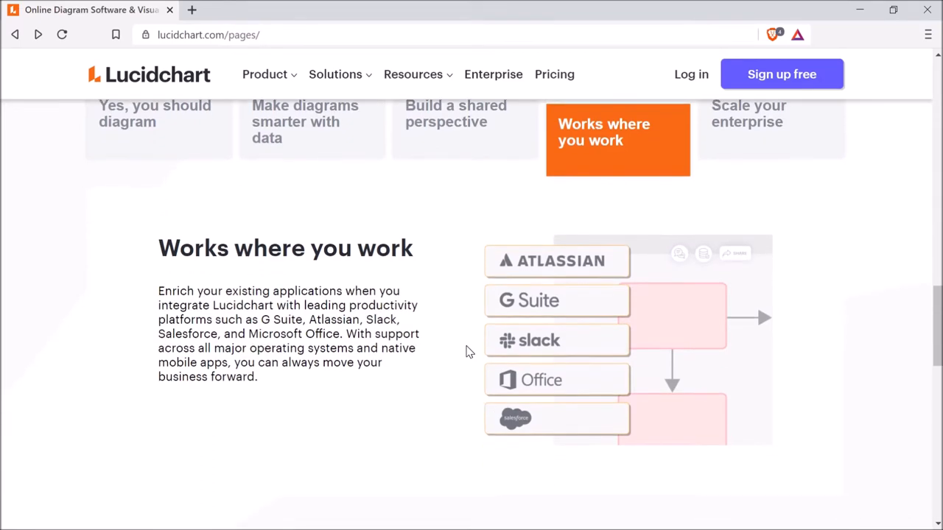
{"action": "scroll", "scroll_direction": "down", "scroll_amount": 3}
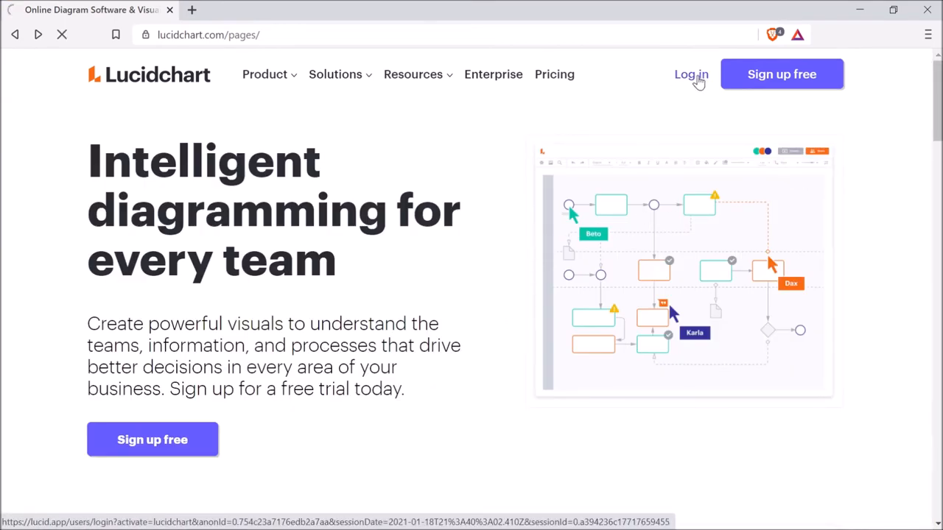
{"action": "left_click", "coordinate": [691, 74]}
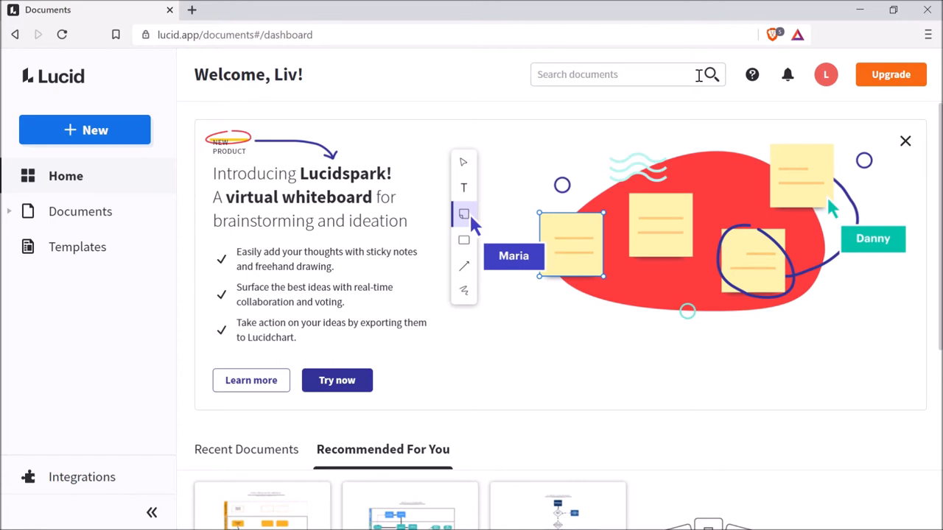
{"action": "mouse_move", "coordinate": [603, 125]}
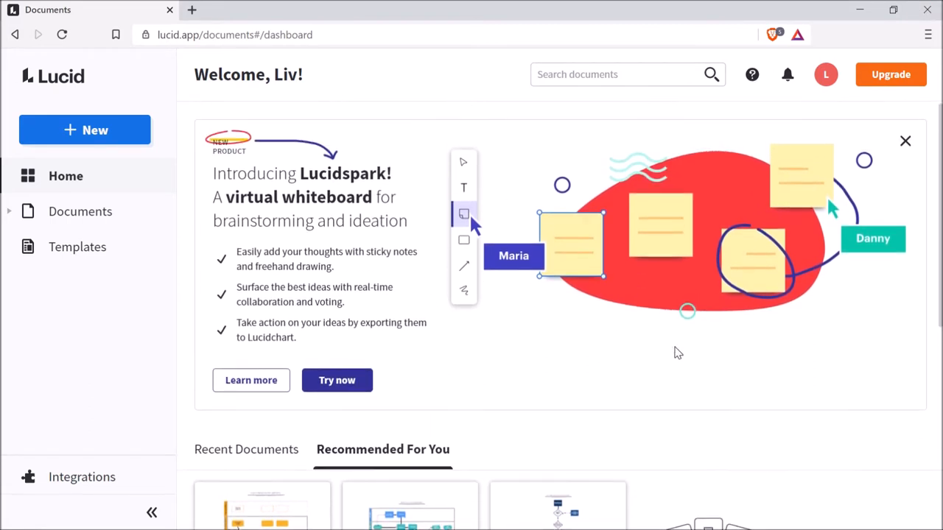
{"action": "mouse_move", "coordinate": [751, 391]}
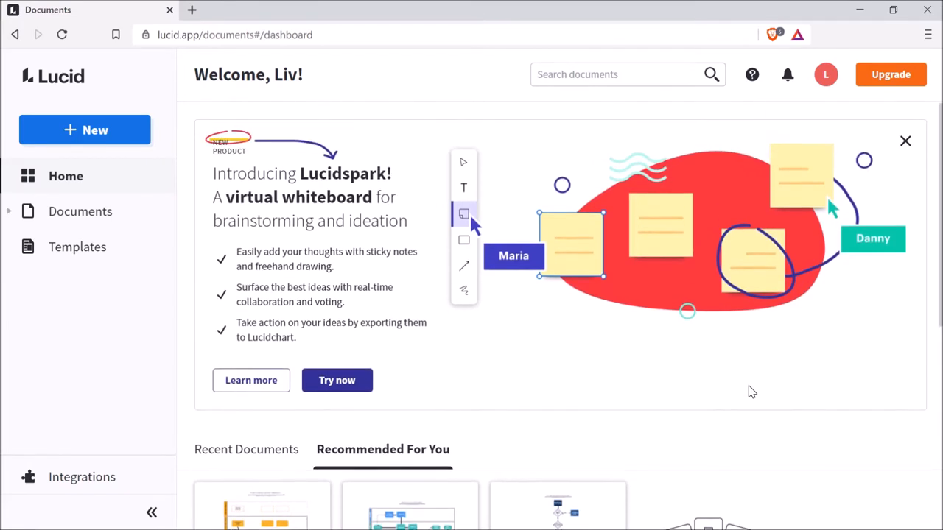
{"action": "scroll", "scroll_direction": "down", "scroll_amount": 3}
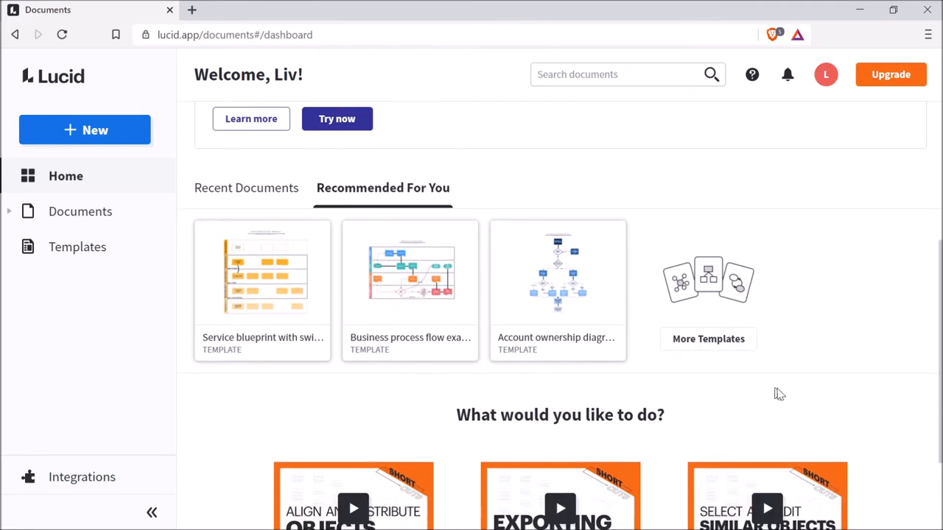
{"action": "scroll", "scroll_direction": "down", "scroll_amount": 3}
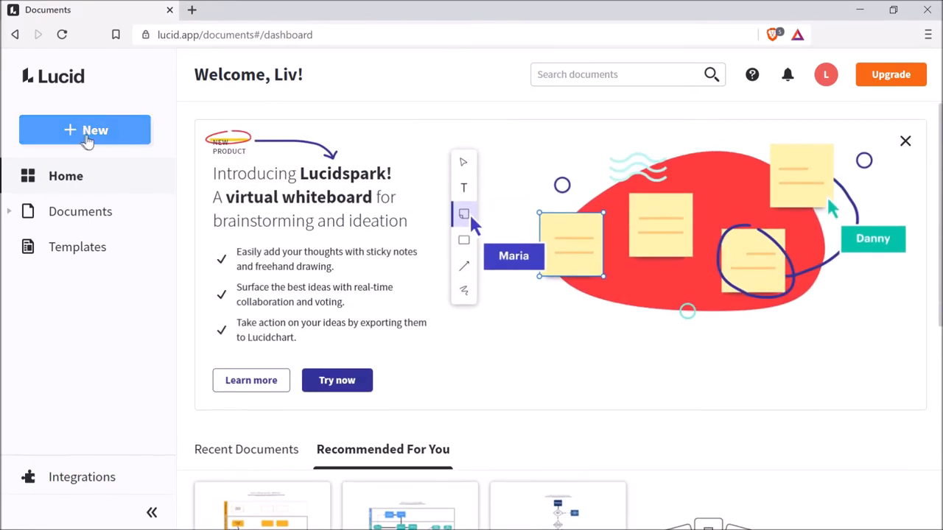
{"action": "mouse_move", "coordinate": [87, 207]}
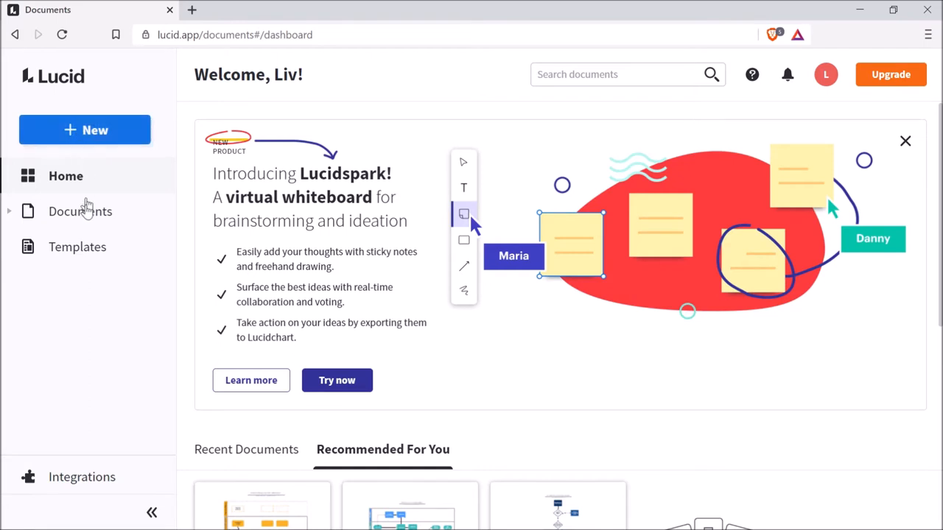
{"action": "mouse_move", "coordinate": [77, 251]}
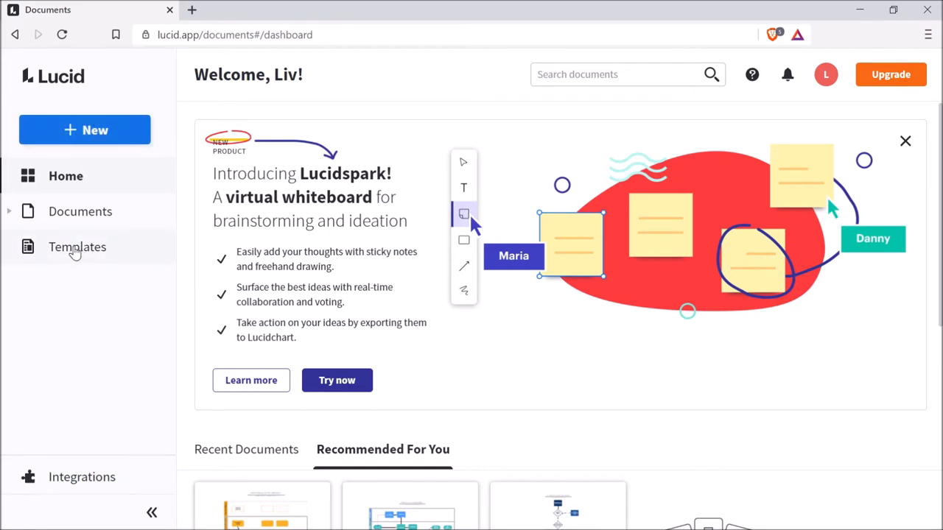
From the template gallery, preview Mind map with lines and reveal More like this templates.
{"action": "left_click", "coordinate": [78, 247]}
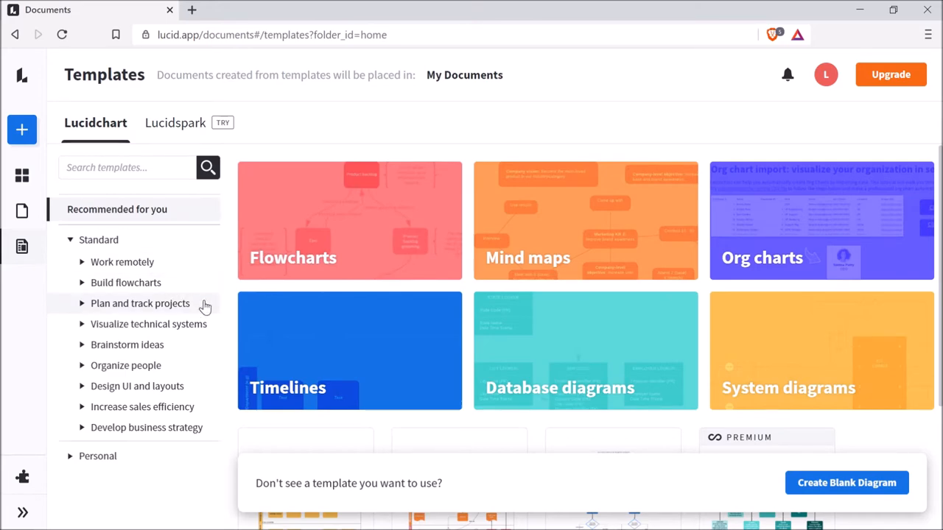
{"action": "mouse_move", "coordinate": [152, 449]}
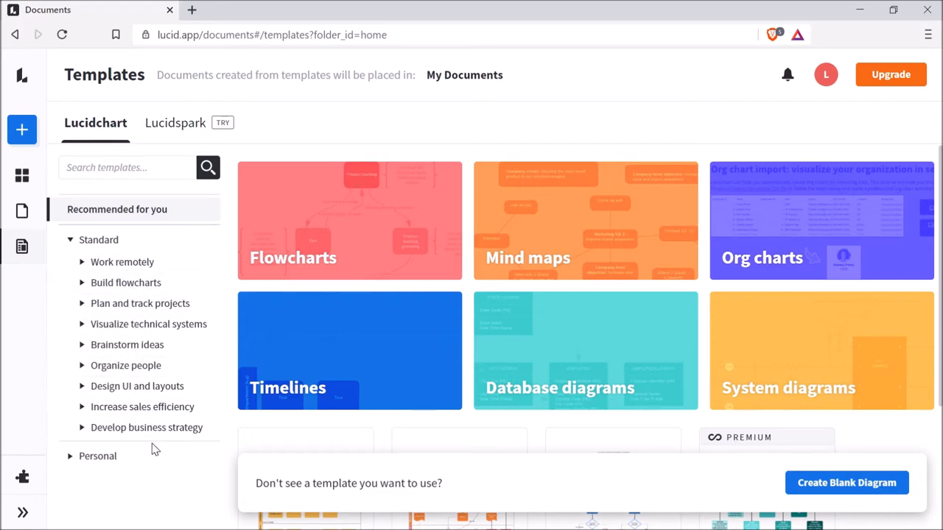
{"action": "mouse_move", "coordinate": [555, 243]}
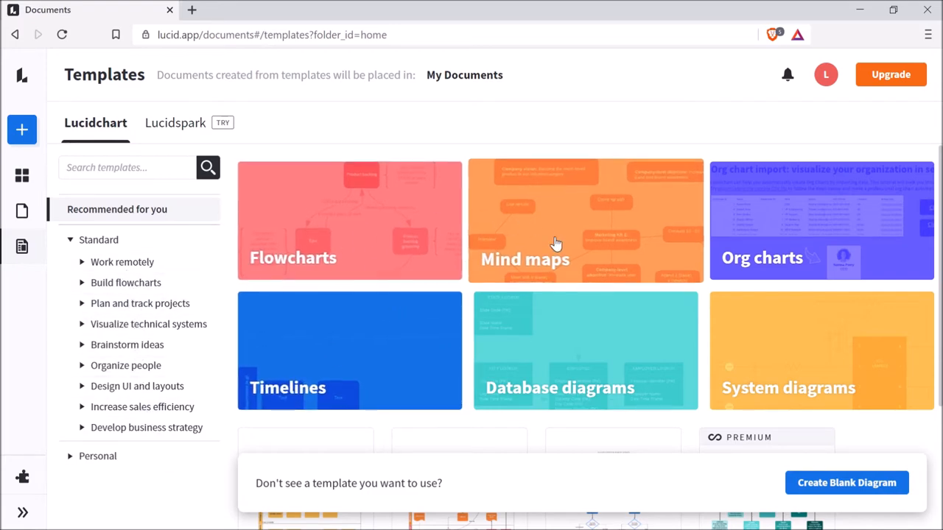
{"action": "scroll", "scroll_direction": "down", "scroll_amount": 3}
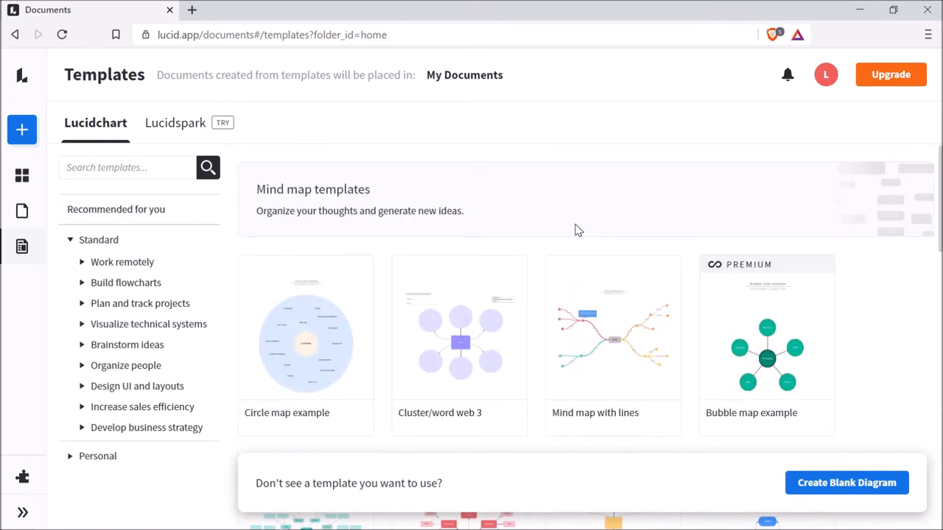
{"action": "scroll", "scroll_direction": "down", "scroll_amount": 3}
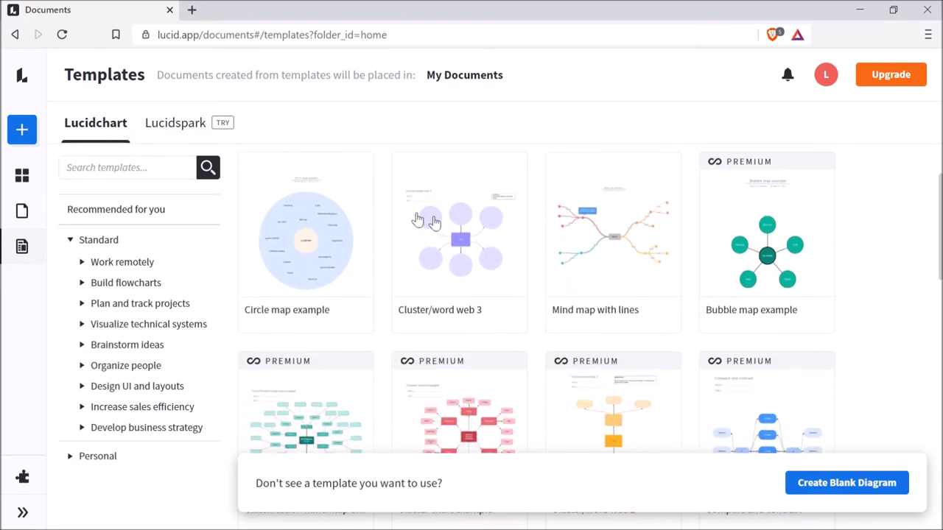
{"action": "scroll", "scroll_direction": "down", "scroll_amount": 3}
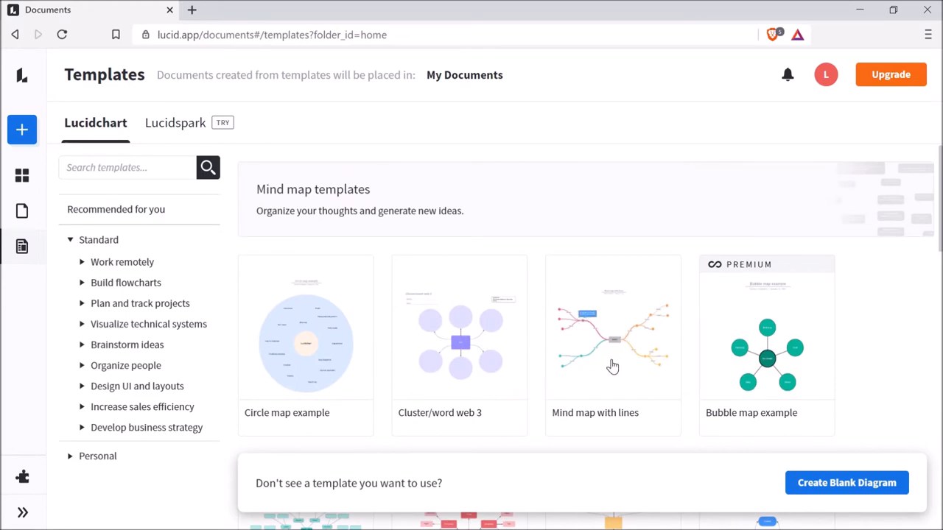
{"action": "left_click", "coordinate": [612, 328]}
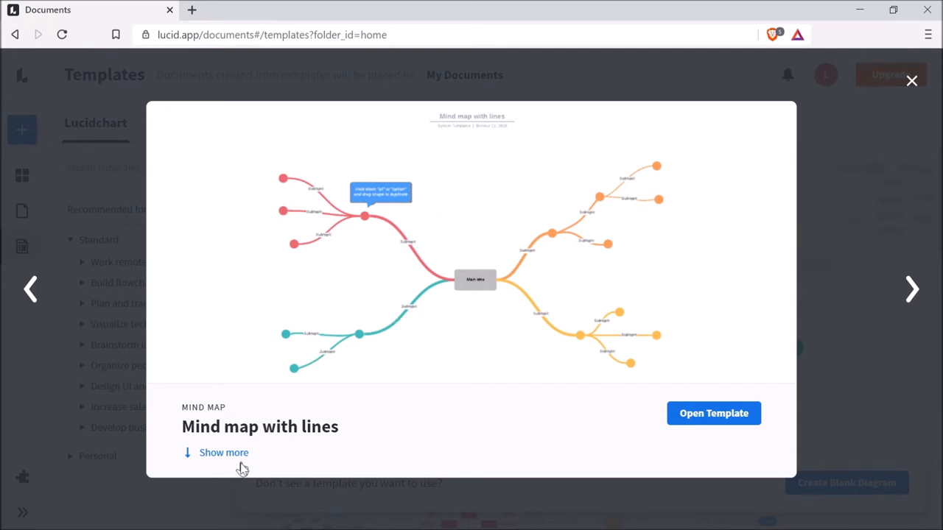
{"action": "mouse_move", "coordinate": [238, 460]}
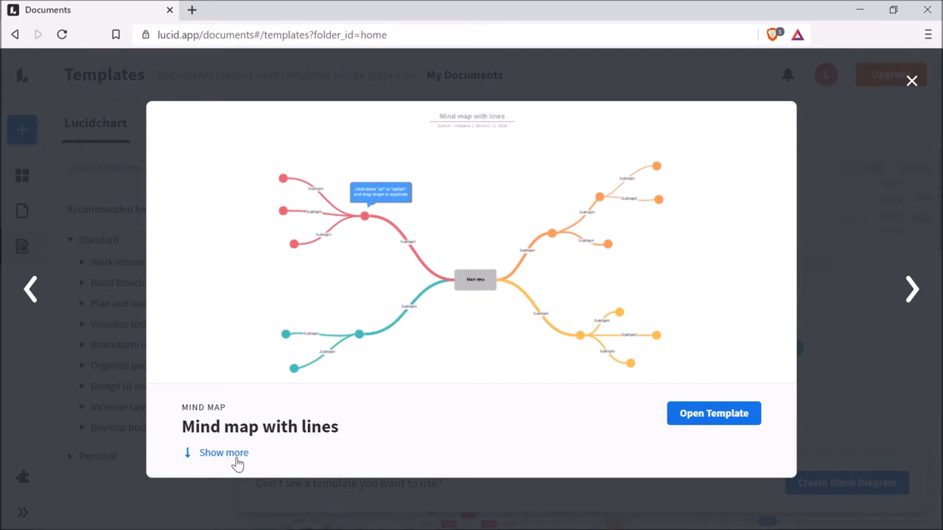
{"action": "left_click", "coordinate": [224, 452]}
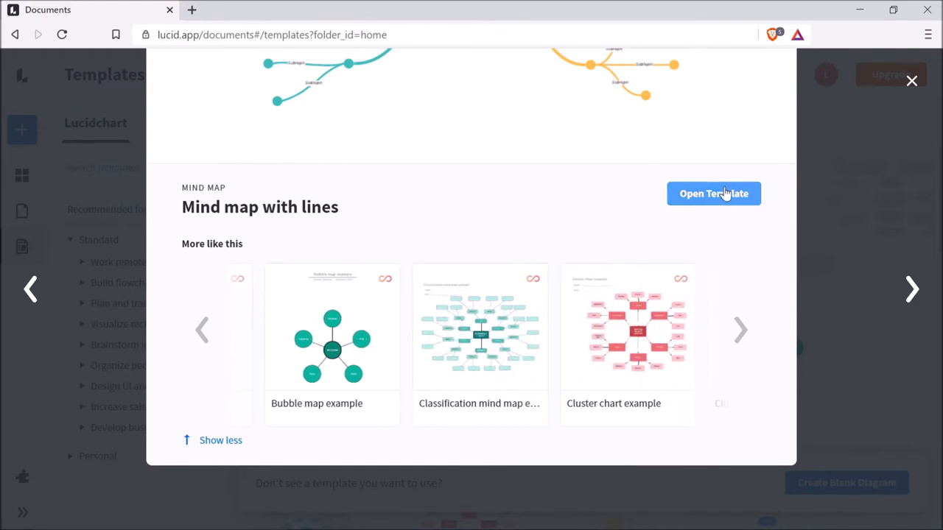
Open the Mind map with lines template as a document and dismiss the free-trial banner.
{"action": "left_click", "coordinate": [713, 193]}
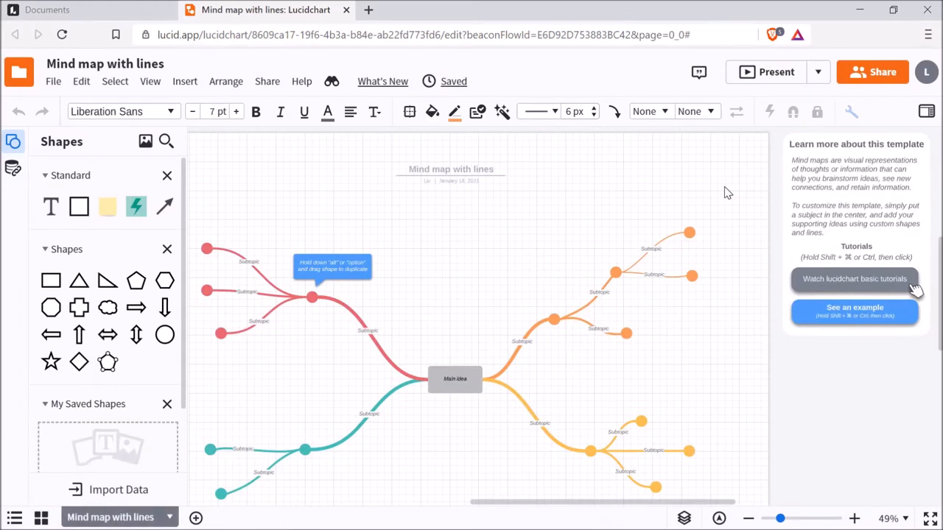
{"action": "mouse_move", "coordinate": [711, 214]}
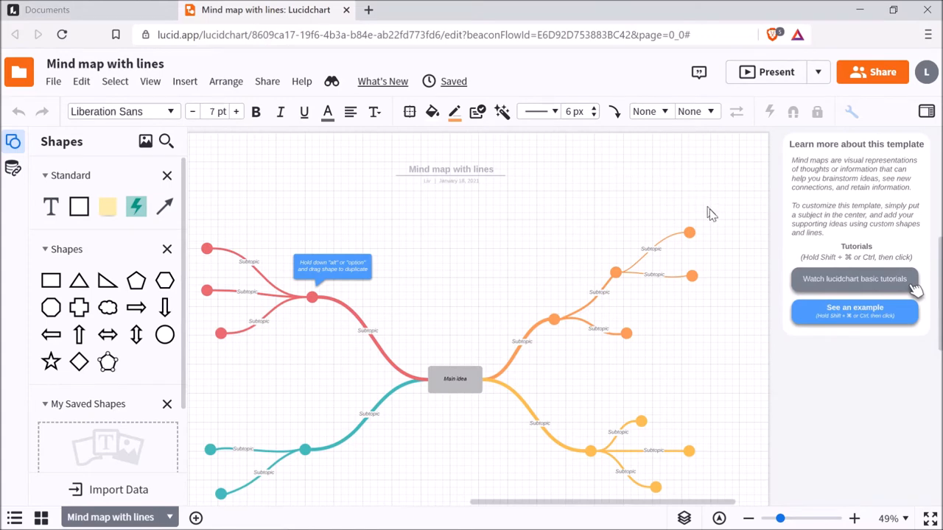
{"action": "mouse_move", "coordinate": [837, 286]}
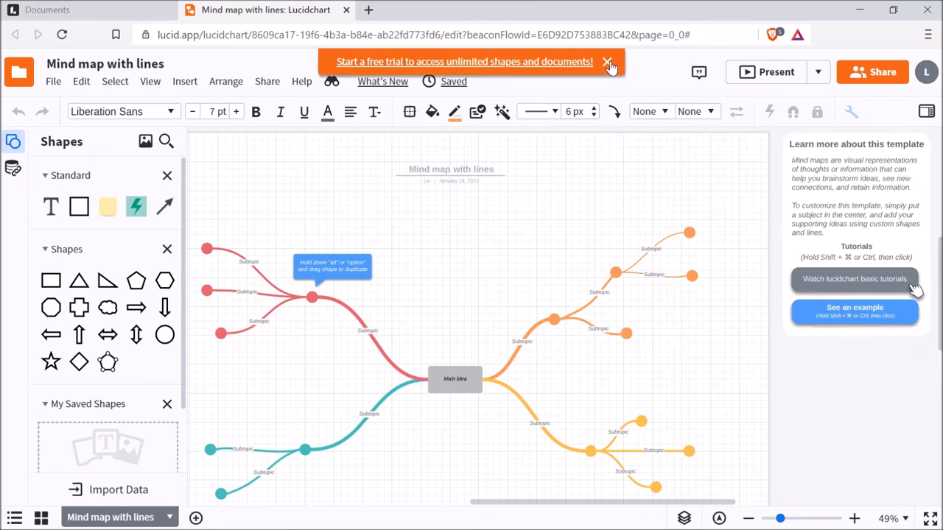
{"action": "left_click", "coordinate": [607, 63]}
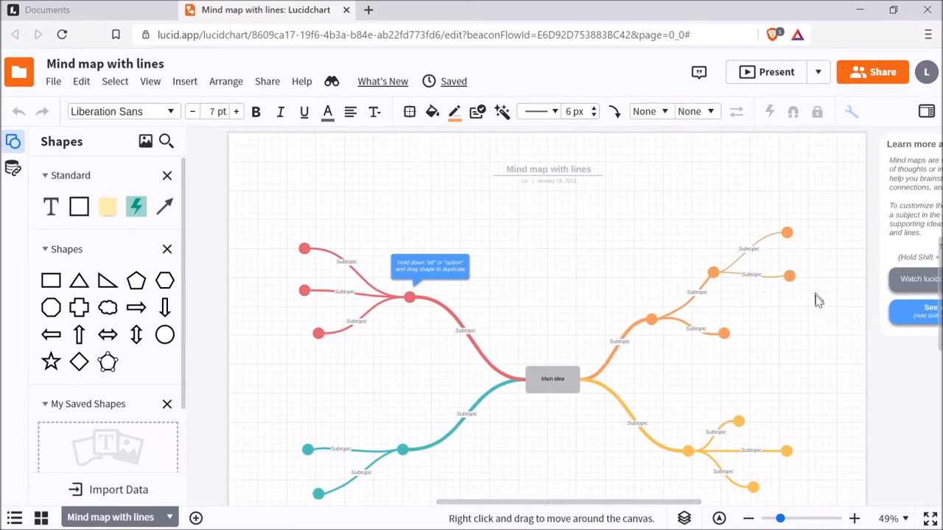
{"action": "scroll", "scroll_direction": "down", "scroll_amount": 3}
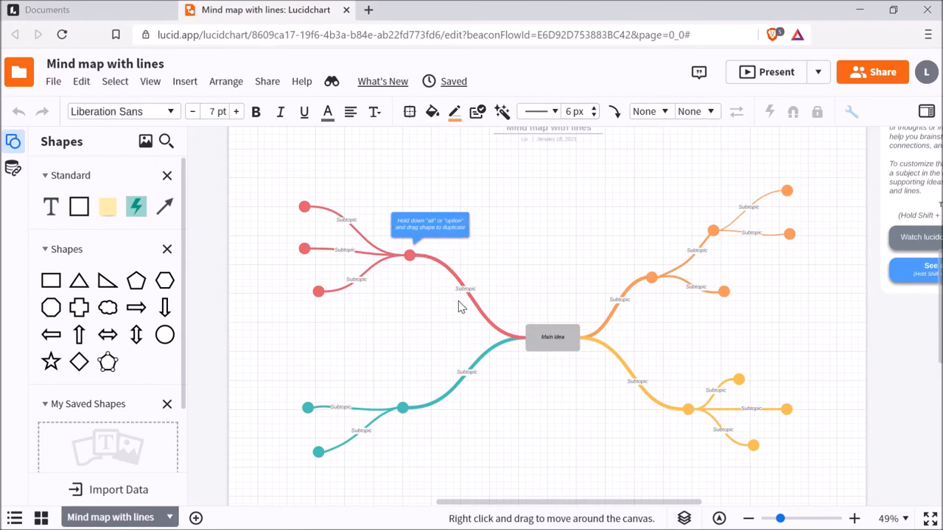
{"action": "mouse_move", "coordinate": [599, 361]}
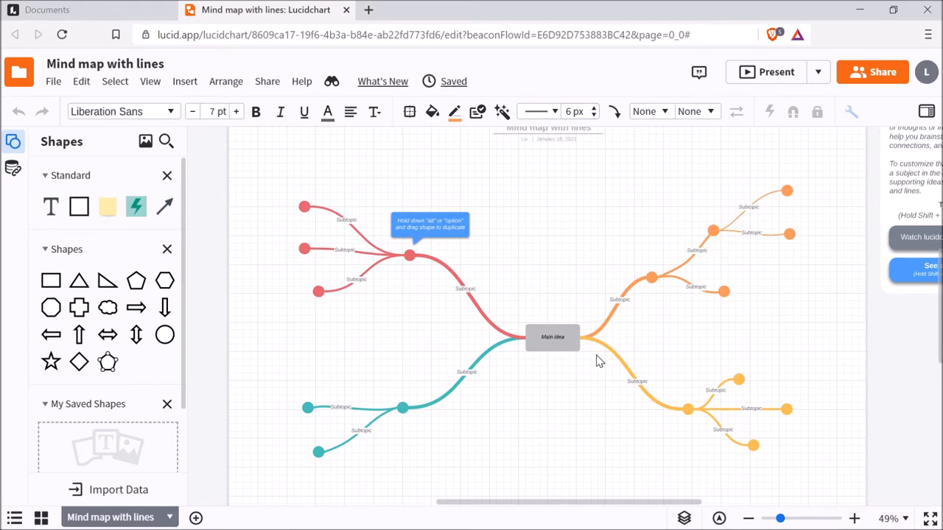
{"action": "left_click", "coordinate": [552, 337]}
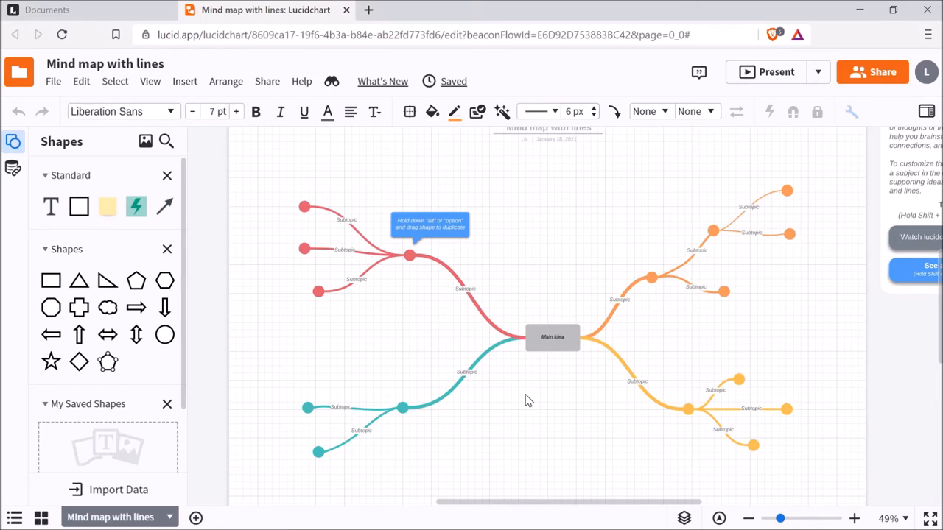
{"action": "left_click", "coordinate": [552, 338]}
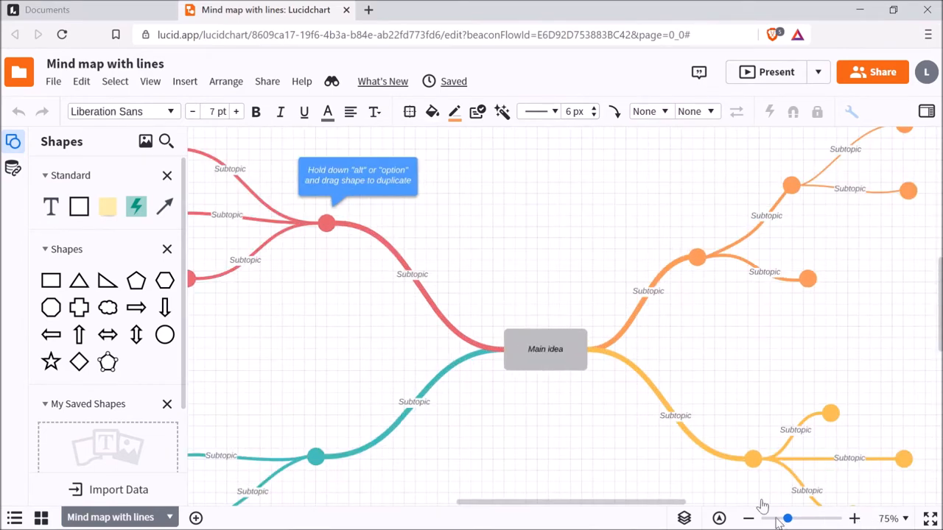
{"action": "mouse_move", "coordinate": [749, 518]}
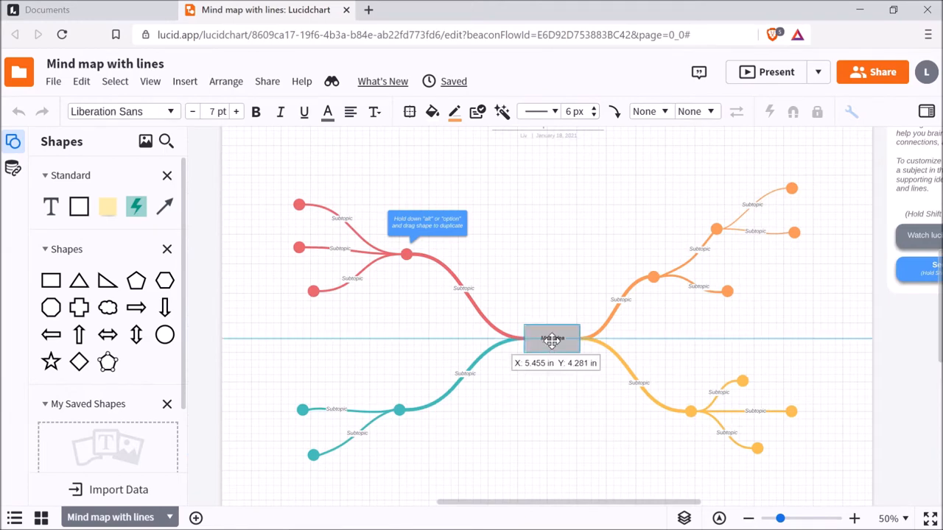
{"action": "left_click", "coordinate": [552, 339]}
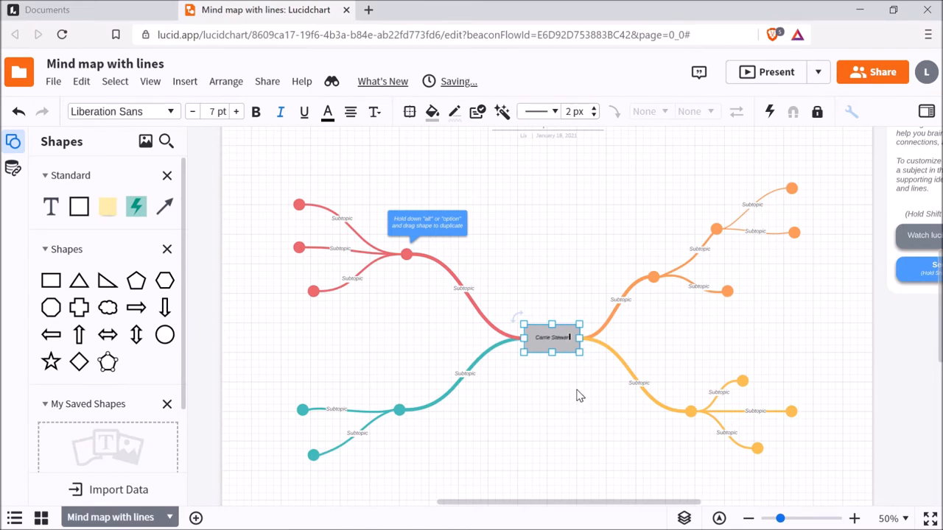
{"action": "mouse_move", "coordinate": [589, 391]}
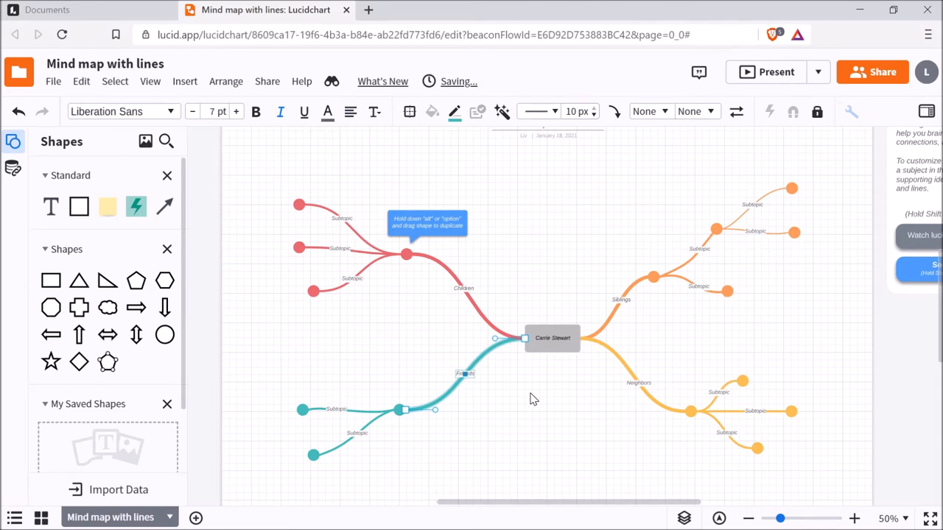
{"action": "mouse_move", "coordinate": [689, 278]}
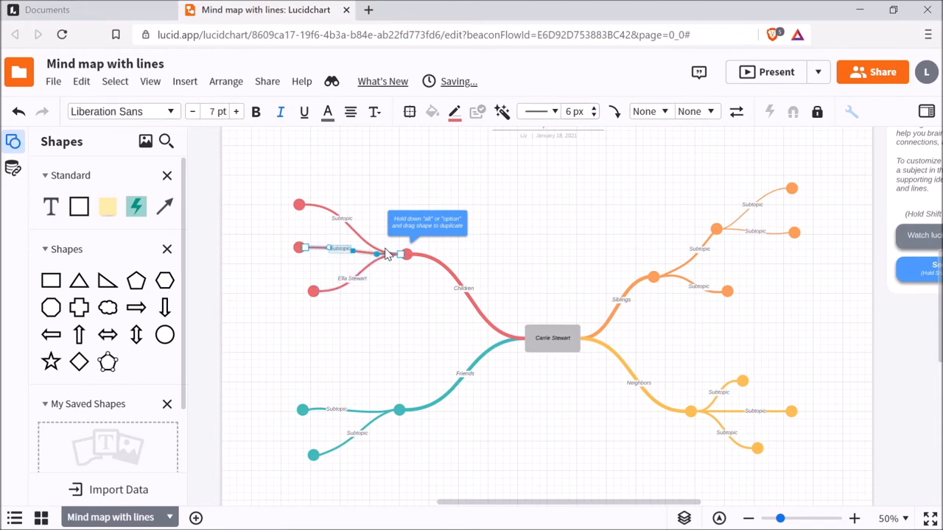
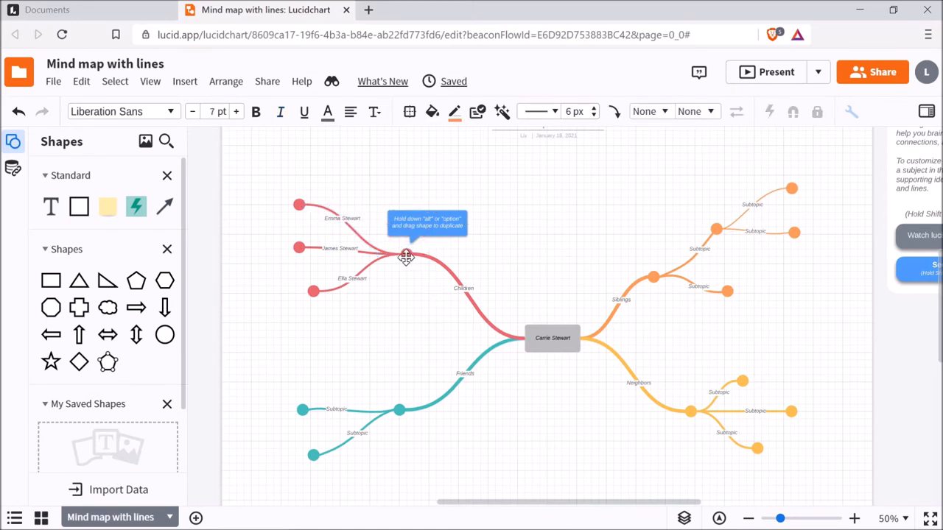
{"action": "left_click", "coordinate": [405, 254]}
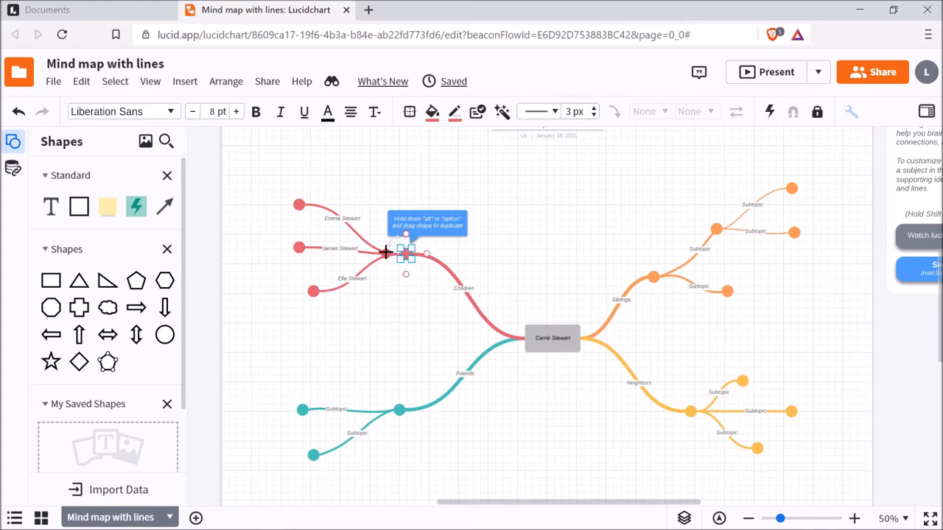
{"action": "mouse_move", "coordinate": [406, 274]}
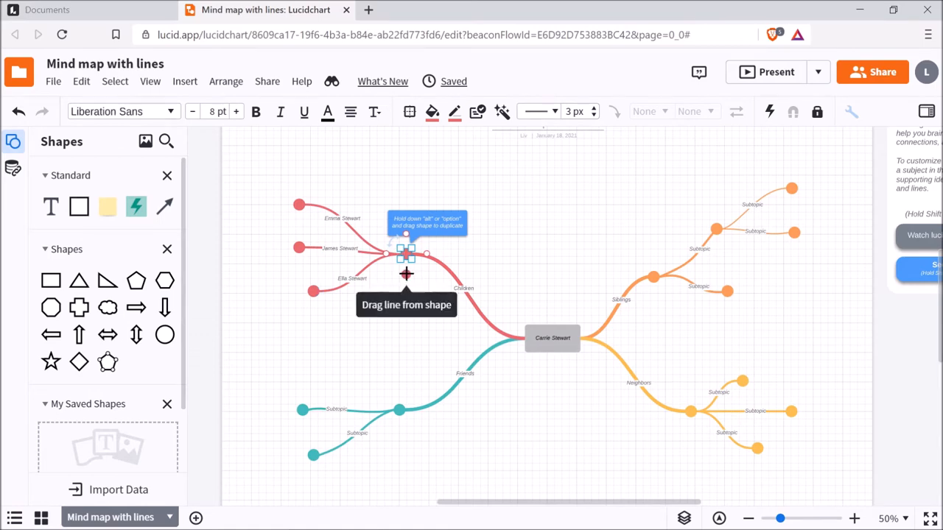
{"action": "mouse_move", "coordinate": [406, 271]}
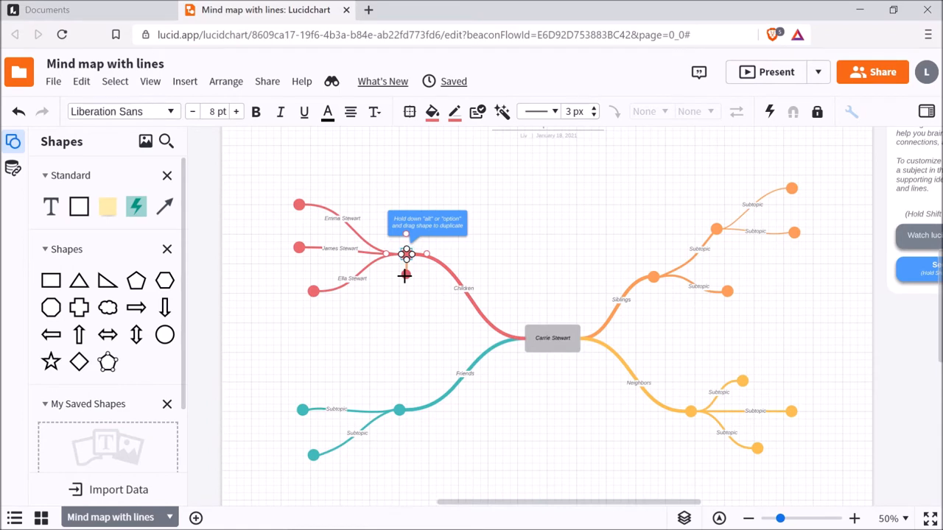
{"action": "left_click_drag", "start_coordinate": [405, 254], "coordinate": [380, 312]}
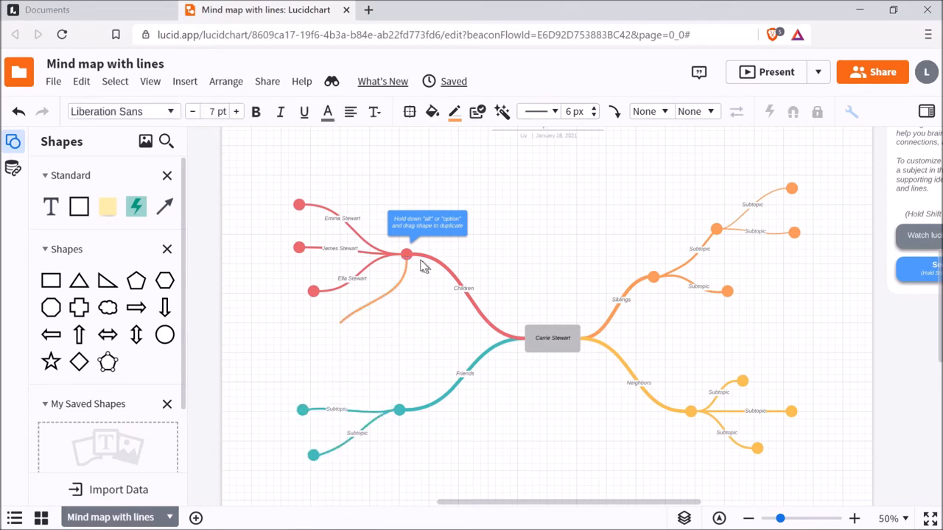
{"action": "left_click", "coordinate": [405, 254]}
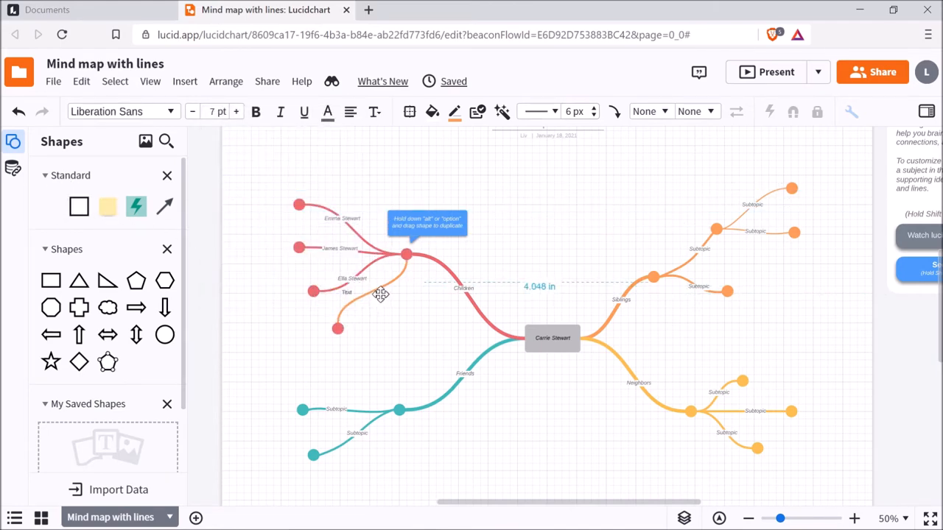
{"action": "left_click", "coordinate": [369, 293]}
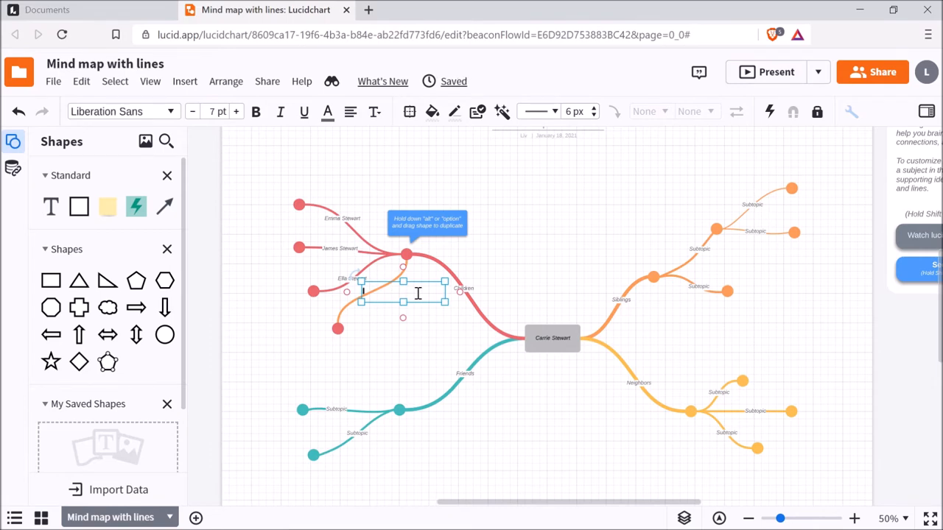
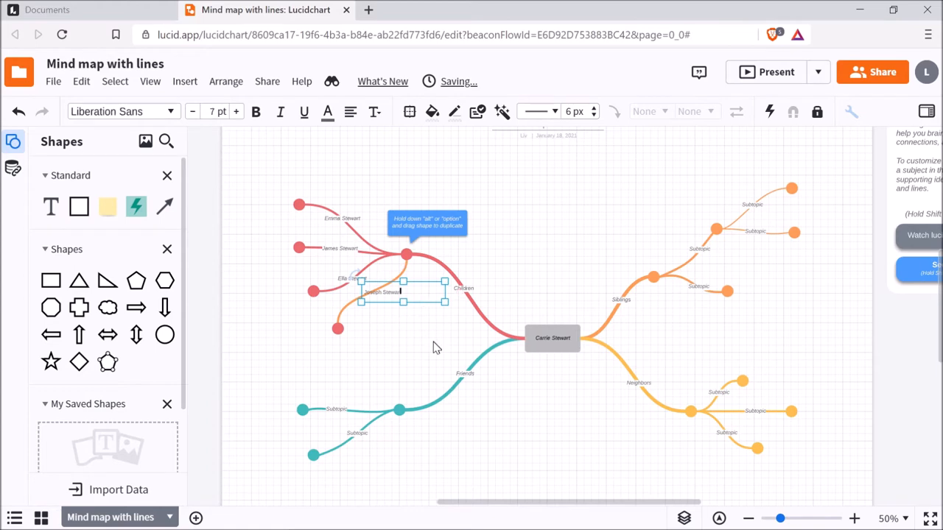
{"action": "left_click_drag", "start_coordinate": [403, 291], "coordinate": [387, 303]}
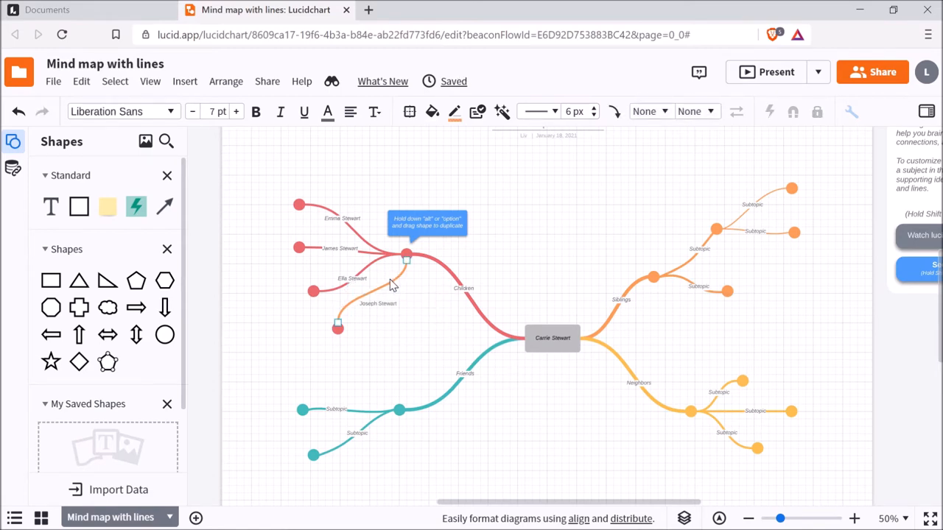
{"action": "left_click", "coordinate": [455, 112]}
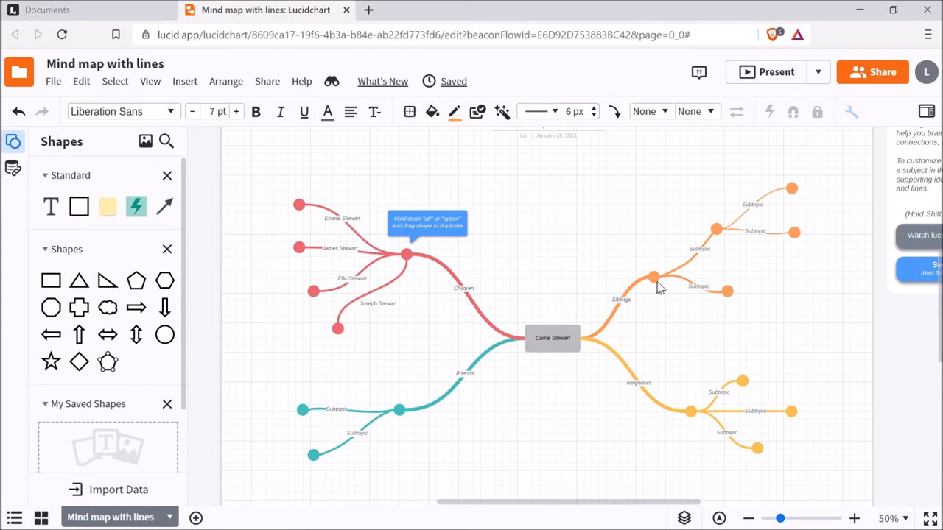
{"action": "left_click", "coordinate": [654, 278]}
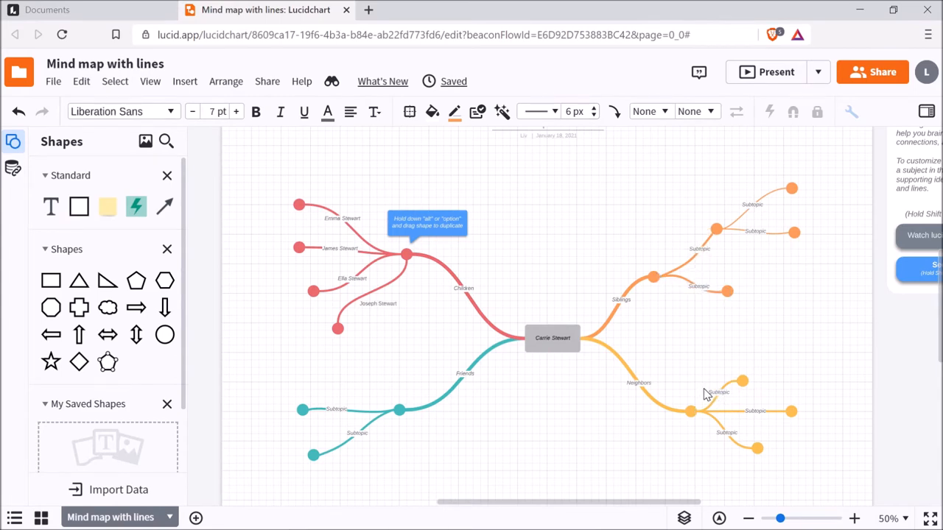
{"action": "left_click", "coordinate": [718, 392]}
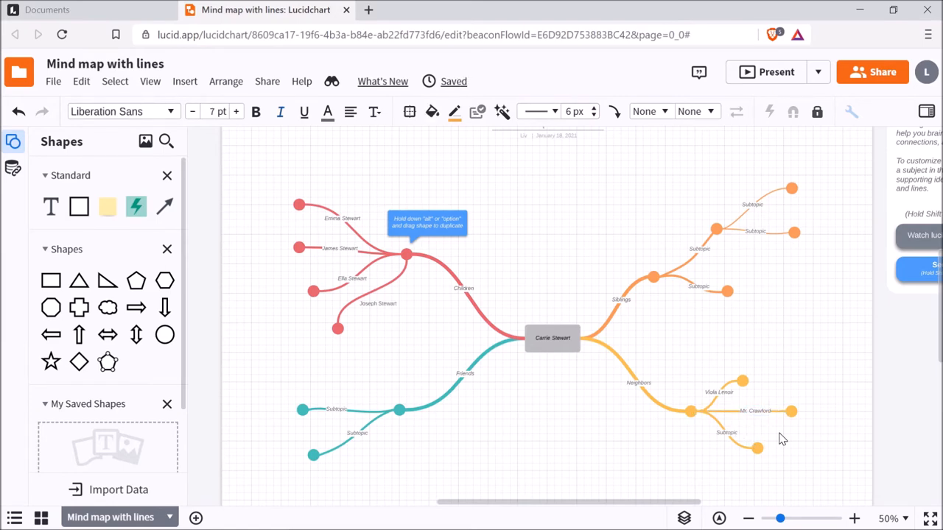
{"action": "mouse_move", "coordinate": [814, 473]}
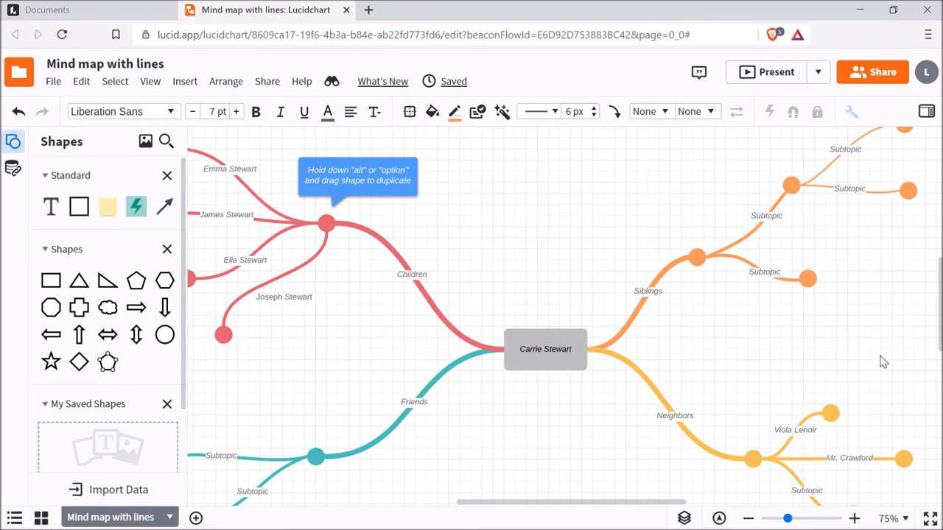
Select and deselect the Children branch, then return to the Templates gallery tab.
{"action": "left_click", "coordinate": [546, 349]}
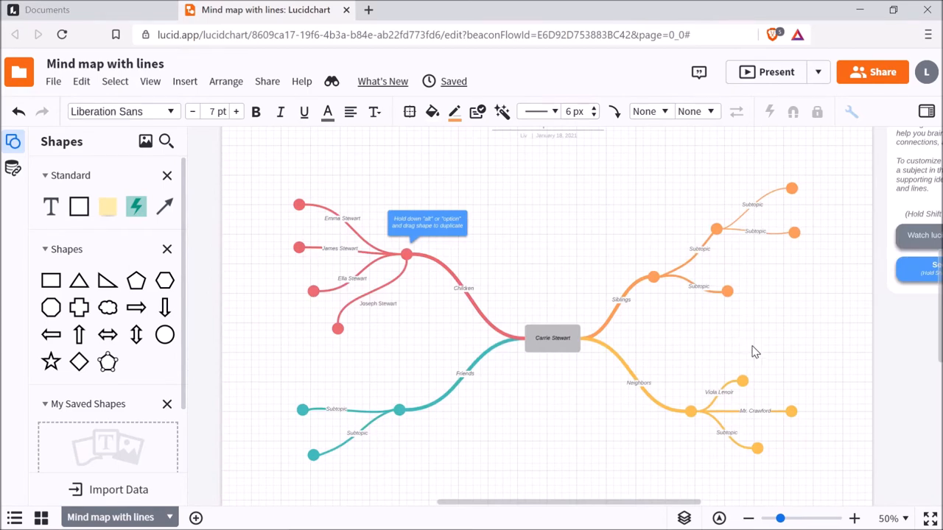
{"action": "mouse_move", "coordinate": [589, 404]}
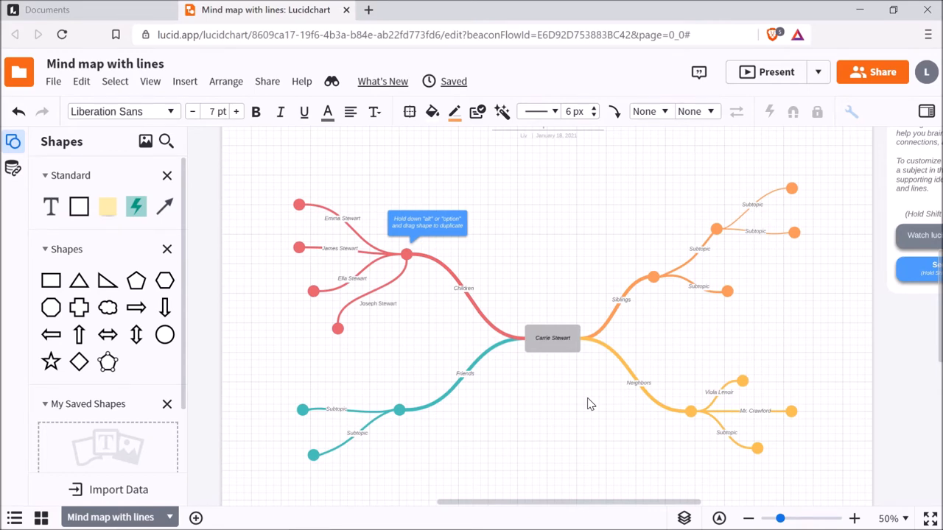
{"action": "left_click", "coordinate": [553, 338]}
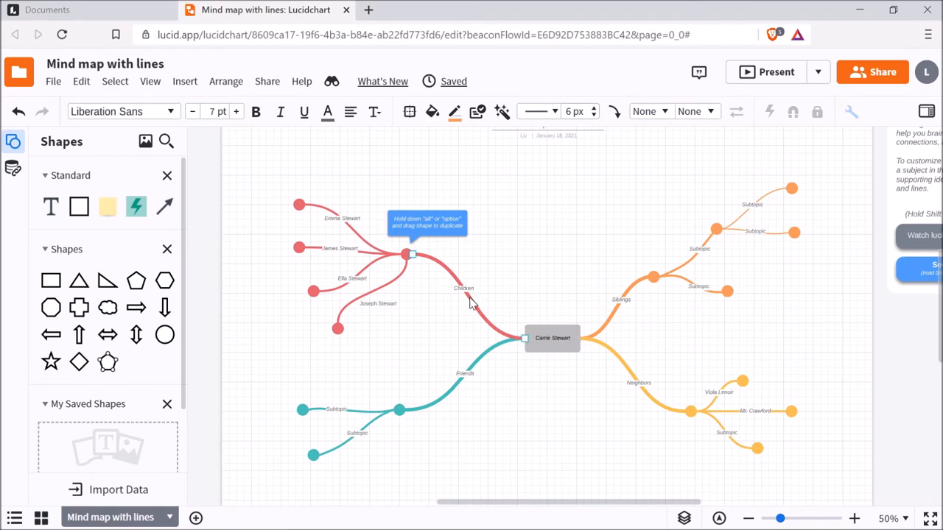
{"action": "mouse_move", "coordinate": [497, 332]}
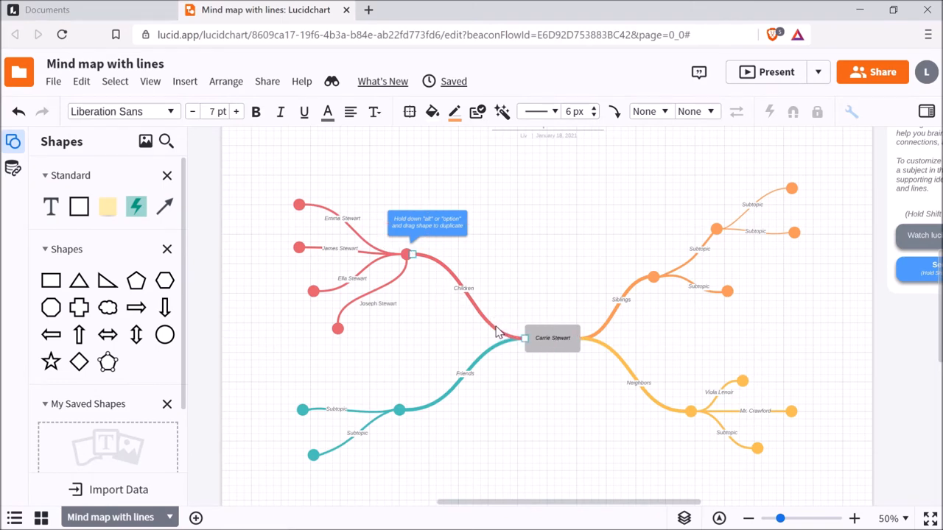
{"action": "mouse_move", "coordinate": [509, 342]}
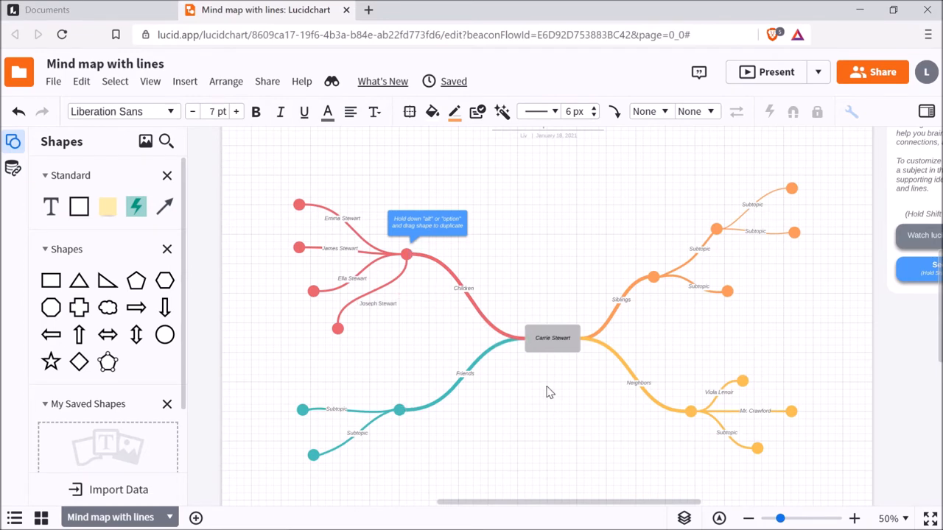
{"action": "left_click", "coordinate": [553, 338]}
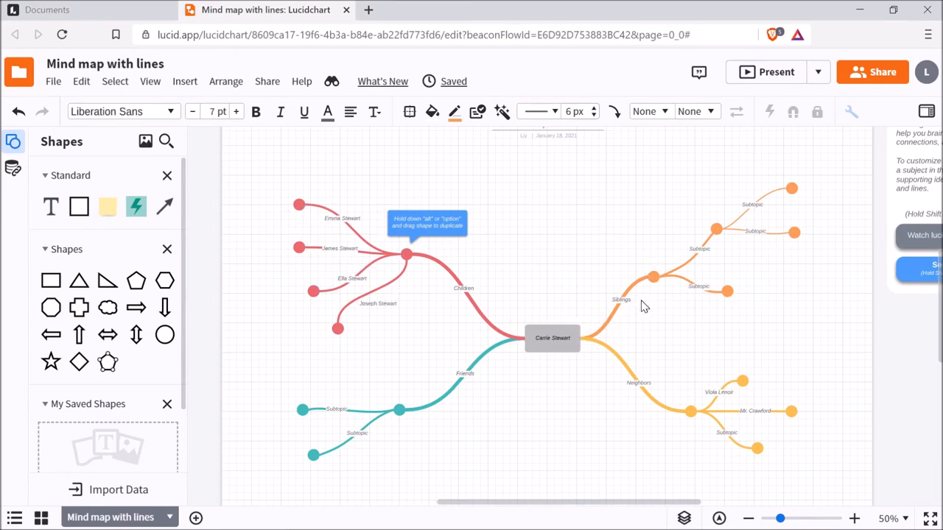
{"action": "mouse_move", "coordinate": [626, 340]}
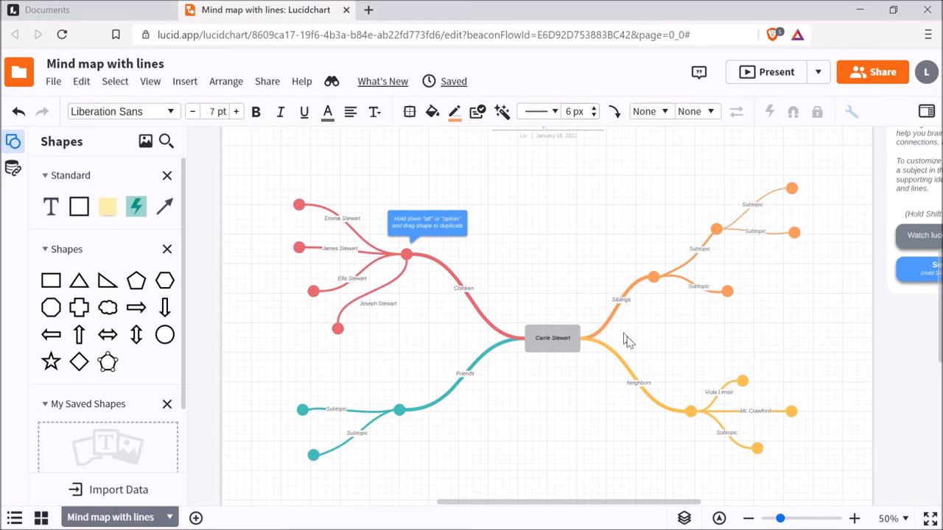
{"action": "left_click", "coordinate": [553, 339]}
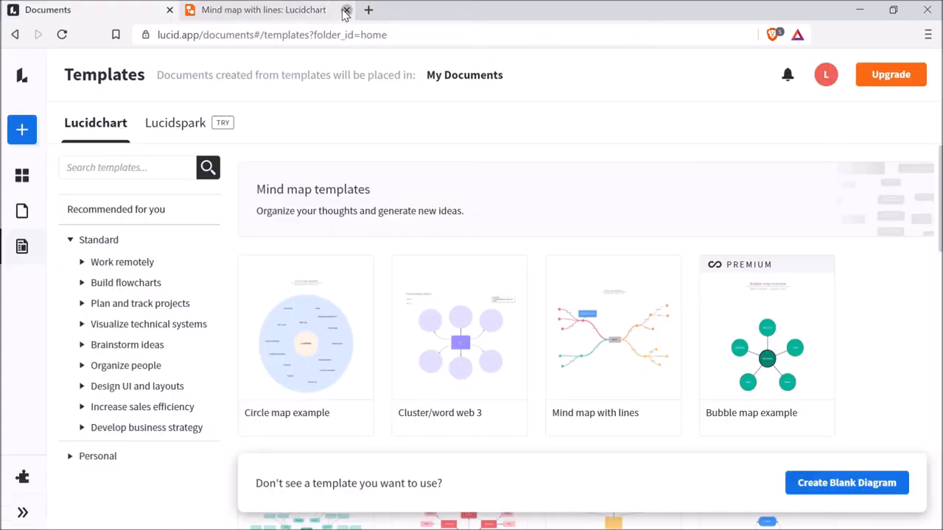
Close the mind map and create a new blank Lucidchart Document from Home.
{"action": "left_click", "coordinate": [346, 9]}
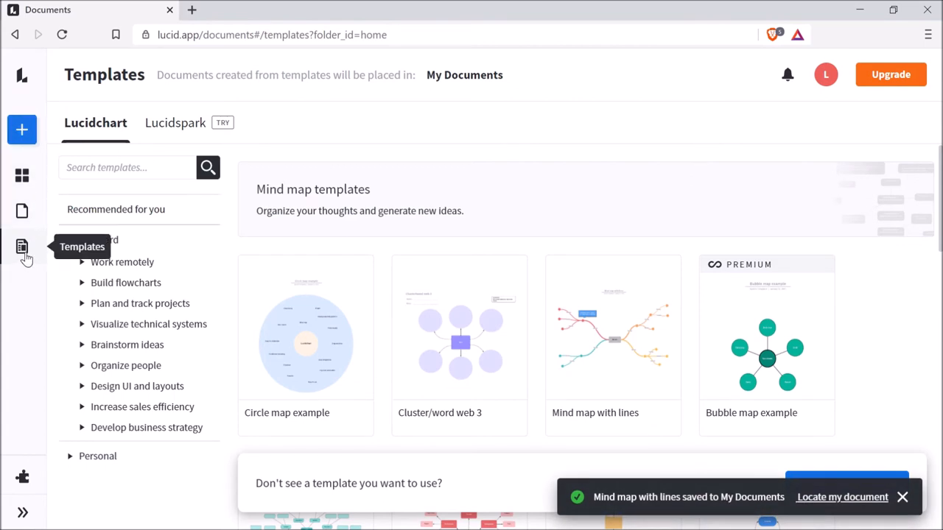
{"action": "mouse_move", "coordinate": [23, 211]}
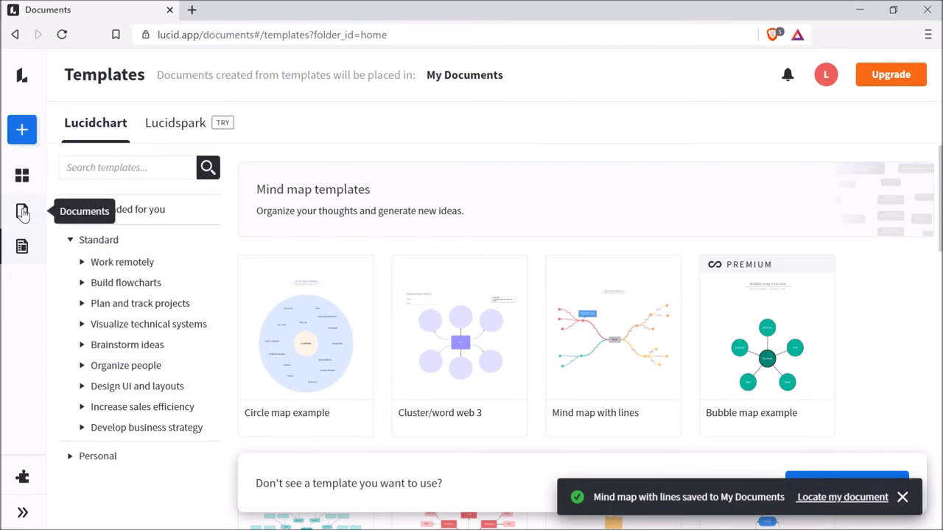
{"action": "mouse_move", "coordinate": [22, 175]}
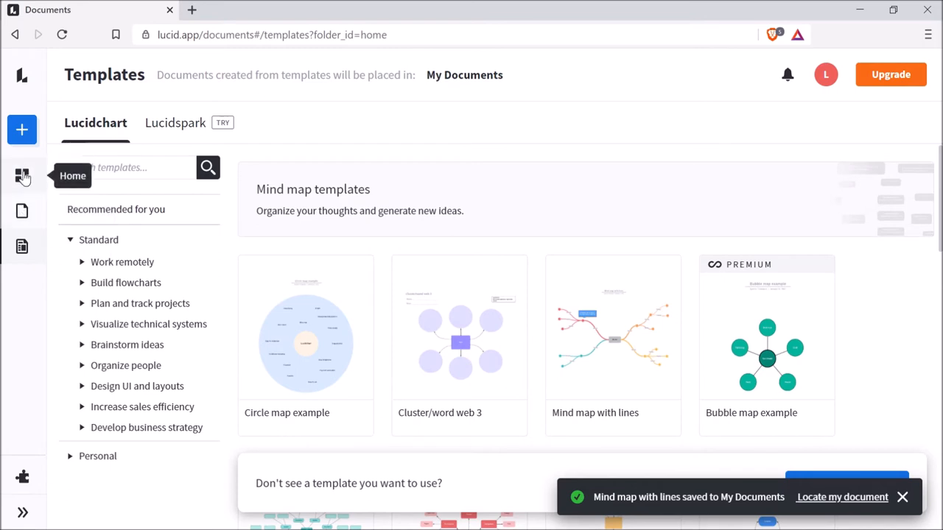
{"action": "left_click", "coordinate": [22, 176]}
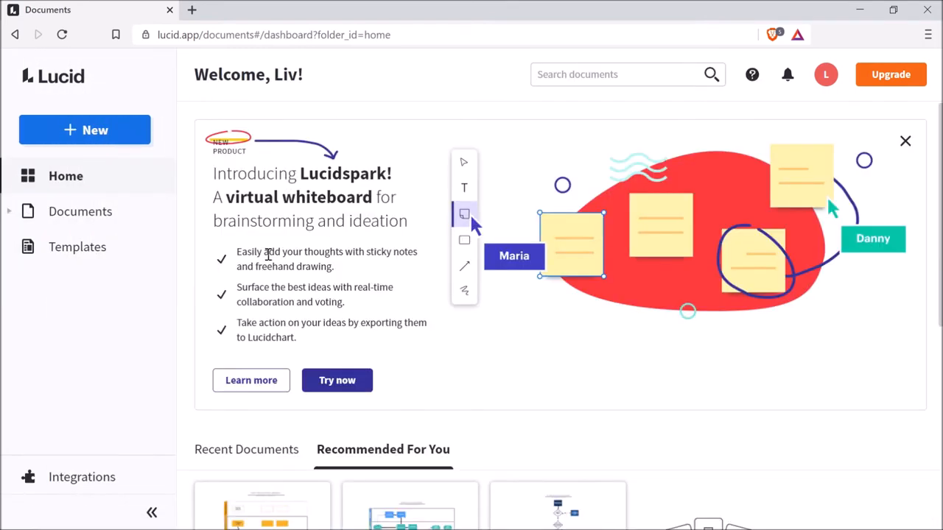
{"action": "mouse_move", "coordinate": [106, 140]}
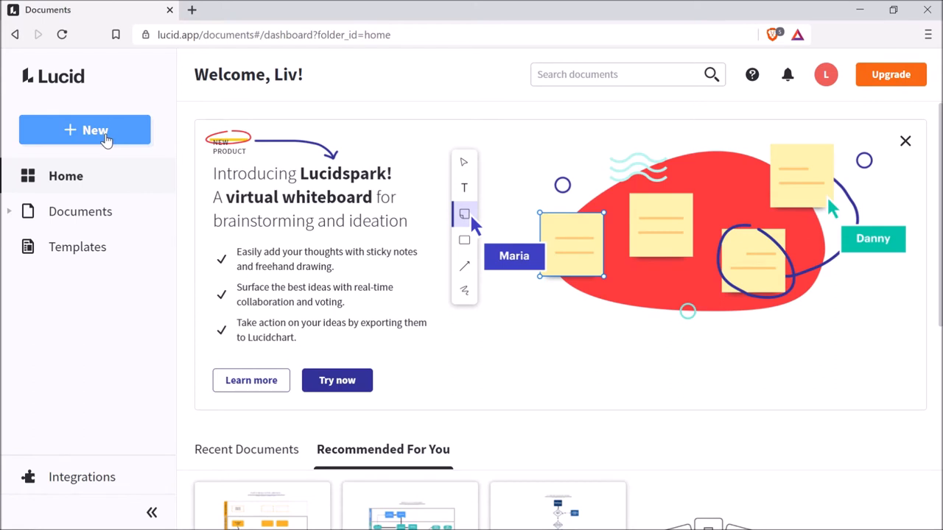
{"action": "left_click", "coordinate": [85, 131]}
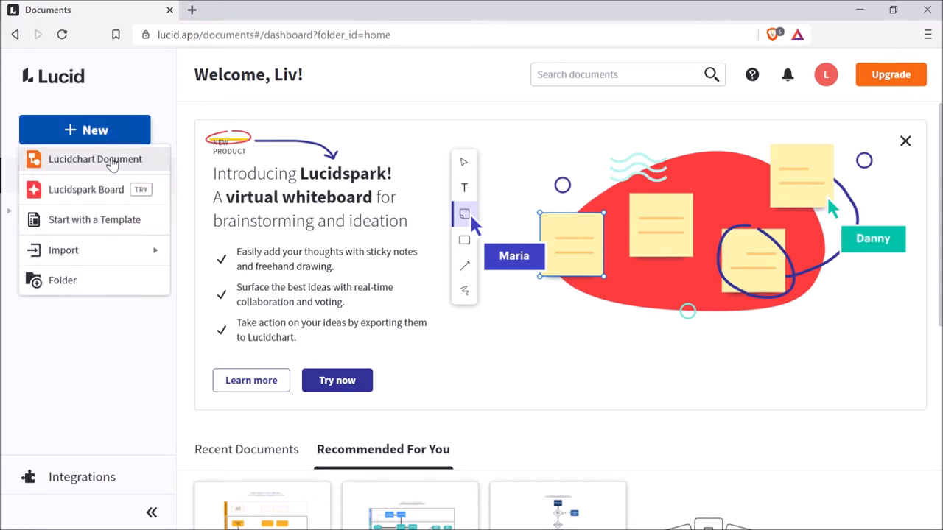
{"action": "mouse_move", "coordinate": [110, 162]}
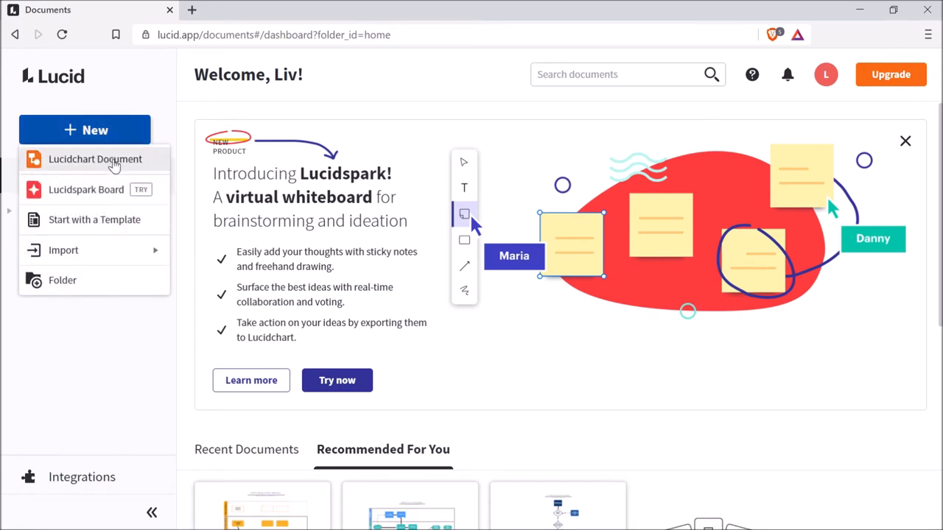
{"action": "mouse_move", "coordinate": [94, 220]}
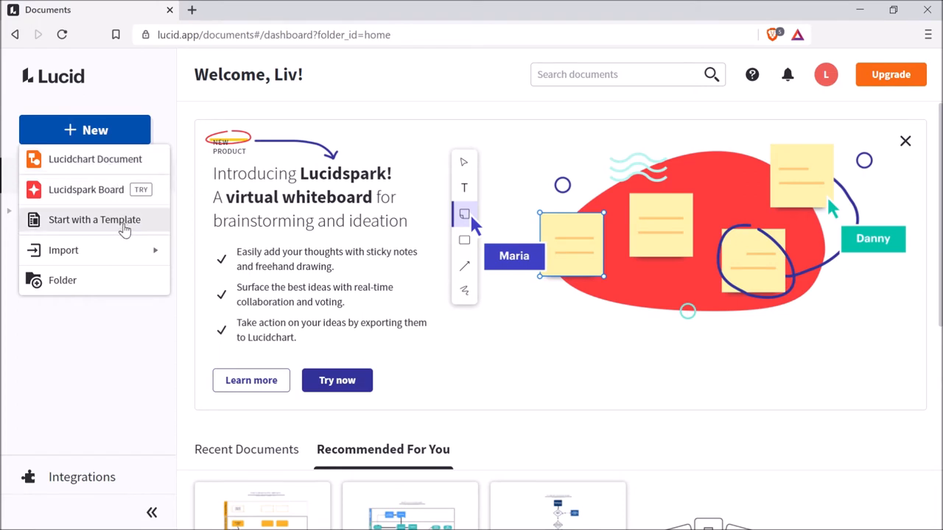
{"action": "mouse_move", "coordinate": [118, 232]}
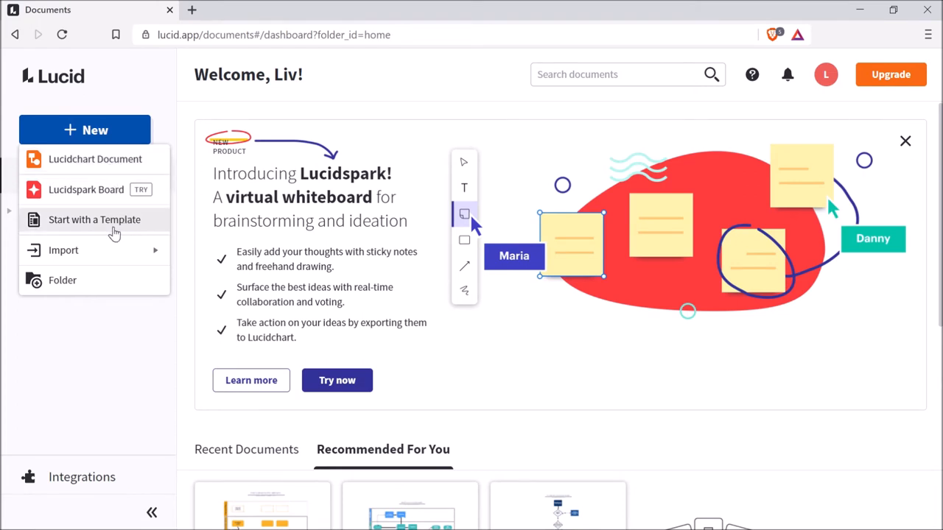
{"action": "mouse_move", "coordinate": [118, 232]}
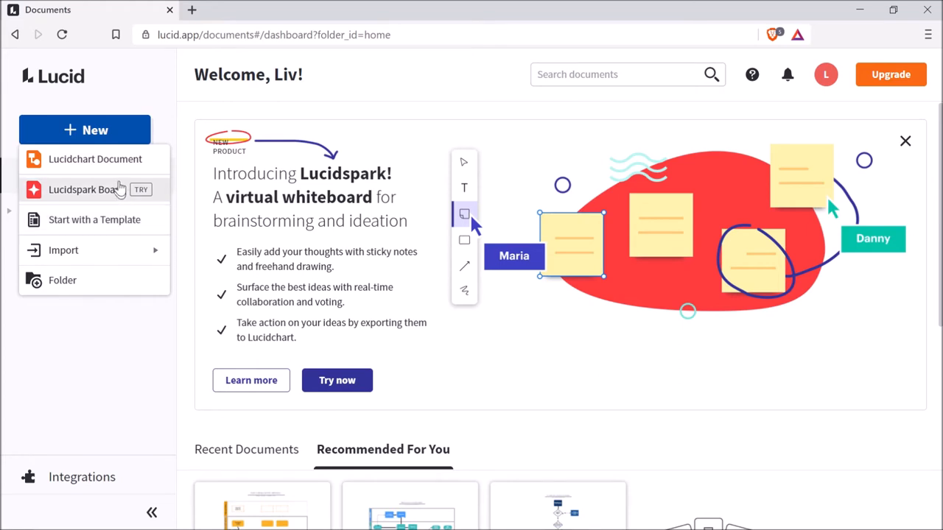
{"action": "mouse_move", "coordinate": [95, 160]}
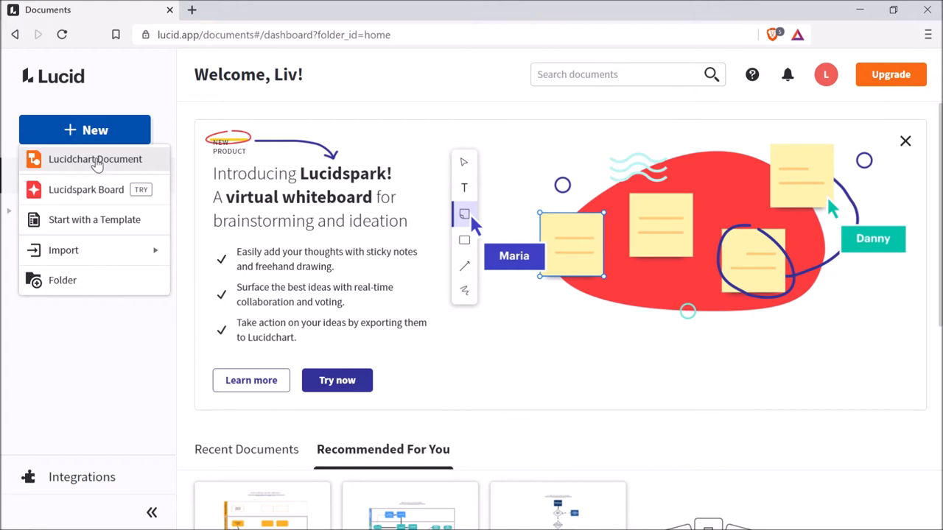
{"action": "left_click", "coordinate": [95, 159]}
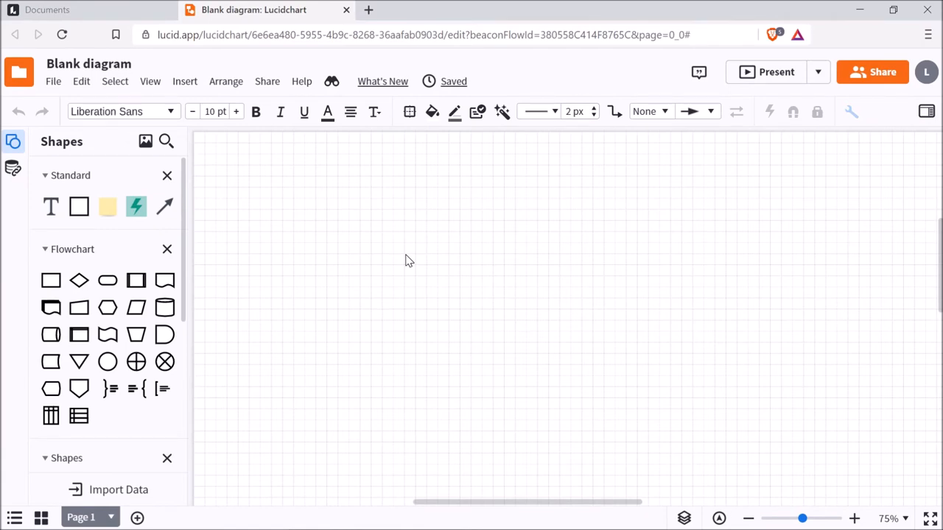
{"action": "mouse_move", "coordinate": [126, 181]}
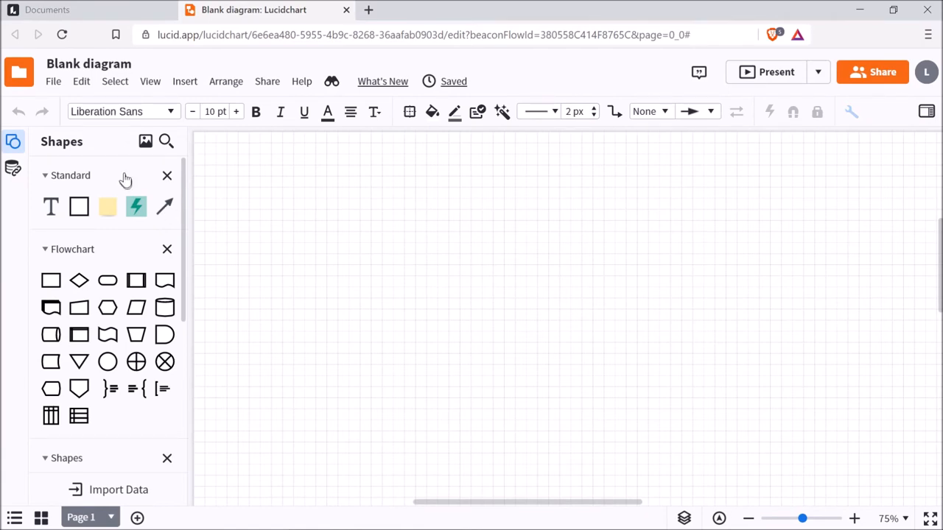
{"action": "mouse_move", "coordinate": [151, 340]}
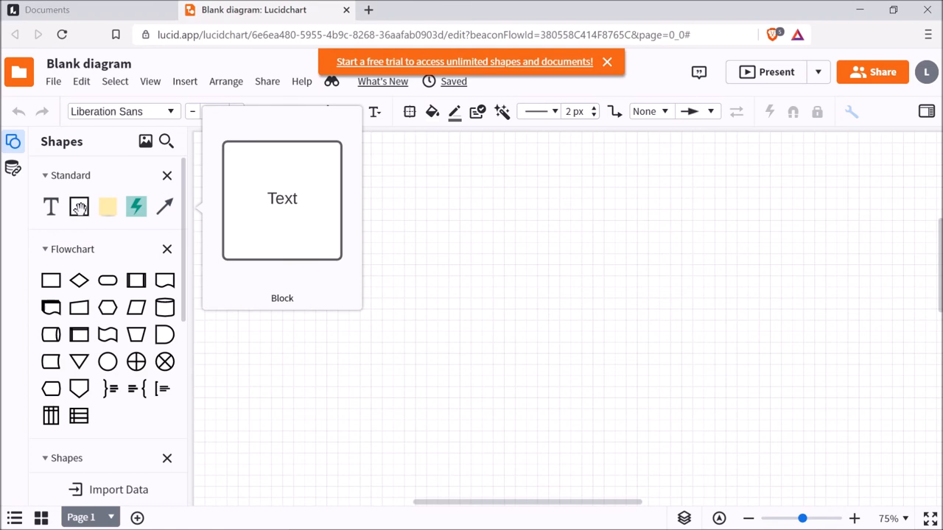
{"action": "mouse_move", "coordinate": [107, 207]}
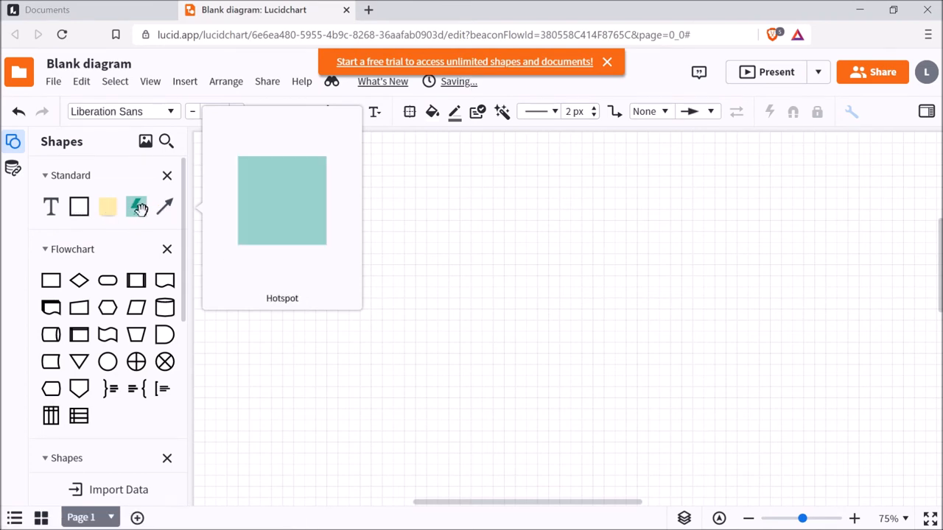
{"action": "mouse_move", "coordinate": [164, 207]}
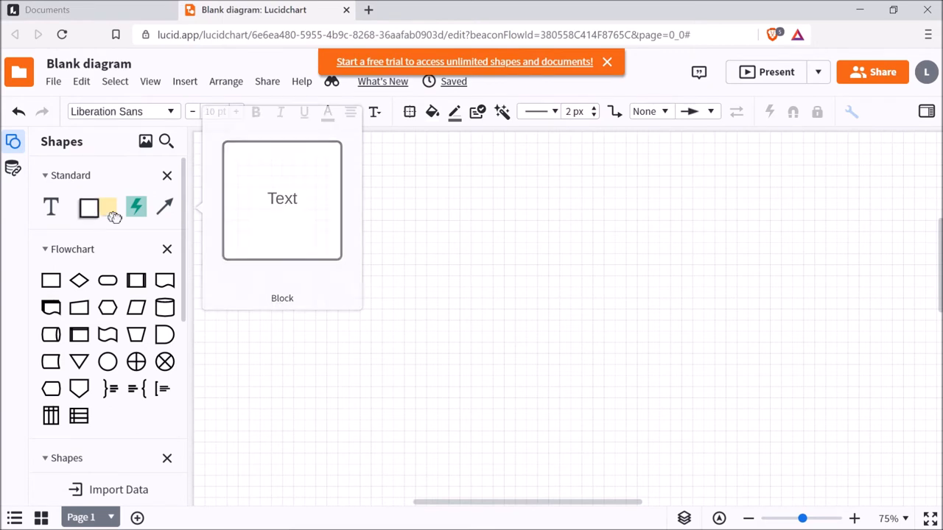
{"action": "left_click_drag", "start_coordinate": [88, 208], "coordinate": [503, 266]}
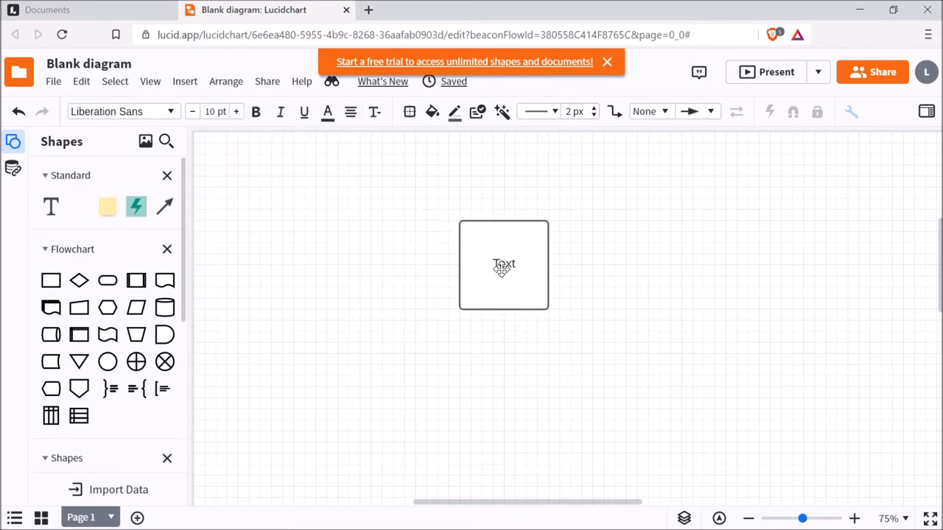
{"action": "left_click", "coordinate": [503, 265]}
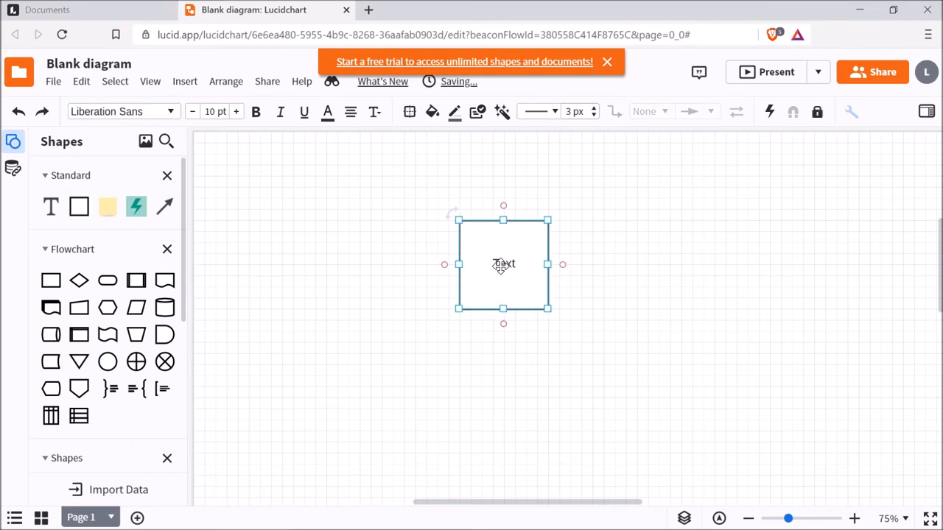
{"action": "double_click", "coordinate": [503, 264]}
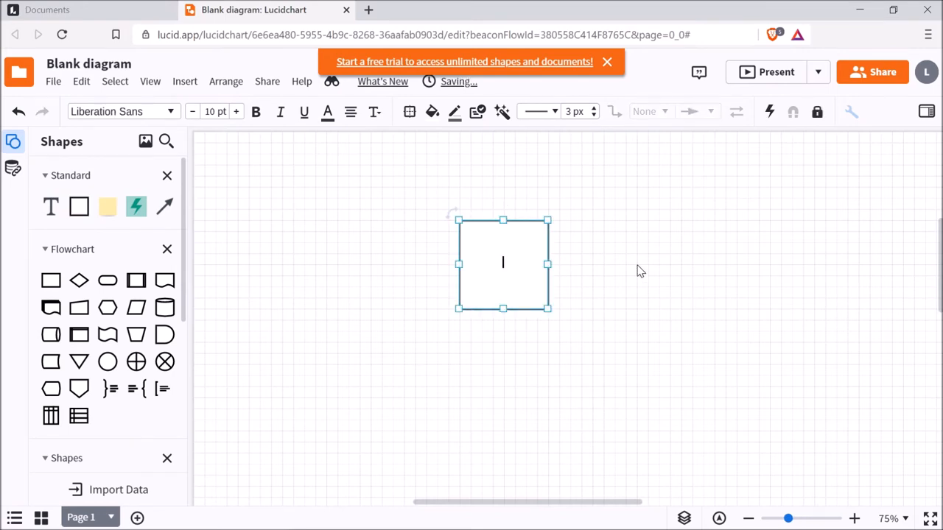
{"action": "type", "text": "Reverend James T. Kennedy"}
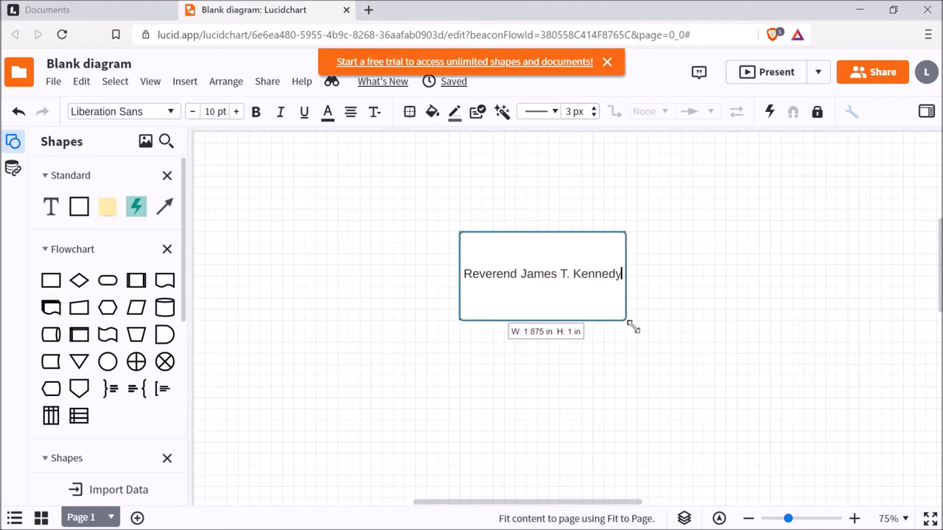
{"action": "left_click_drag", "start_coordinate": [633, 327], "coordinate": [542, 280]}
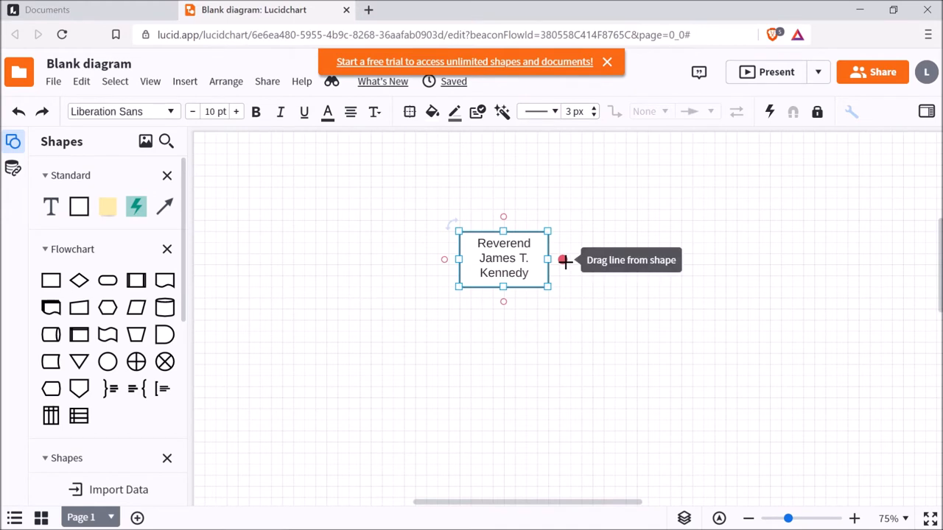
{"action": "left_click_drag", "start_coordinate": [563, 260], "coordinate": [634, 261]}
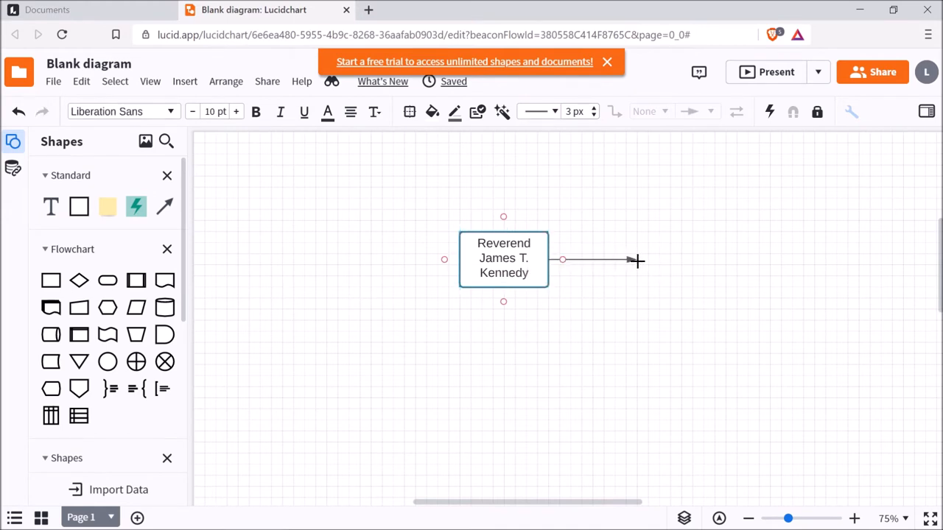
{"action": "left_click_drag", "start_coordinate": [637, 260], "coordinate": [637, 233]}
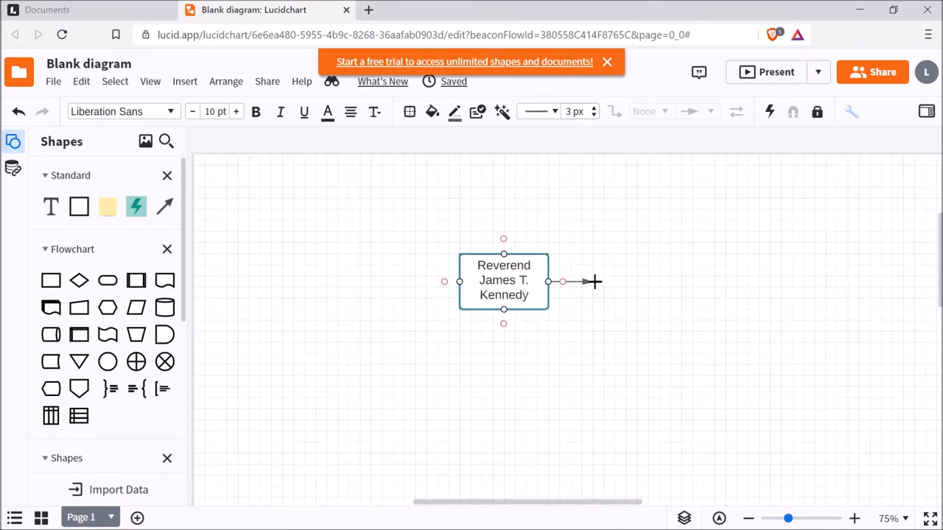
{"action": "left_click_drag", "start_coordinate": [589, 282], "coordinate": [604, 305]}
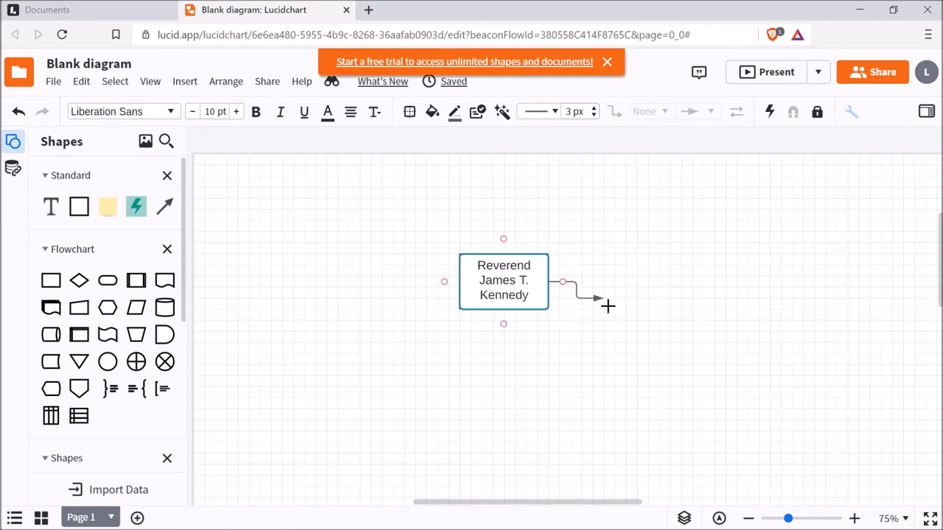
{"action": "left_click_drag", "start_coordinate": [608, 306], "coordinate": [629, 228]}
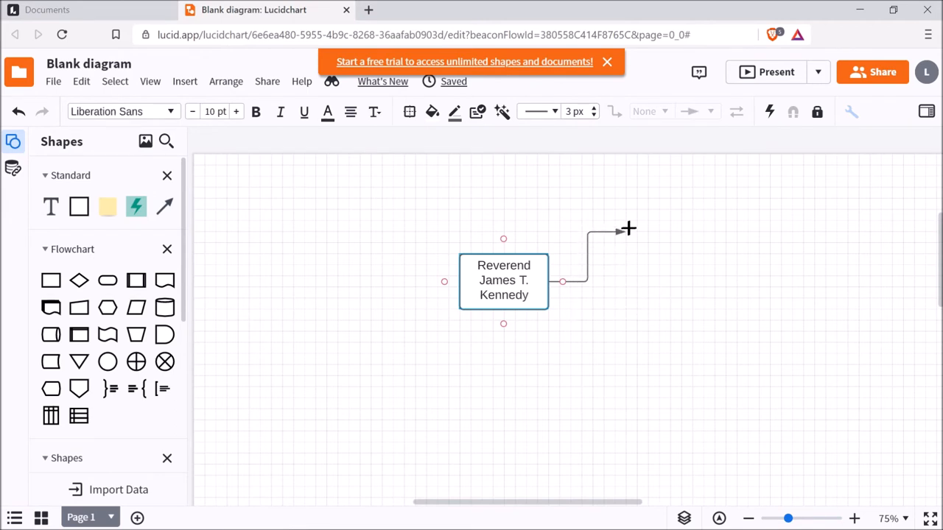
{"action": "left_click_drag", "start_coordinate": [629, 229], "coordinate": [630, 268]}
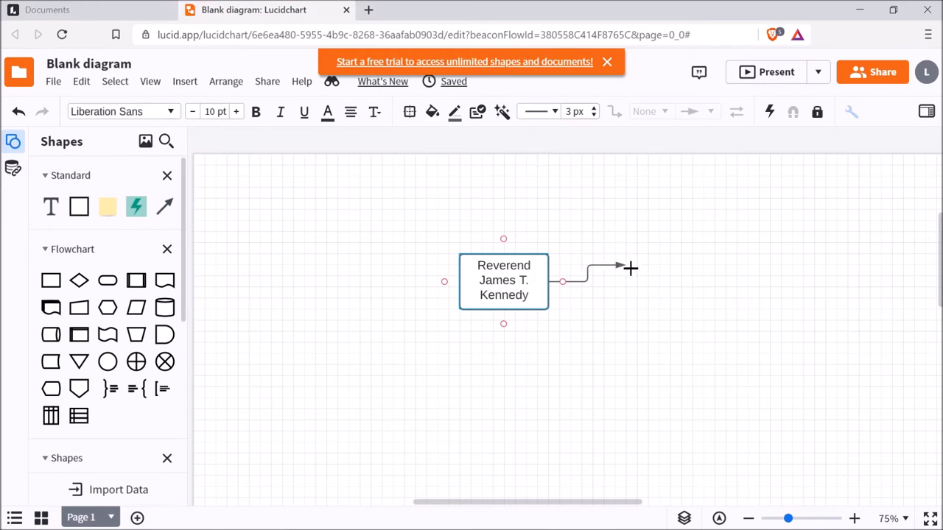
{"action": "left_click_drag", "start_coordinate": [630, 269], "coordinate": [667, 282]}
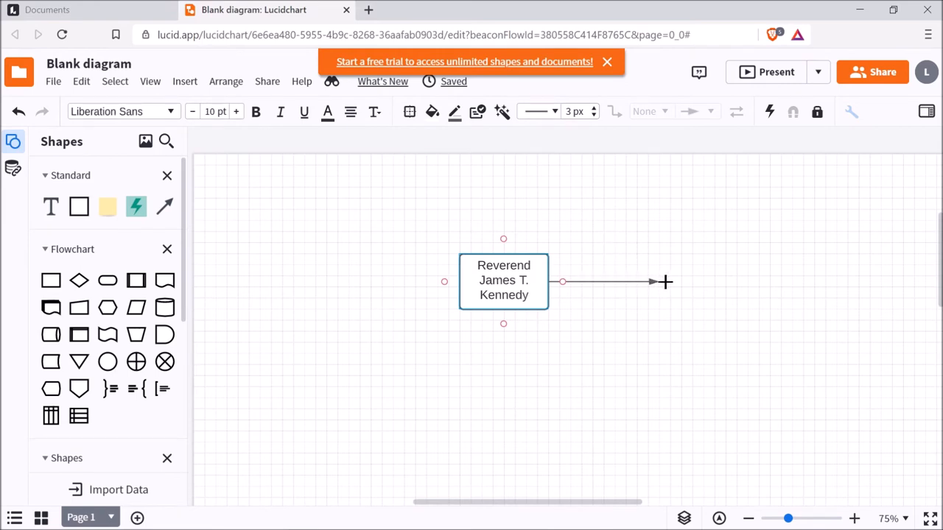
{"action": "left_click_drag", "start_coordinate": [665, 282], "coordinate": [759, 281]}
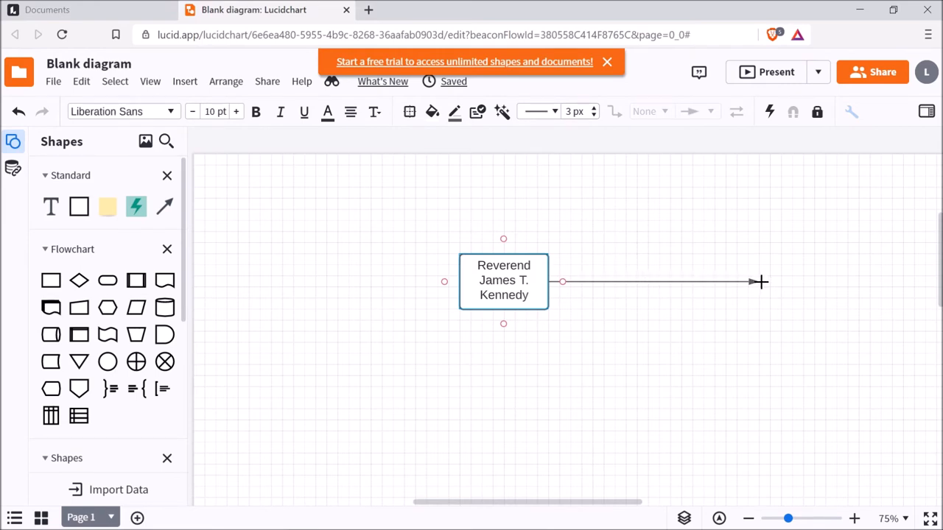
{"action": "left_click_drag", "start_coordinate": [759, 282], "coordinate": [615, 264]}
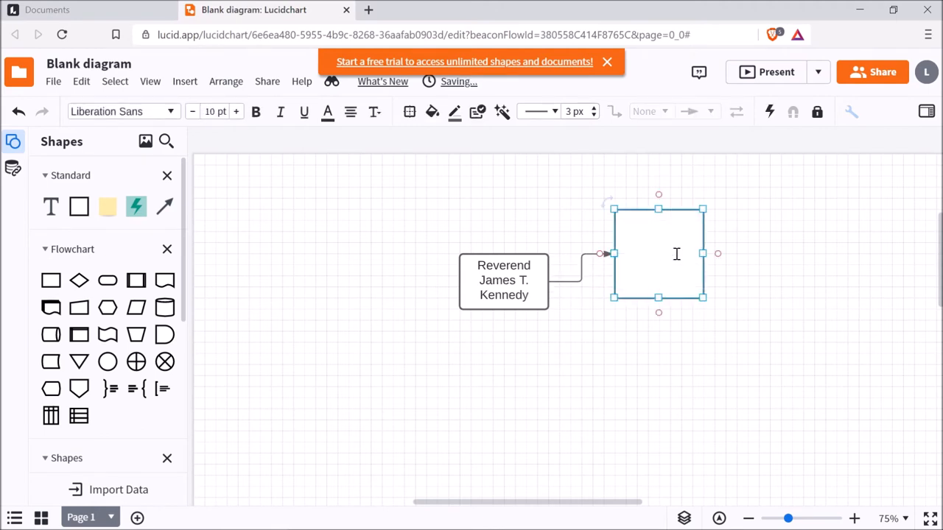
Label the linked box 'Vital Records' and shrink it to 1 in by 0.375 in.
{"action": "type", "text": "Vital"}
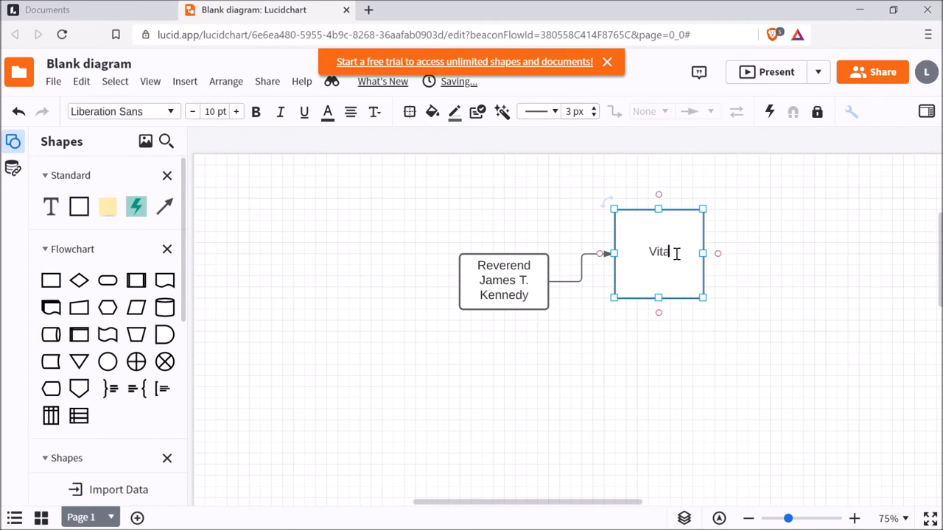
{"action": "type", "text": "Records"}
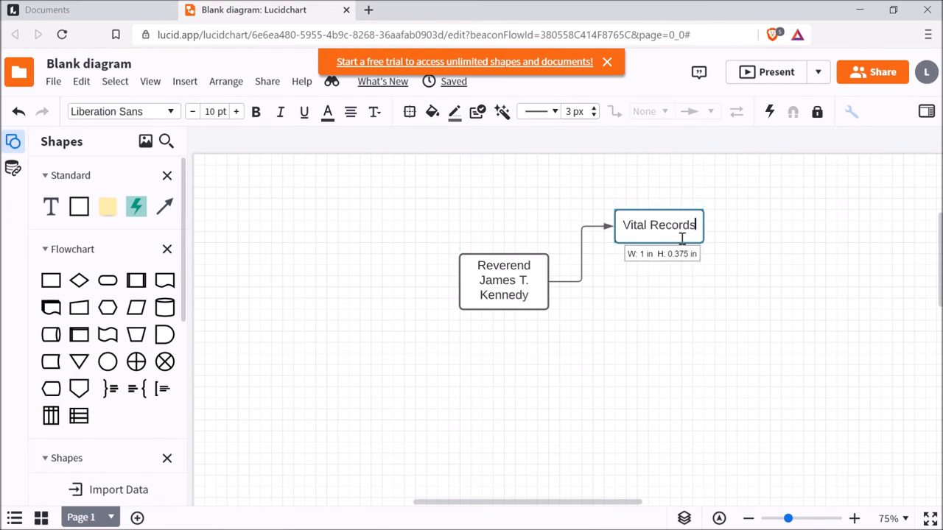
{"action": "left_click", "coordinate": [745, 206]}
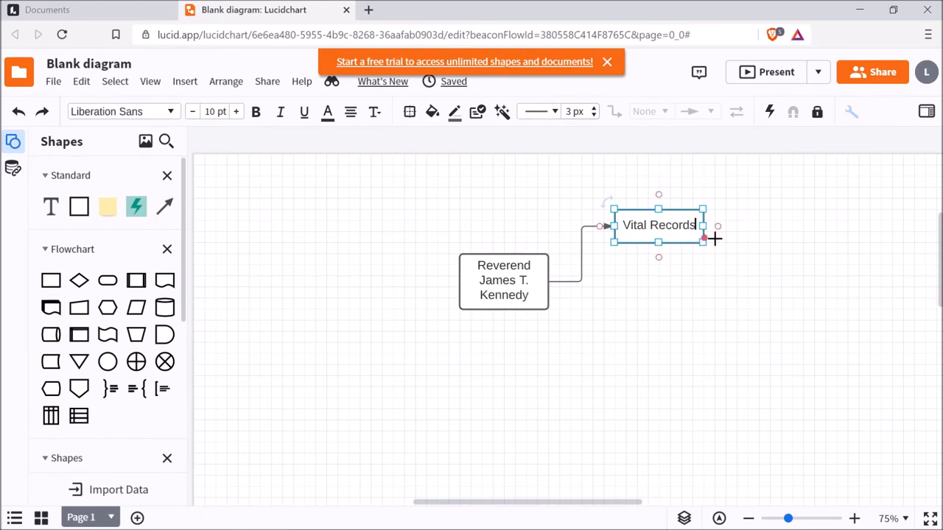
Link Vital Records to a new 'Death Certificate' box and begin a second arrow.
{"action": "left_click_drag", "start_coordinate": [704, 226], "coordinate": [752, 221]}
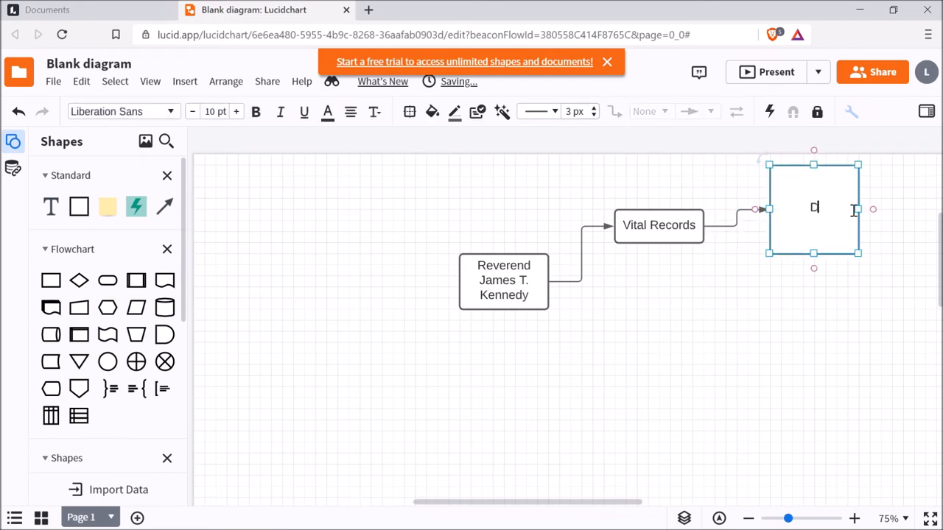
{"action": "type", "text": "Death Certificate"}
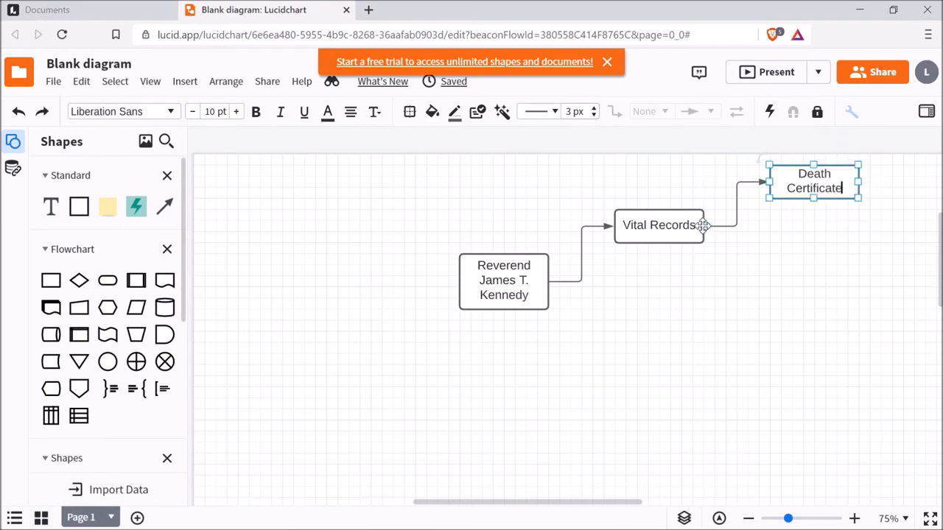
{"action": "left_click", "coordinate": [659, 225]}
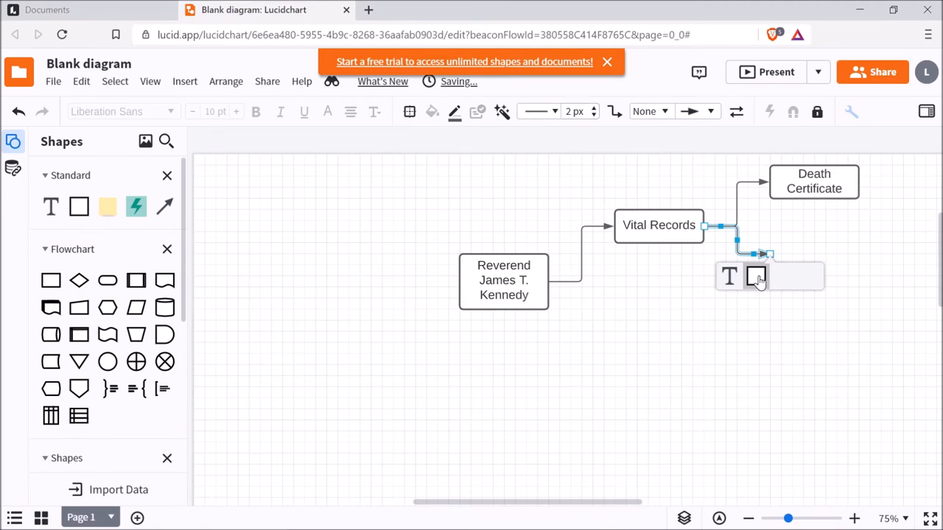
Label the second branch box 'Marriage Certificate?' below Death Certificate.
{"action": "type", "text": "Marria"}
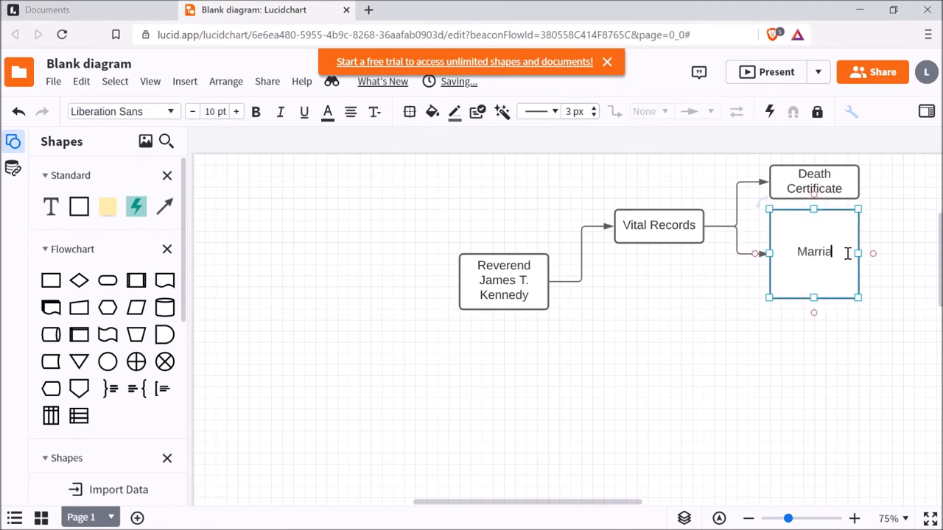
{"action": "type", "text": "ge Certificate"}
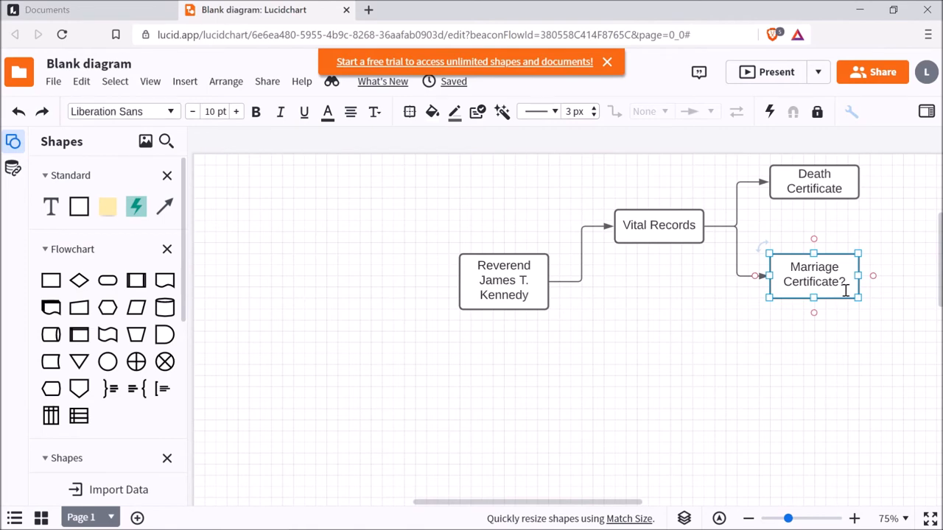
Give Marriage Certificate? black label text, trying red first, on a yellow fill.
{"action": "double_click", "coordinate": [814, 274]}
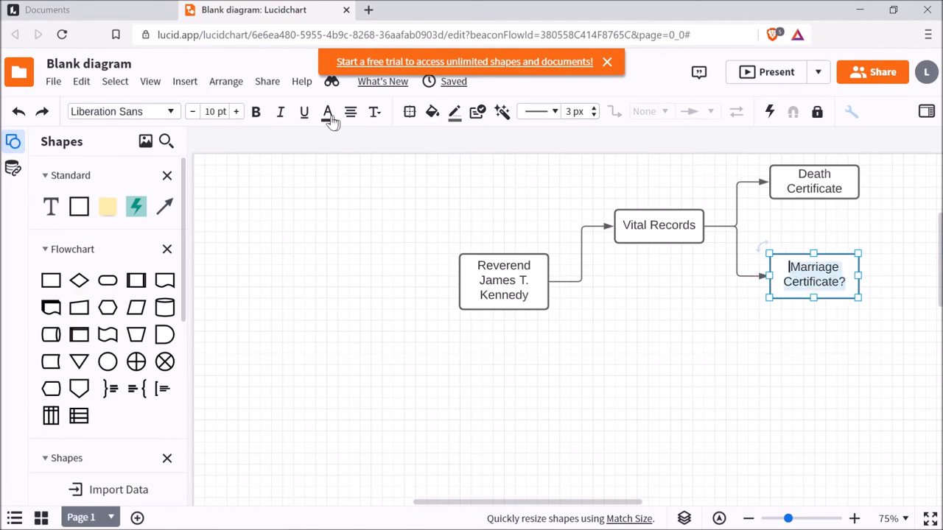
{"action": "left_click", "coordinate": [328, 112]}
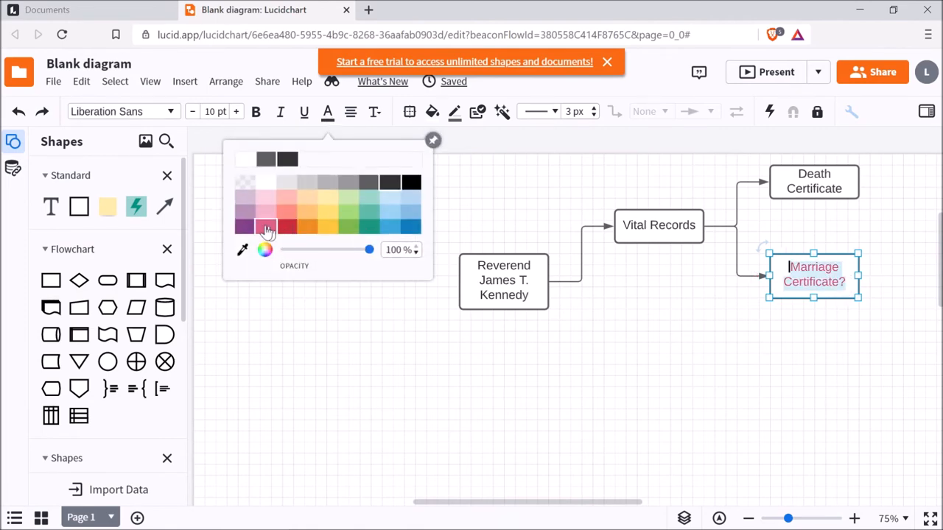
{"action": "left_click", "coordinate": [265, 229]}
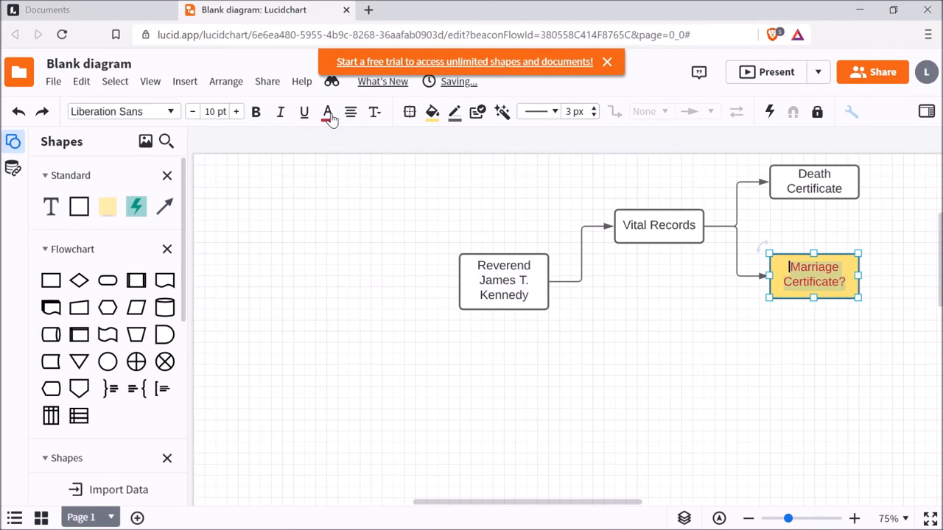
{"action": "left_click", "coordinate": [328, 112]}
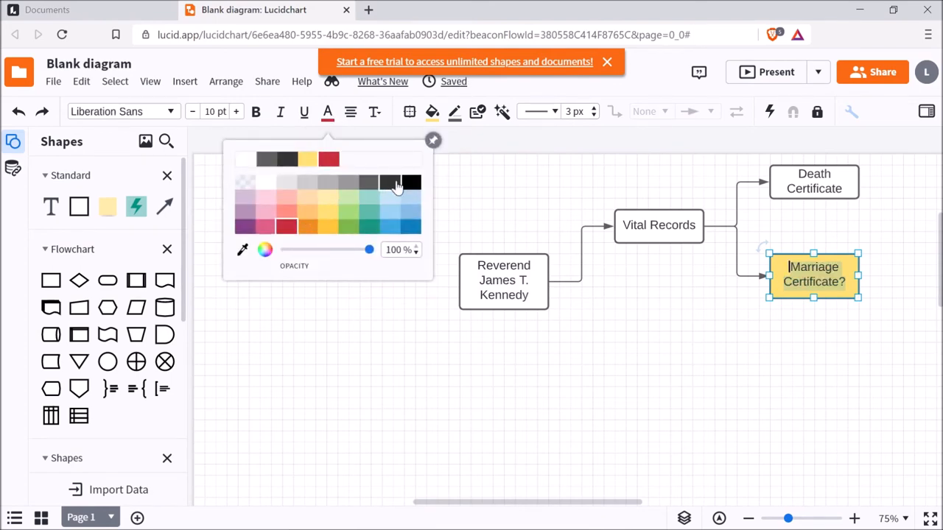
{"action": "left_click", "coordinate": [704, 334]}
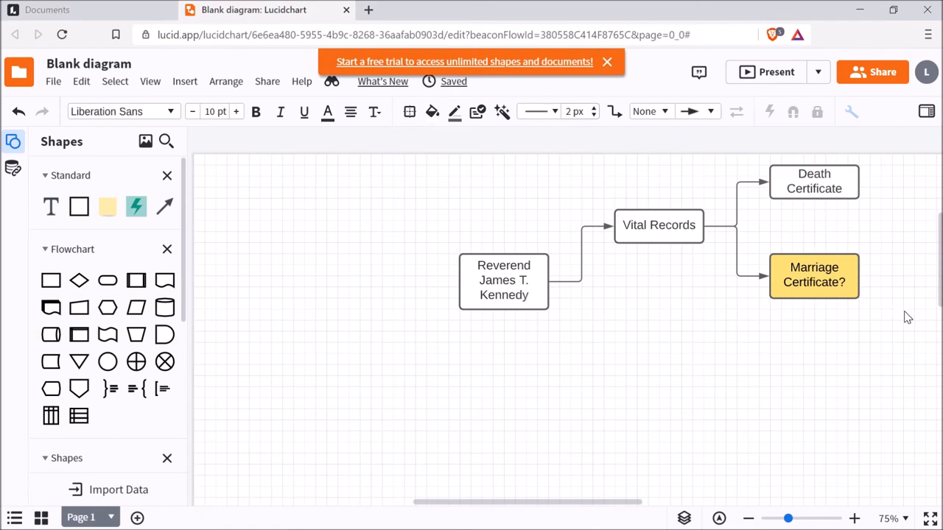
{"action": "mouse_move", "coordinate": [659, 290]}
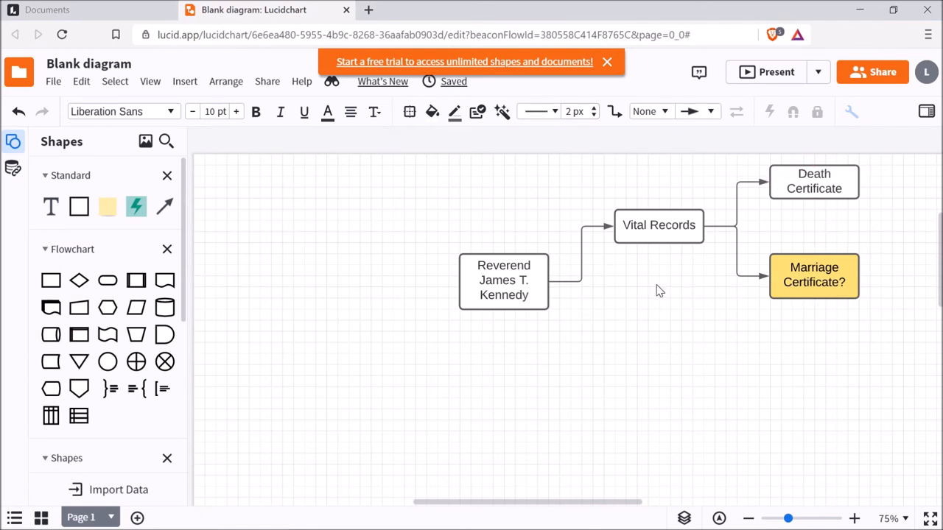
Select the Reverend James T. Kennedy box and fill it light grey.
{"action": "left_click", "coordinate": [503, 282]}
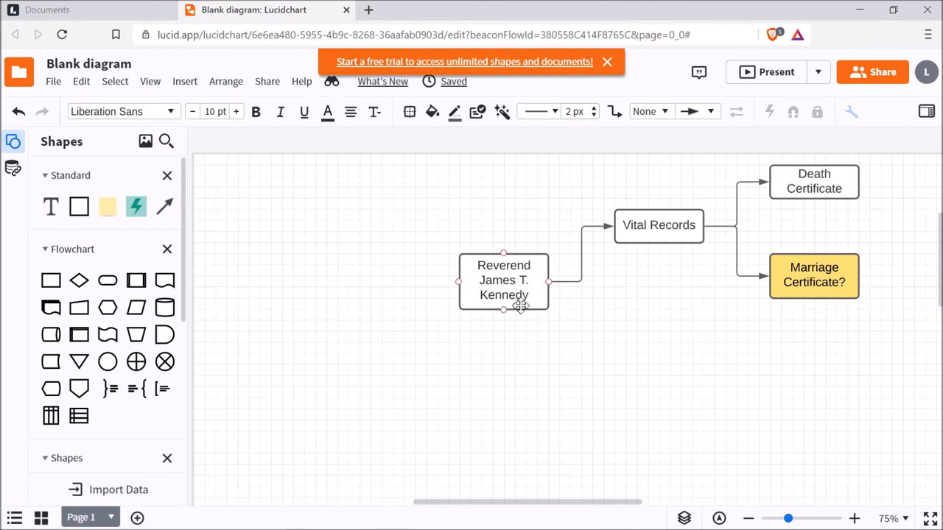
{"action": "left_click", "coordinate": [504, 280]}
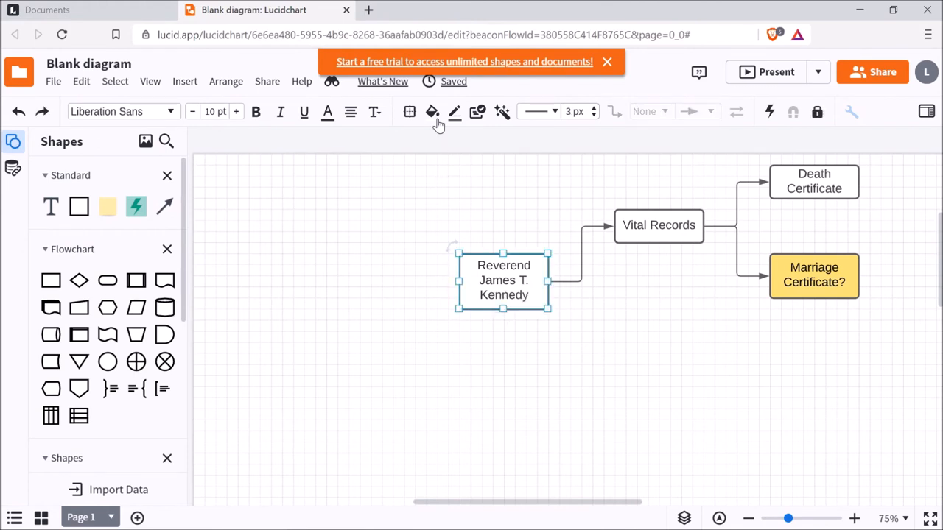
{"action": "left_click", "coordinate": [433, 111]}
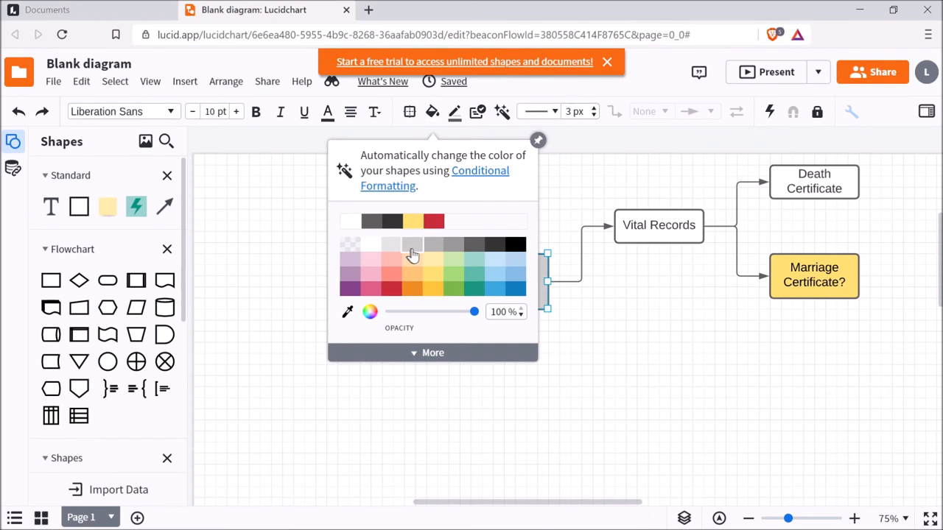
{"action": "mouse_move", "coordinate": [420, 253]}
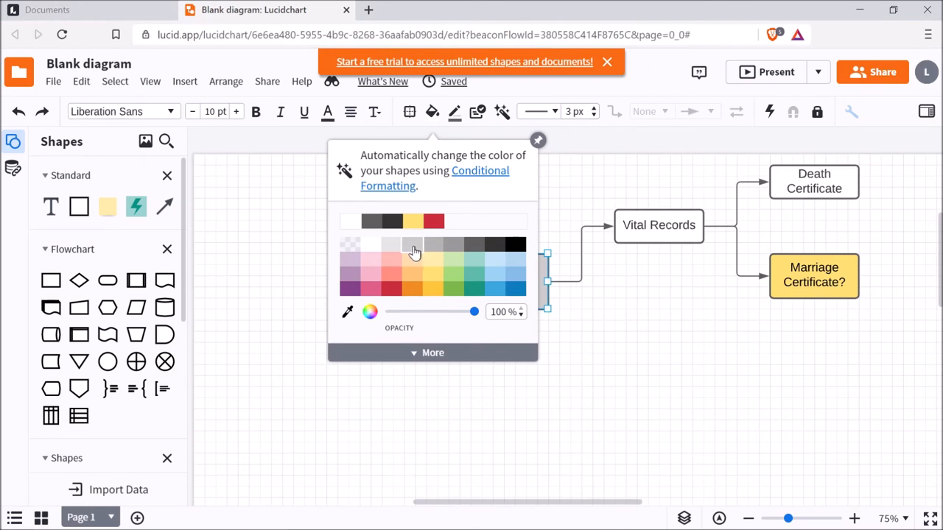
{"action": "mouse_move", "coordinate": [414, 253]}
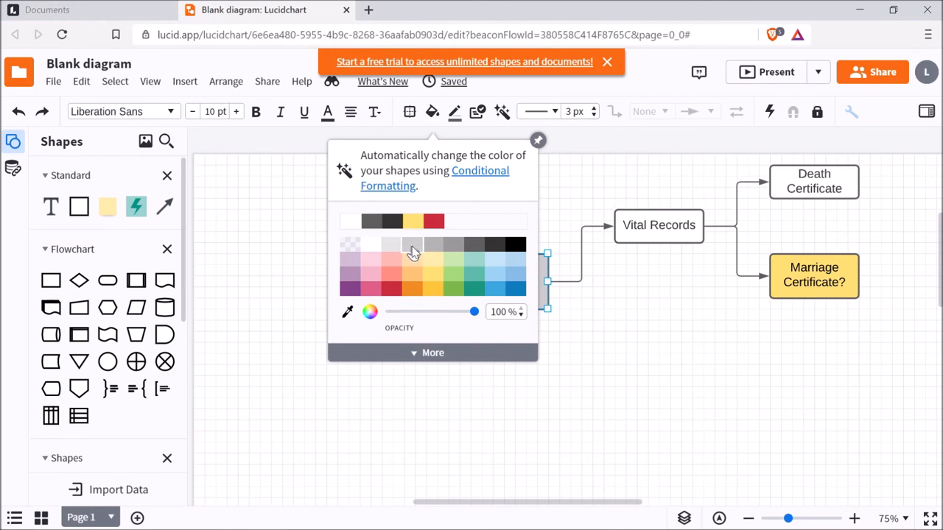
{"action": "left_click", "coordinate": [413, 243]}
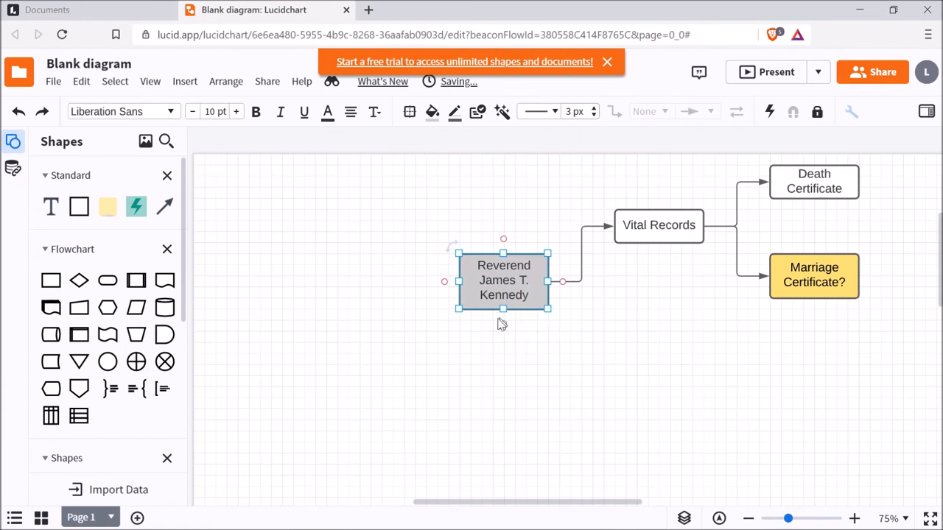
{"action": "mouse_move", "coordinate": [504, 323]}
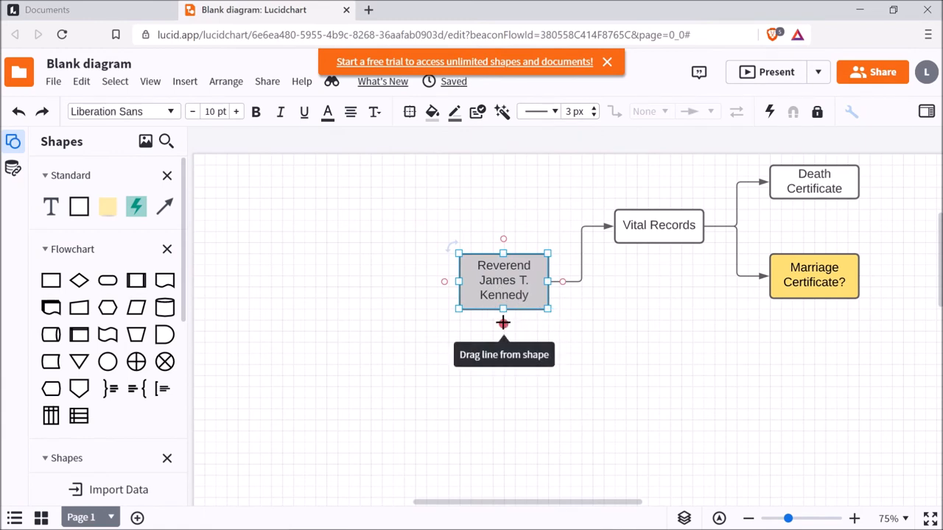
Branch a Census Records box down from Reverend, linked to '1880 Census Record?'.
{"action": "left_click_drag", "start_coordinate": [503, 322], "coordinate": [531, 383]}
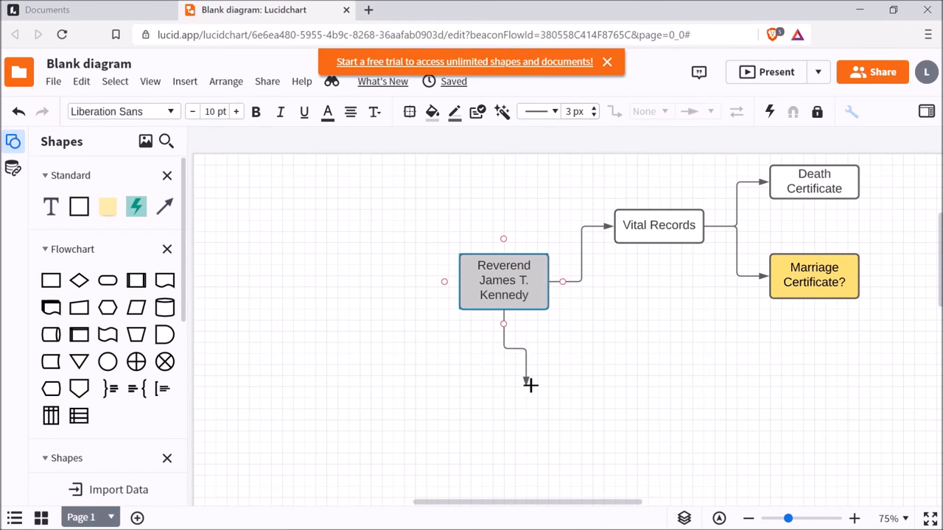
{"action": "left_click_drag", "start_coordinate": [530, 383], "coordinate": [575, 365]}
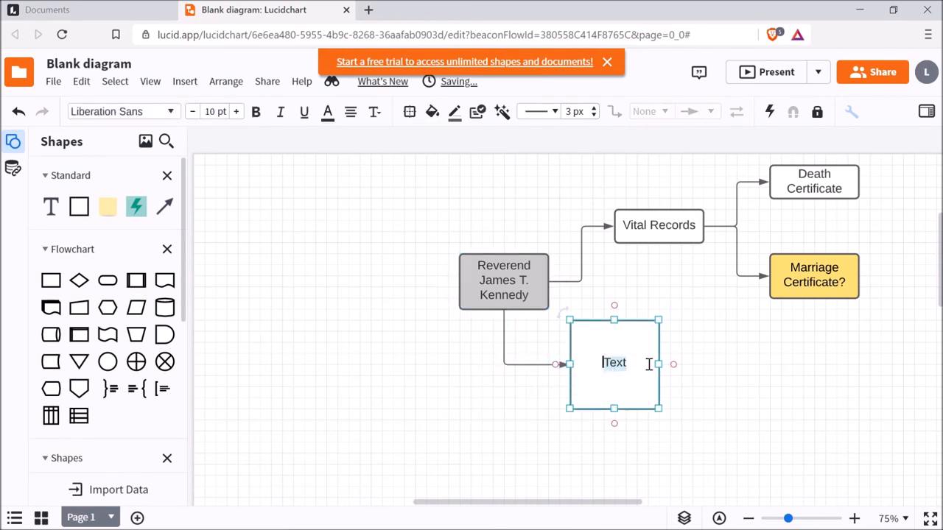
{"action": "type", "text": "Census Records"}
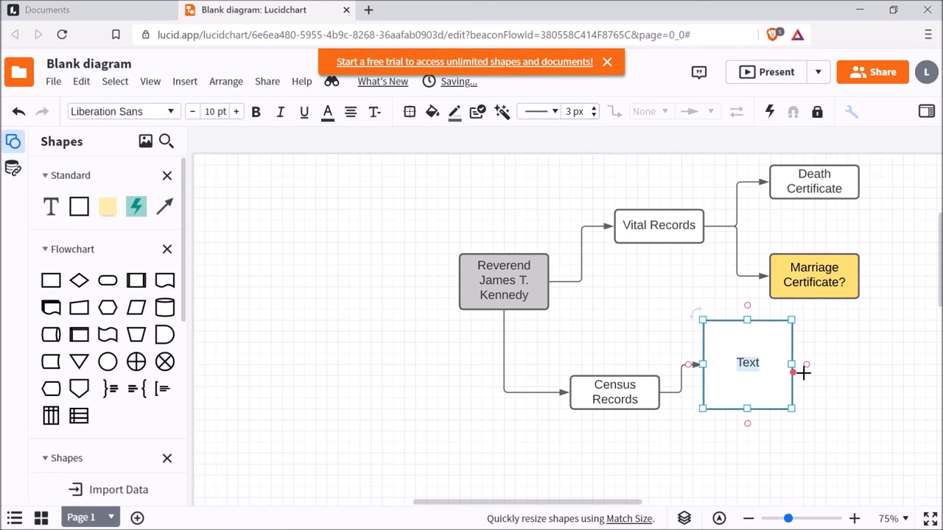
{"action": "type", "text": "1880 Census"}
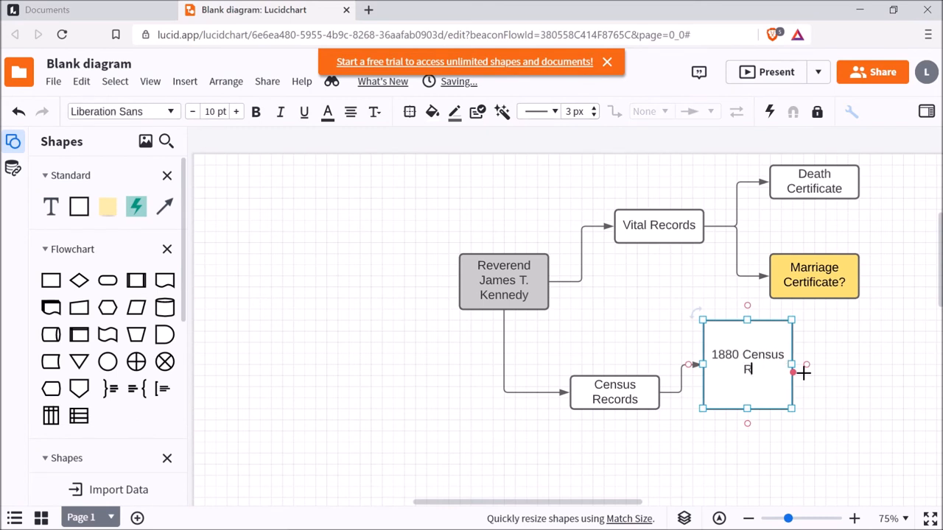
{"action": "type", "text": "Record?"}
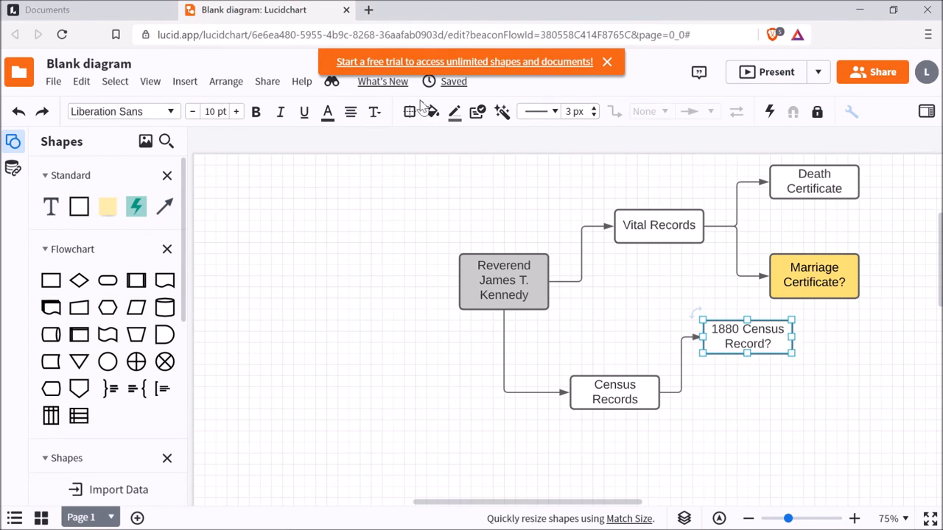
Fill the 1880 Census Record? box light green.
{"action": "left_click", "coordinate": [474, 289]}
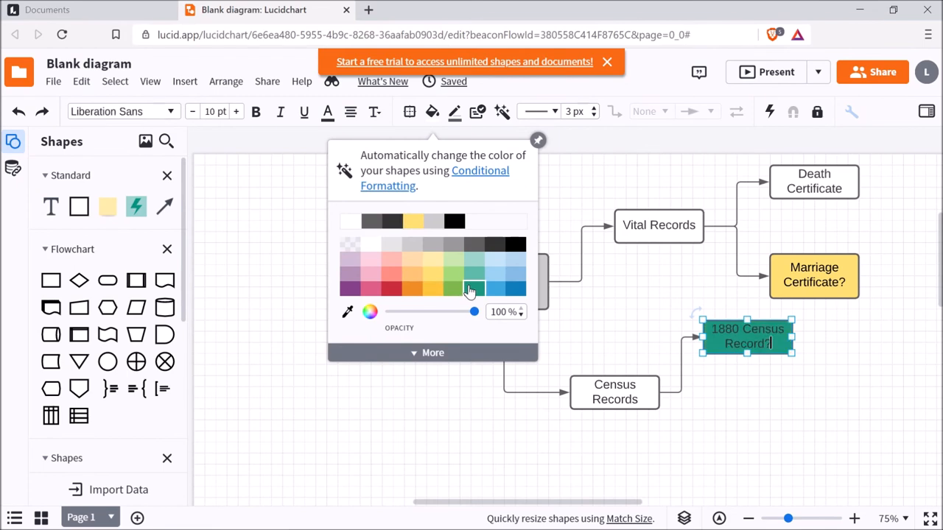
{"action": "left_click", "coordinate": [455, 265]}
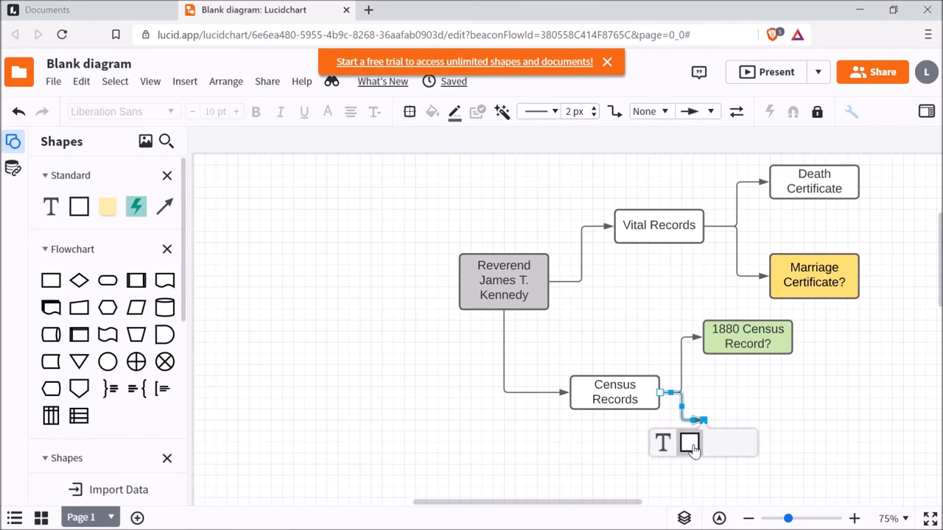
Add a '1900 Census Record' box branching from Census Records.
{"action": "type", "text": "1900"}
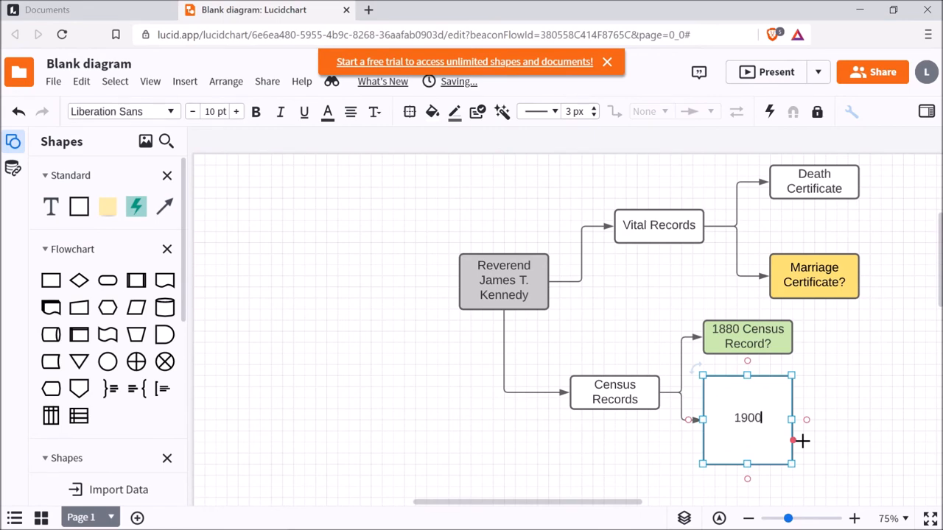
{"action": "mouse_move", "coordinate": [737, 375]}
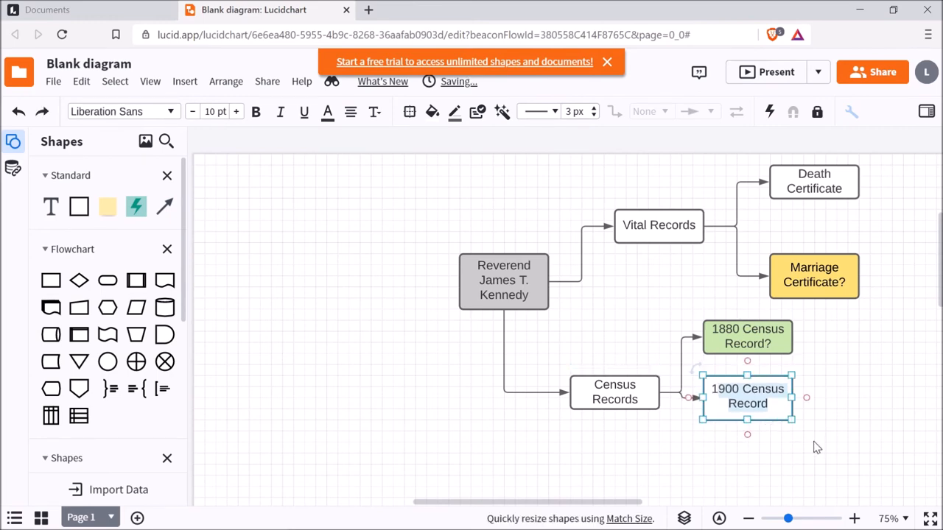
{"action": "double_click", "coordinate": [748, 396]}
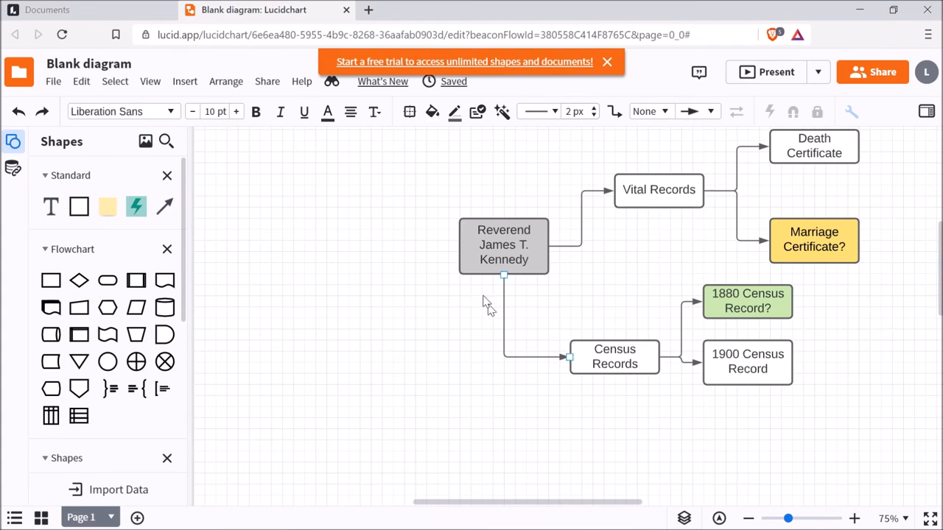
{"action": "mouse_move", "coordinate": [458, 246]}
{"action": "type", "text": "Books"}
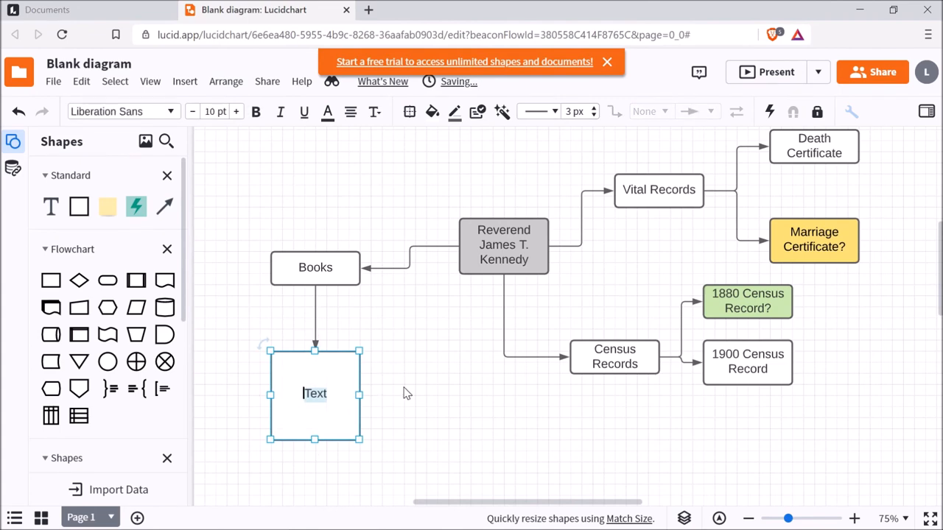
Label the box below Books 'Book 1', then select Marriage Certificate?
{"action": "type", "text": "Book 1"}
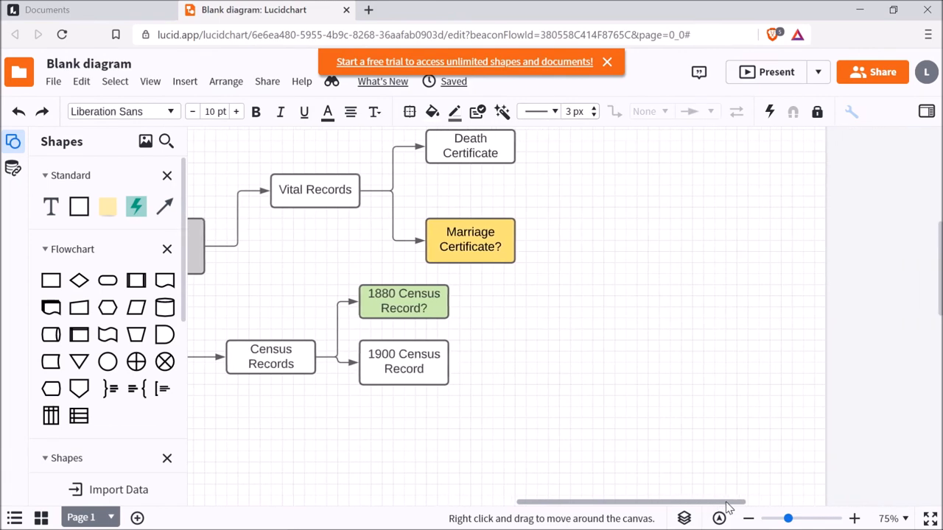
{"action": "left_click", "coordinate": [470, 239]}
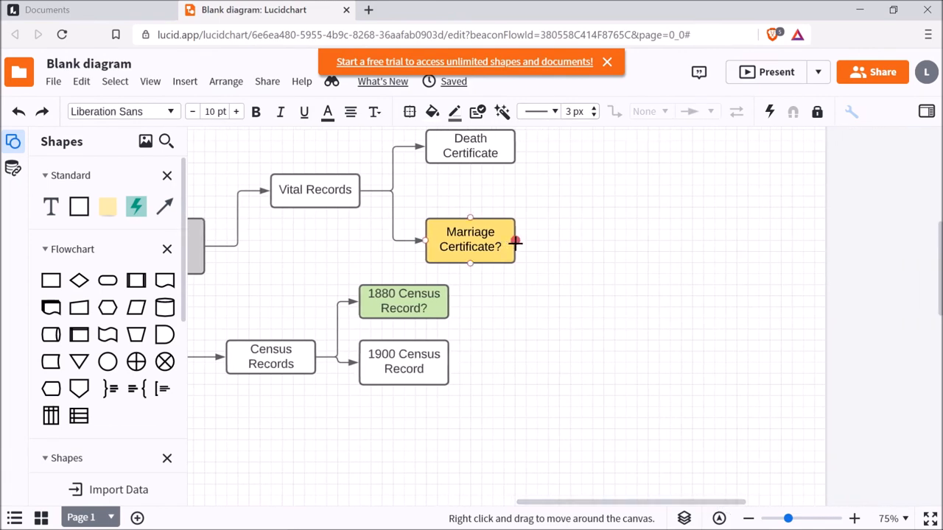
{"action": "mouse_move", "coordinate": [516, 242]}
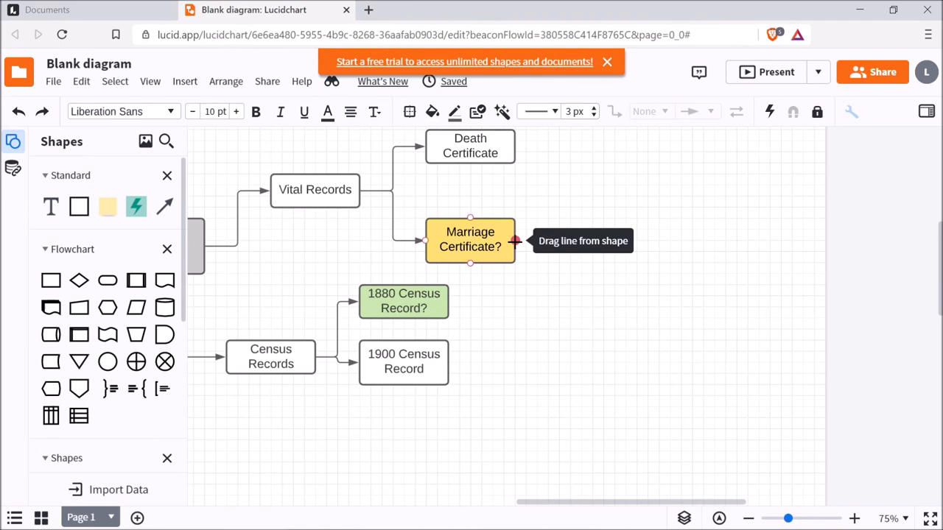
Connect Marriage Certificate? rightward to a new 'Church Records' box.
{"action": "left_click_drag", "start_coordinate": [516, 241], "coordinate": [578, 242]}
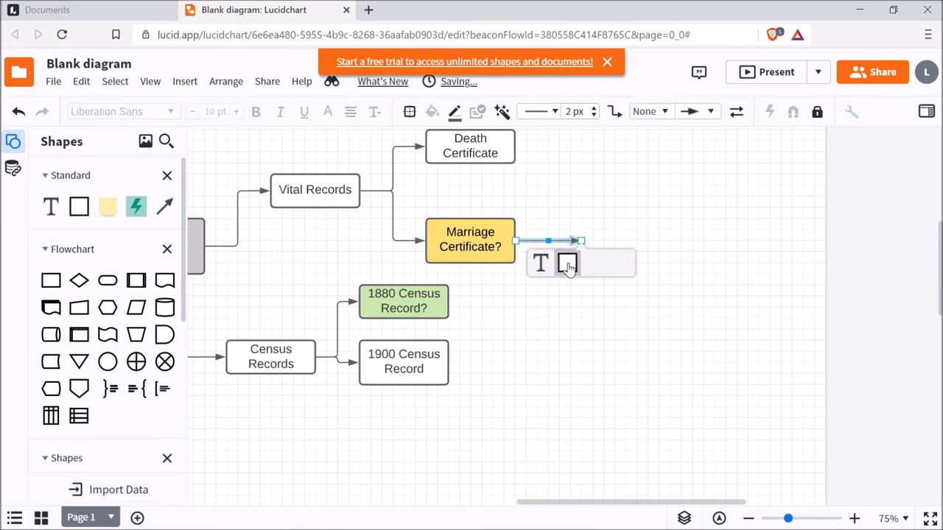
{"action": "left_click", "coordinate": [568, 264]}
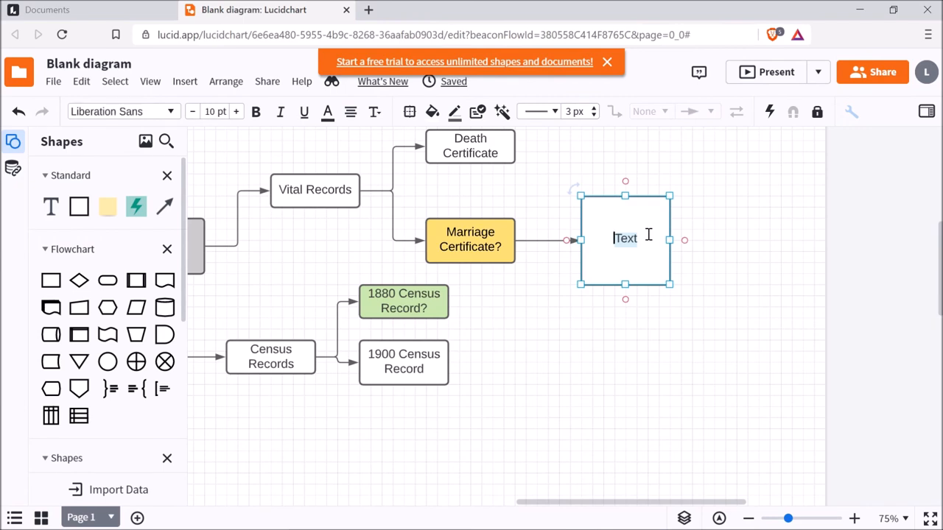
{"action": "type", "text": "Church R"}
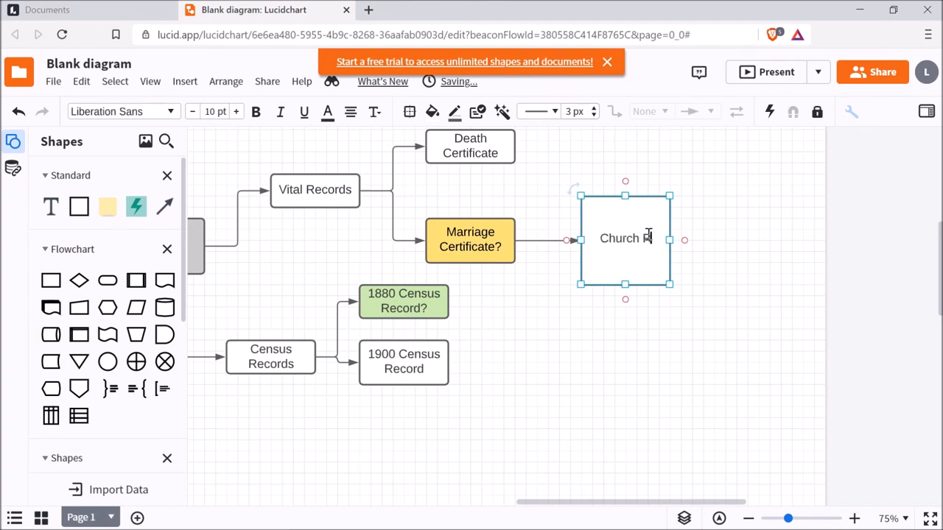
{"action": "type", "text": "Records"}
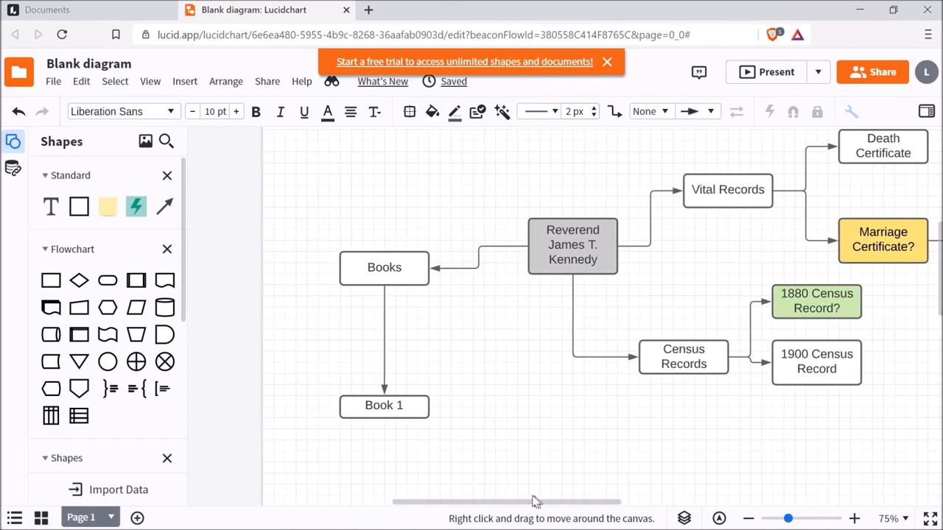
{"action": "scroll", "scroll_direction": "right", "scroll_amount": 3}
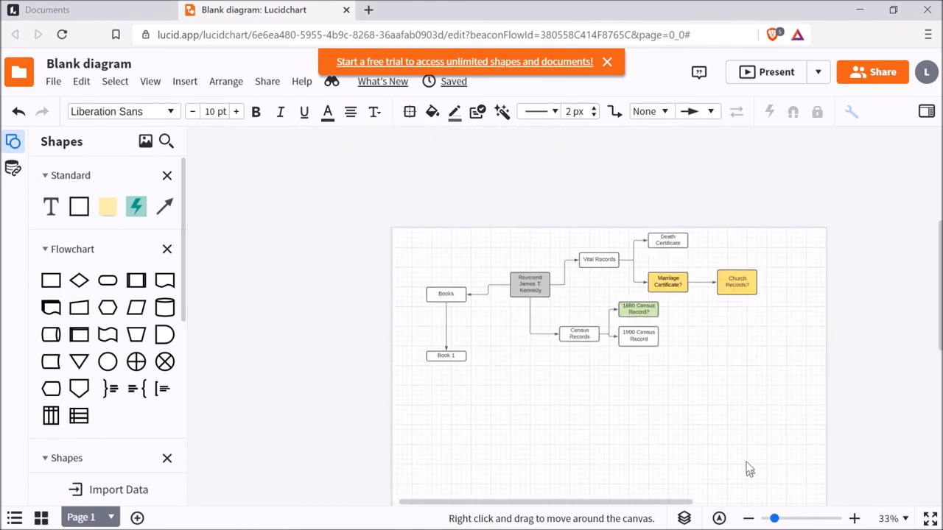
{"action": "mouse_move", "coordinate": [753, 450]}
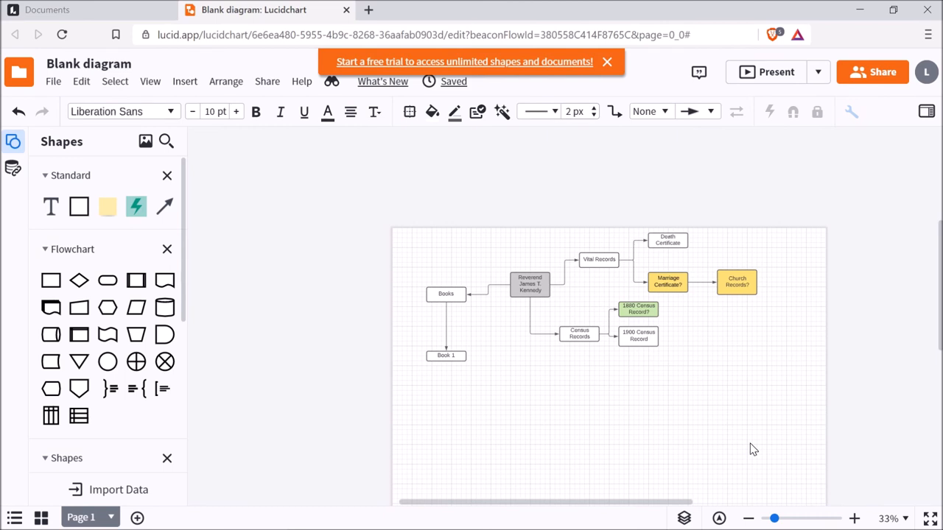
{"action": "mouse_move", "coordinate": [788, 492]}
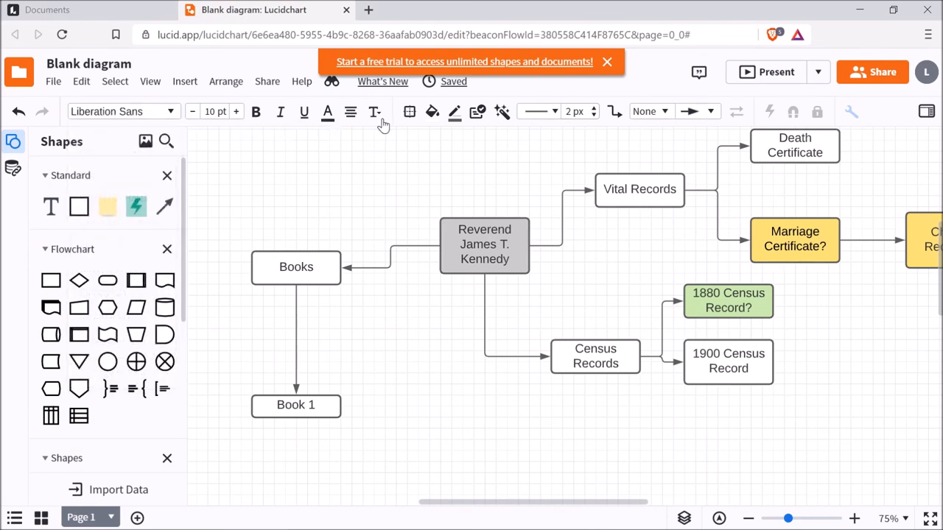
{"action": "mouse_move", "coordinate": [429, 116]}
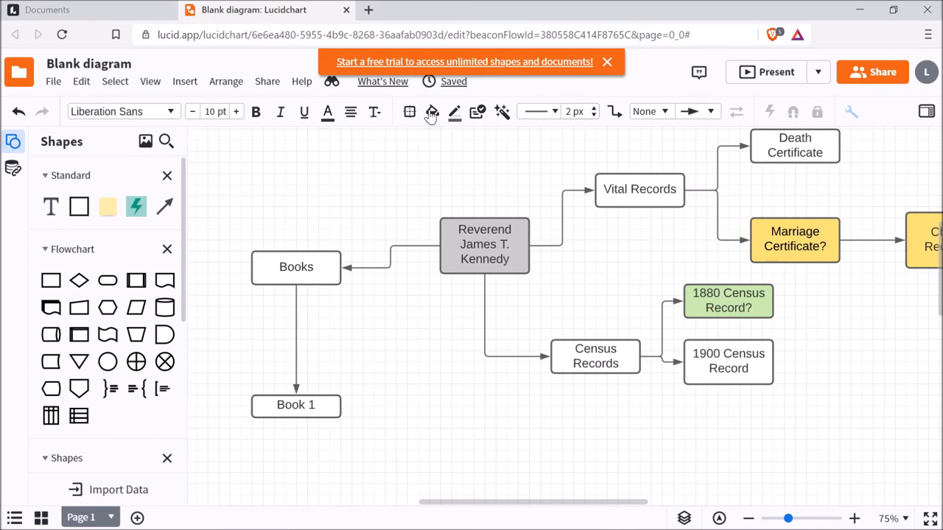
{"action": "mouse_move", "coordinate": [58, 93]}
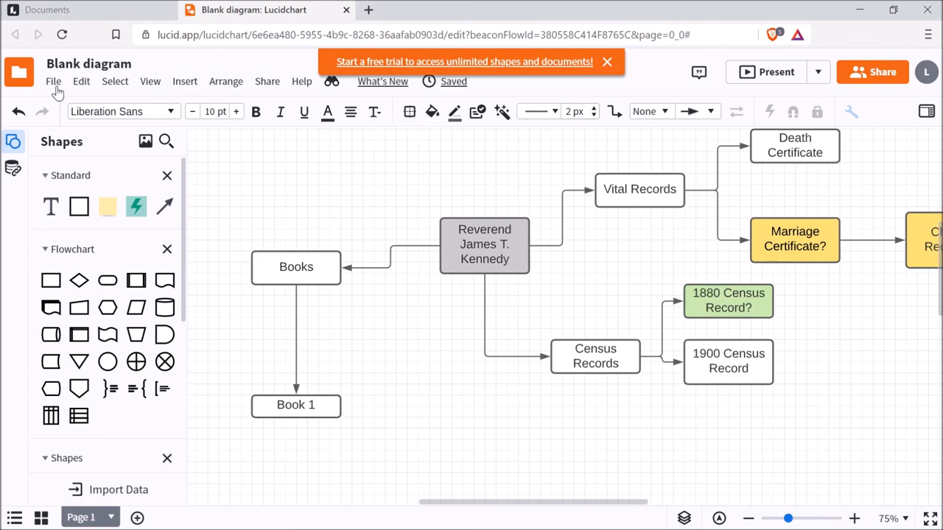
Export the flowchart as a full-canvas PDF and dismiss the congratulations popup.
{"action": "left_click", "coordinate": [53, 81]}
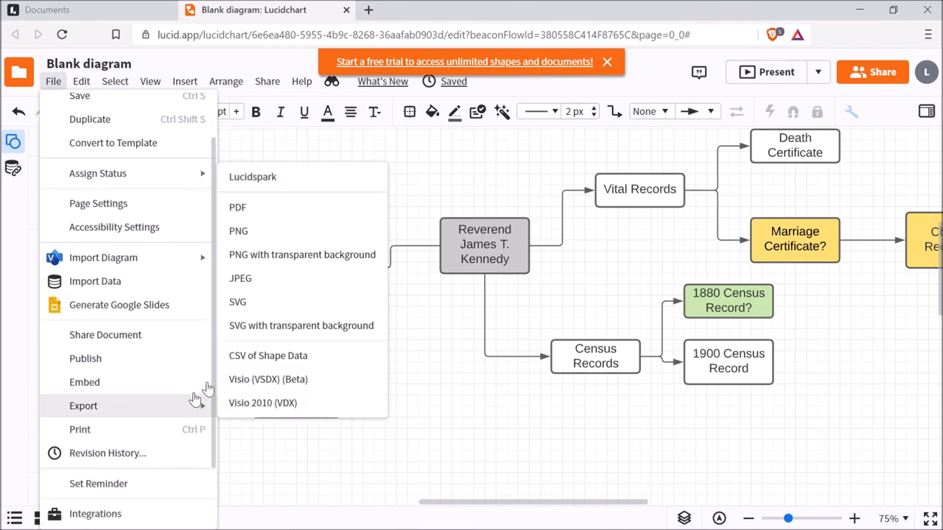
{"action": "mouse_move", "coordinate": [237, 207]}
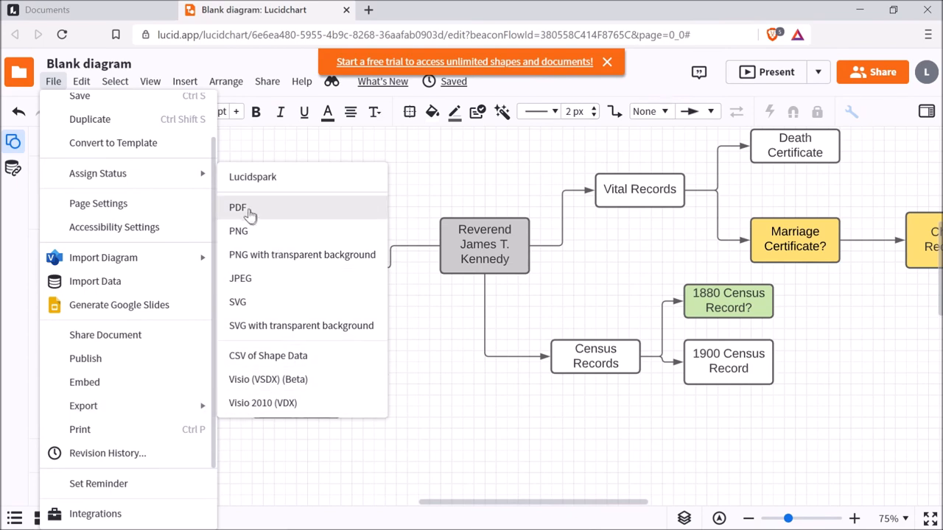
{"action": "left_click", "coordinate": [237, 207]}
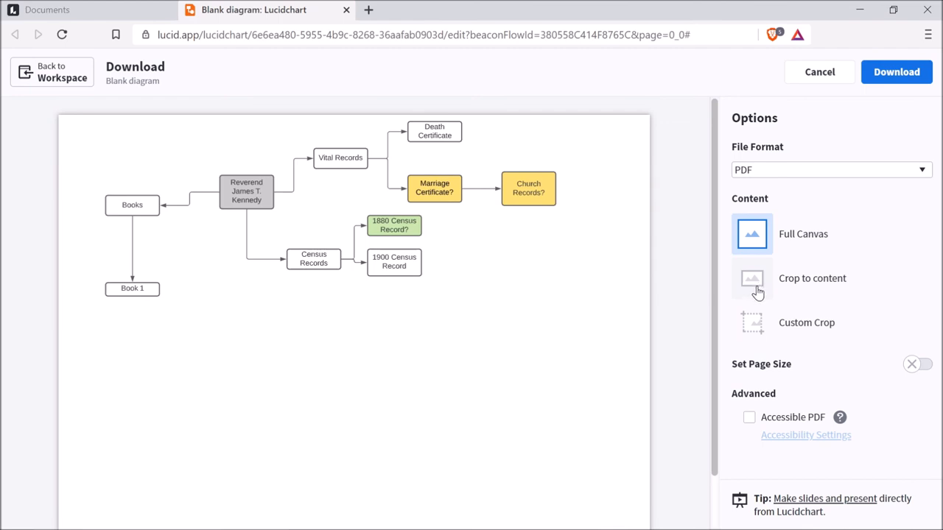
{"action": "left_click", "coordinate": [752, 278]}
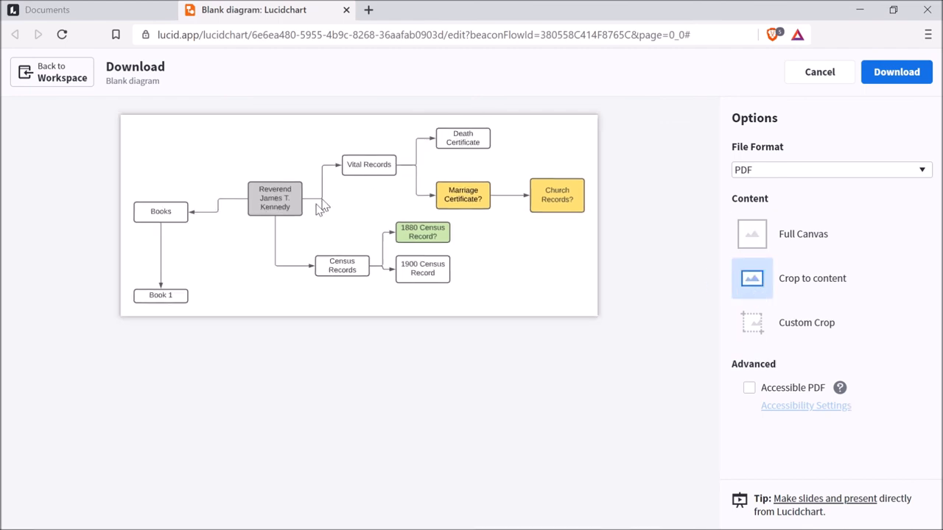
{"action": "mouse_move", "coordinate": [455, 215]}
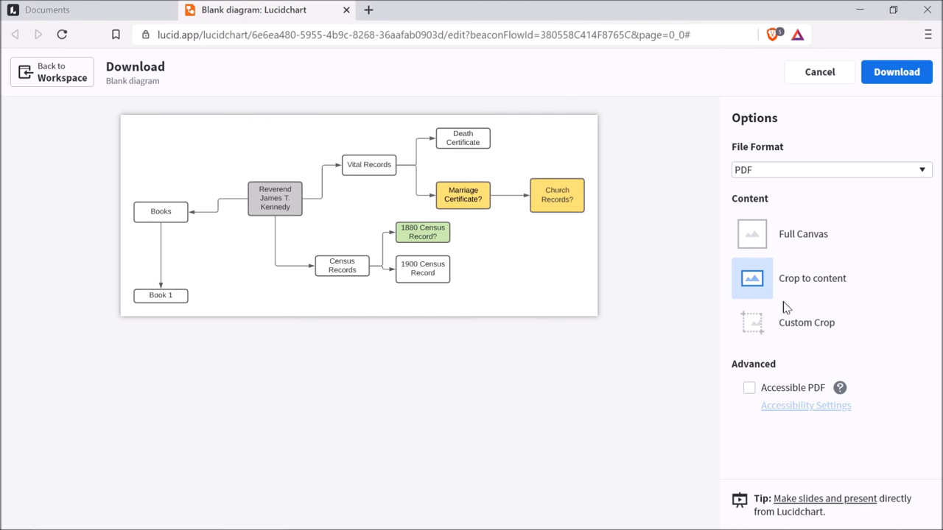
{"action": "left_click", "coordinate": [752, 323]}
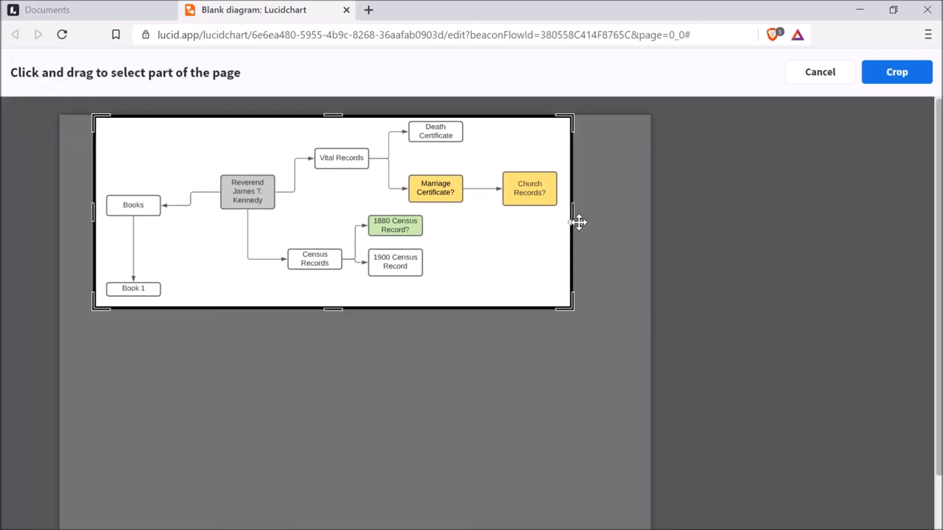
{"action": "left_click_drag", "start_coordinate": [567, 222], "coordinate": [582, 223]}
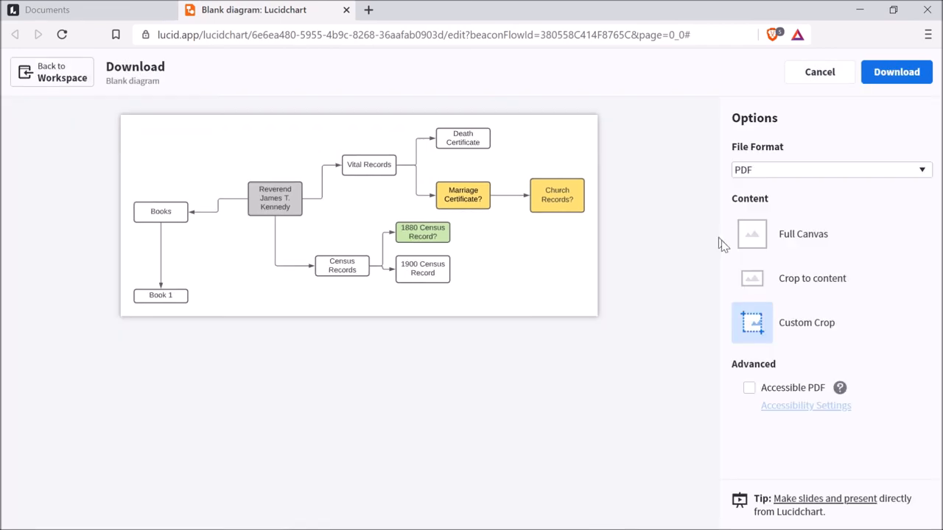
{"action": "left_click", "coordinate": [752, 233]}
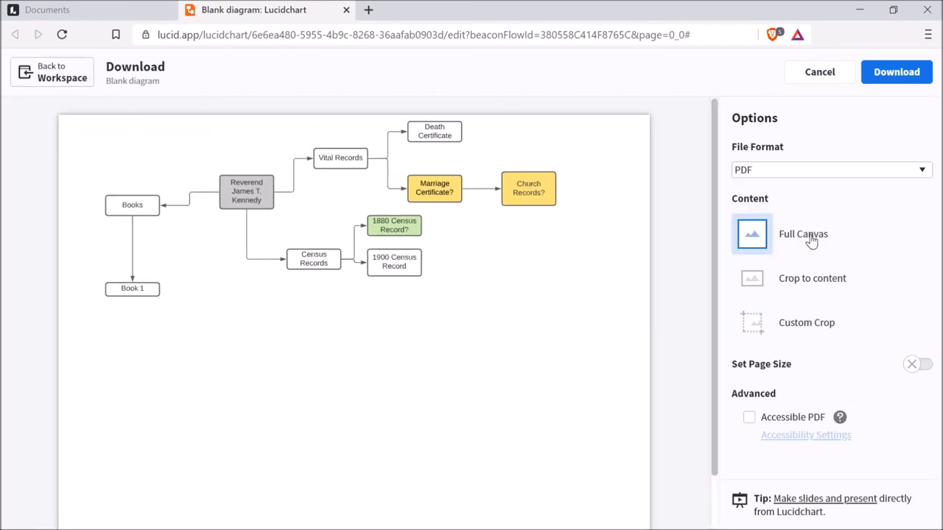
{"action": "left_click", "coordinate": [897, 71]}
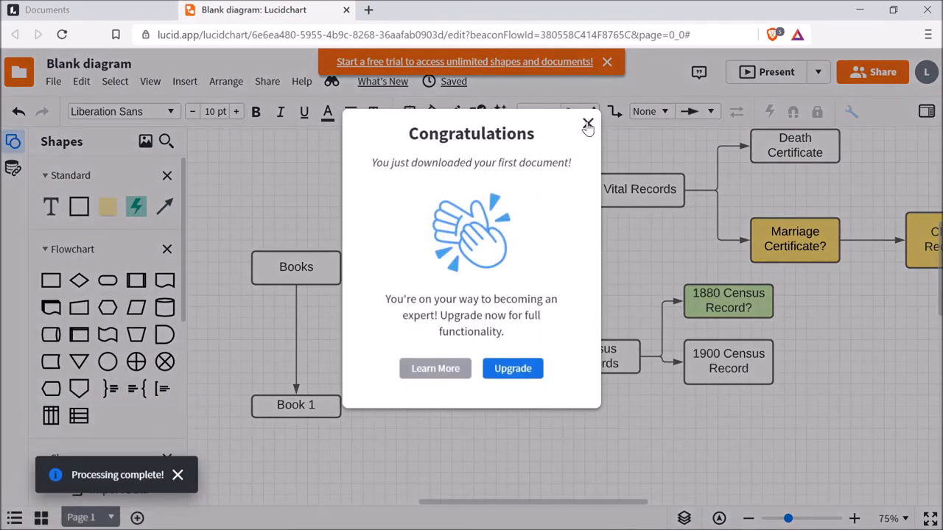
{"action": "left_click", "coordinate": [588, 122]}
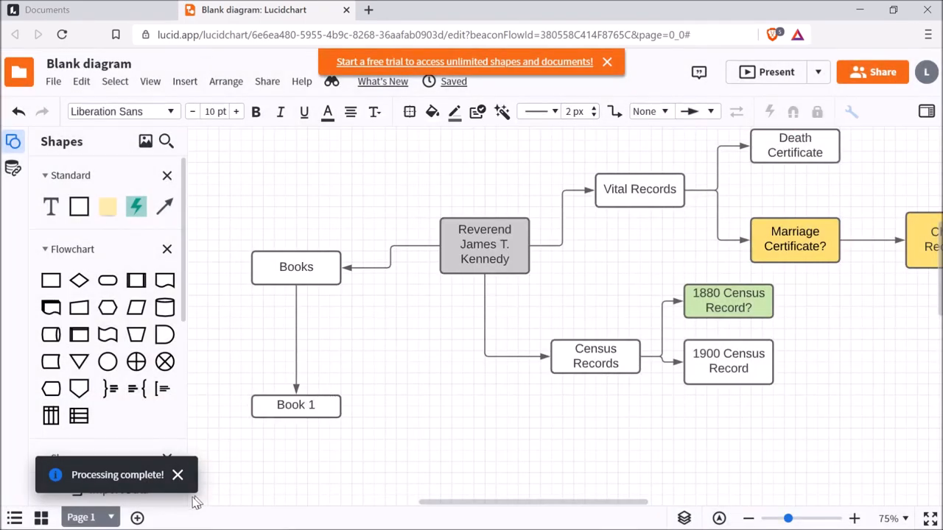
Rename the diagram 'Research Log for Reverend Kennedy' and turn on shareable link access.
{"action": "left_click", "coordinate": [177, 475]}
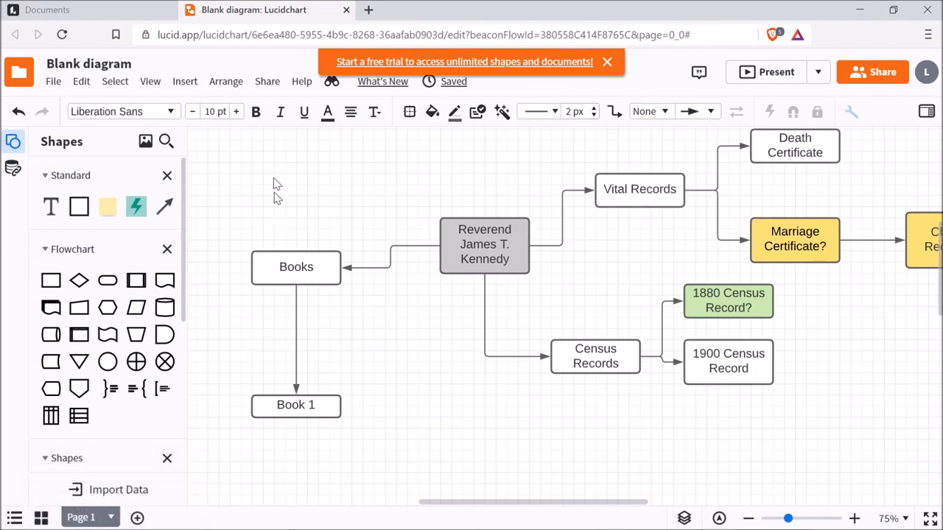
{"action": "left_click", "coordinate": [267, 81]}
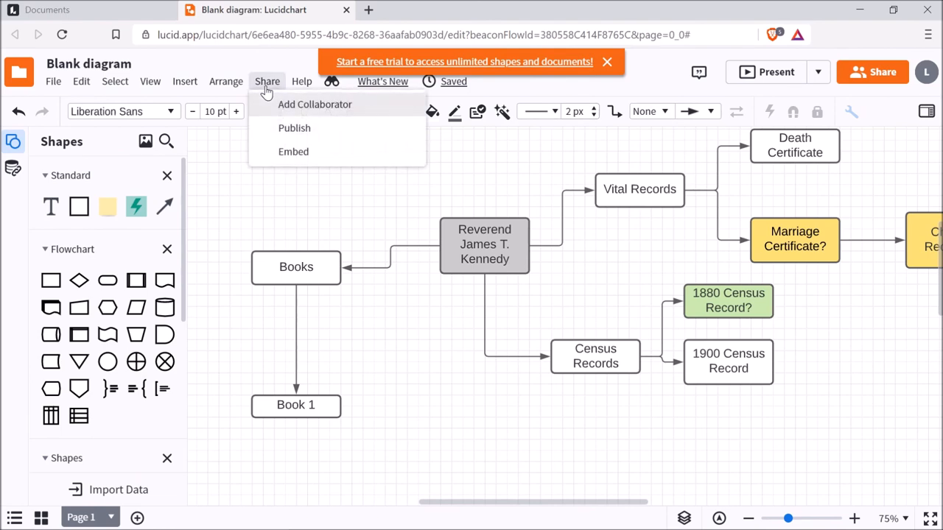
{"action": "mouse_move", "coordinate": [291, 110]}
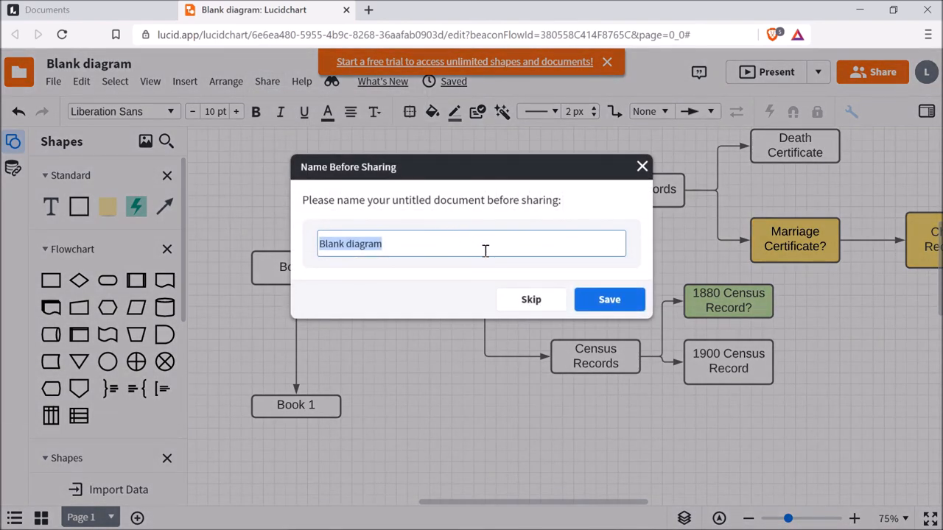
{"action": "type", "text": "Research Log F"}
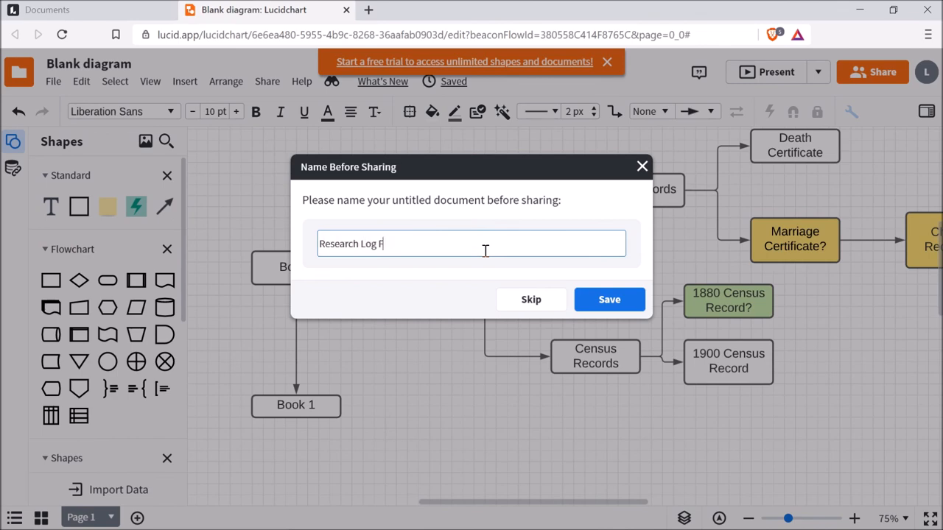
{"action": "type", "text": "or Reverend"}
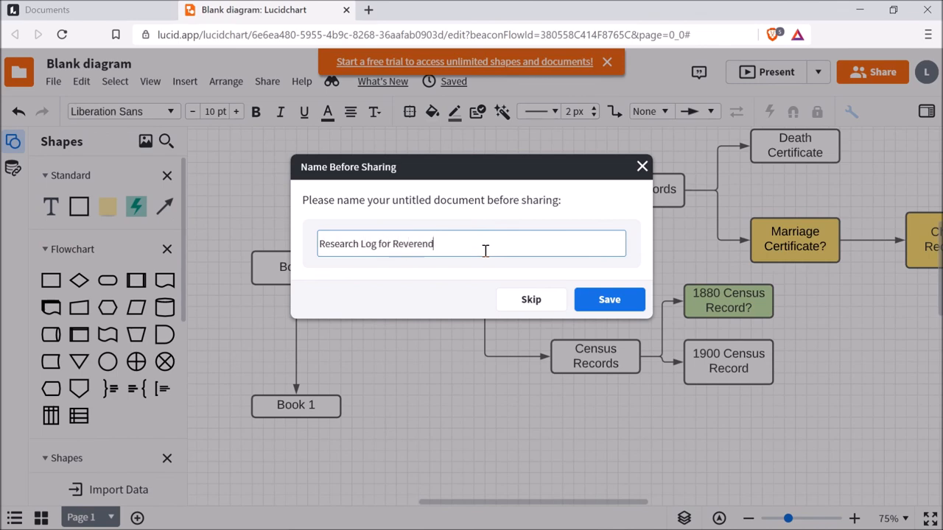
{"action": "type", "text": "Kennedy"}
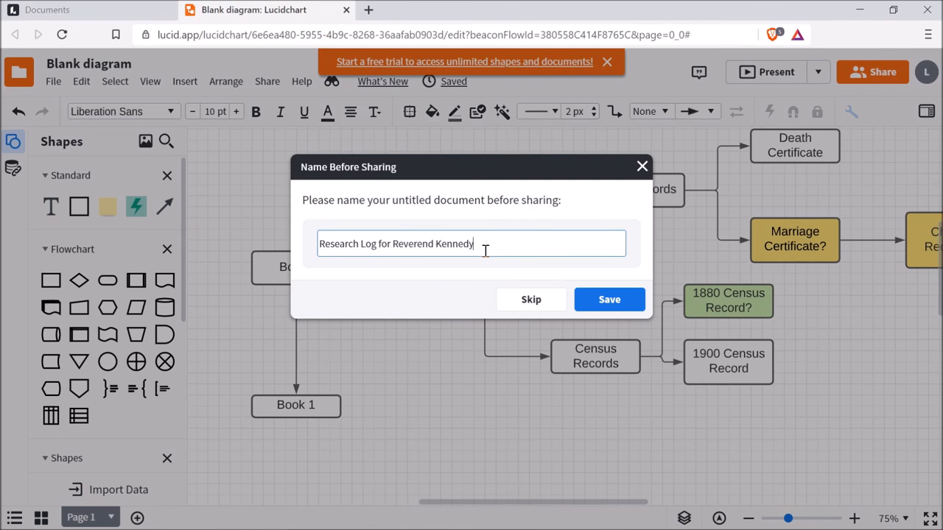
{"action": "left_click", "coordinate": [609, 299]}
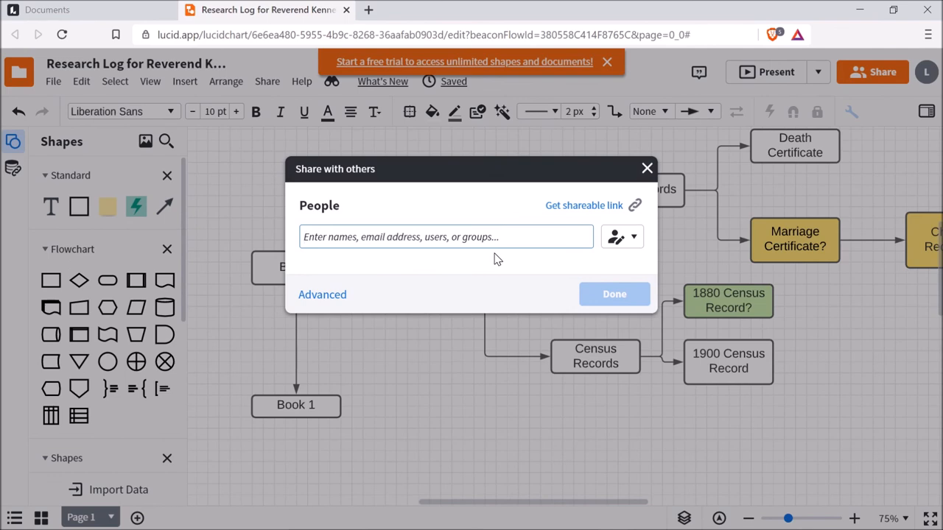
{"action": "left_click", "coordinate": [583, 205]}
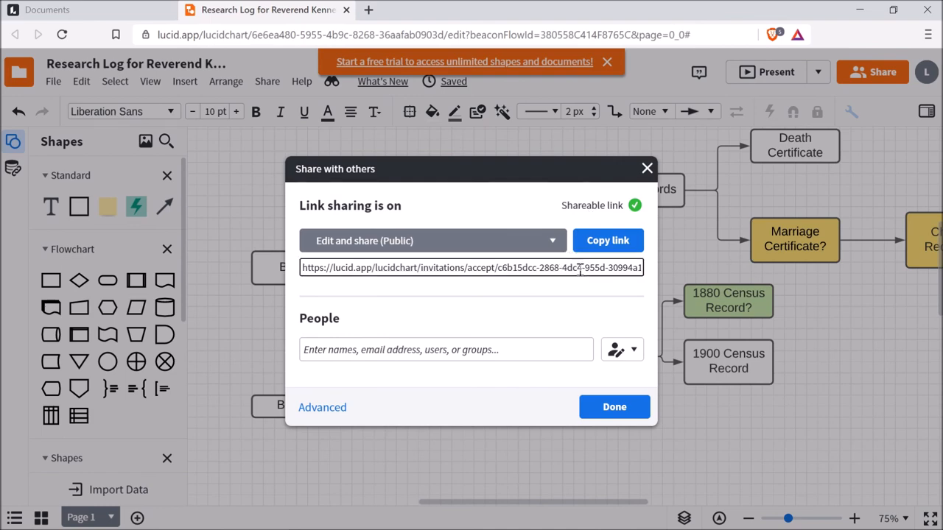
{"action": "triple_click", "coordinate": [471, 267]}
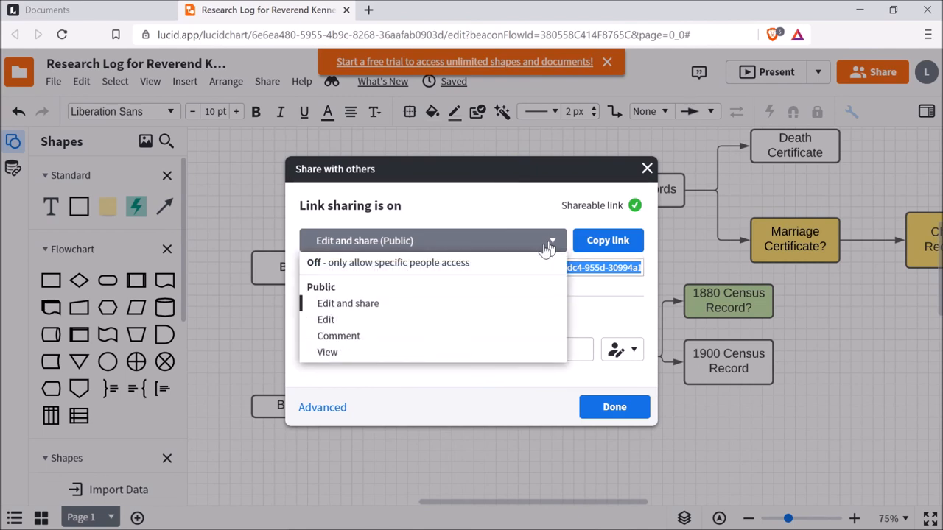
{"action": "mouse_move", "coordinate": [348, 303]}
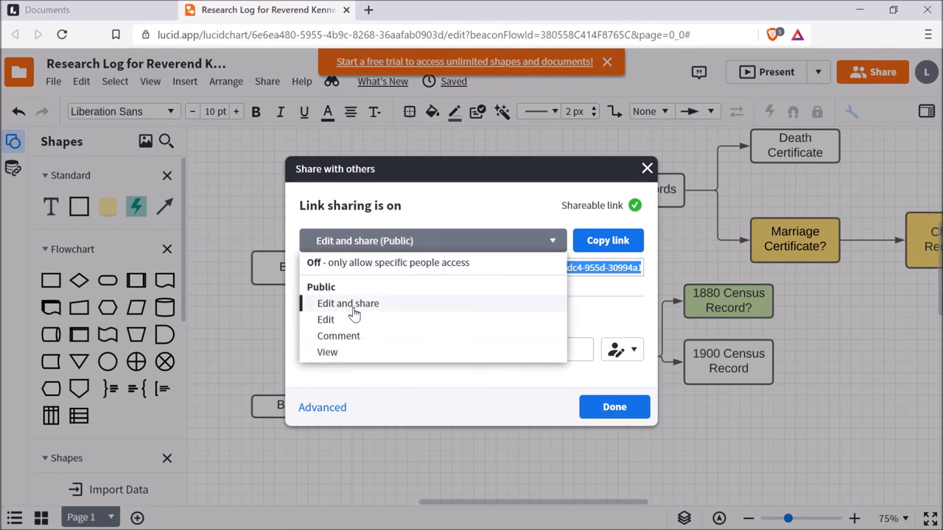
{"action": "mouse_move", "coordinate": [372, 361]}
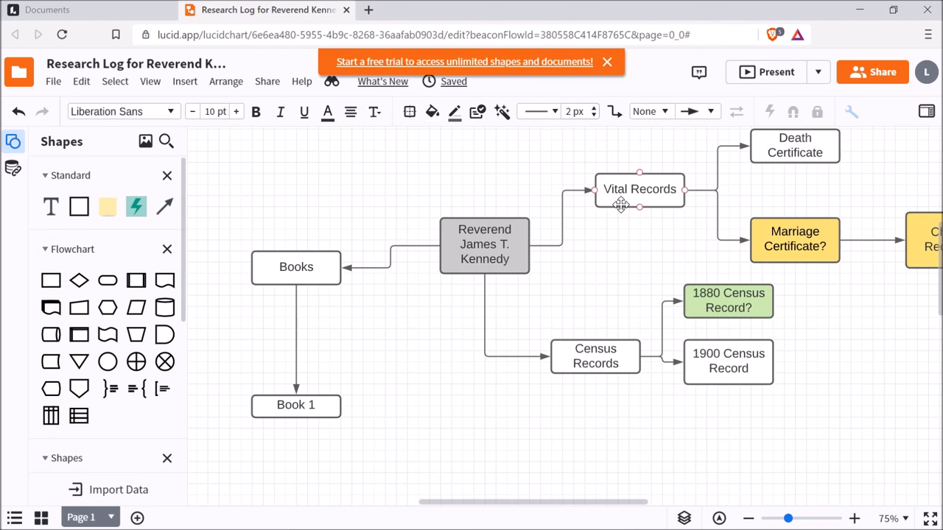
Attach a note reading 'Check out the health…' to the Vital Records box.
{"action": "left_click", "coordinate": [639, 189]}
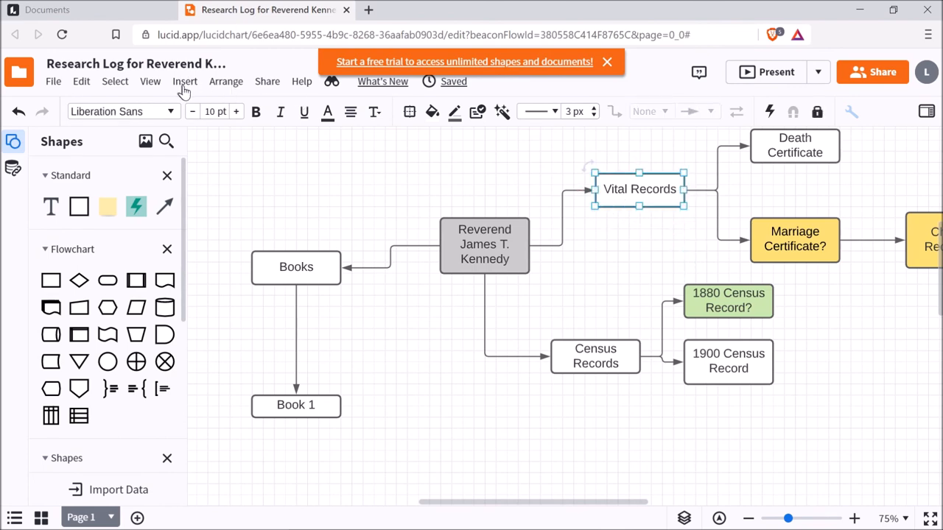
{"action": "left_click", "coordinate": [185, 81]}
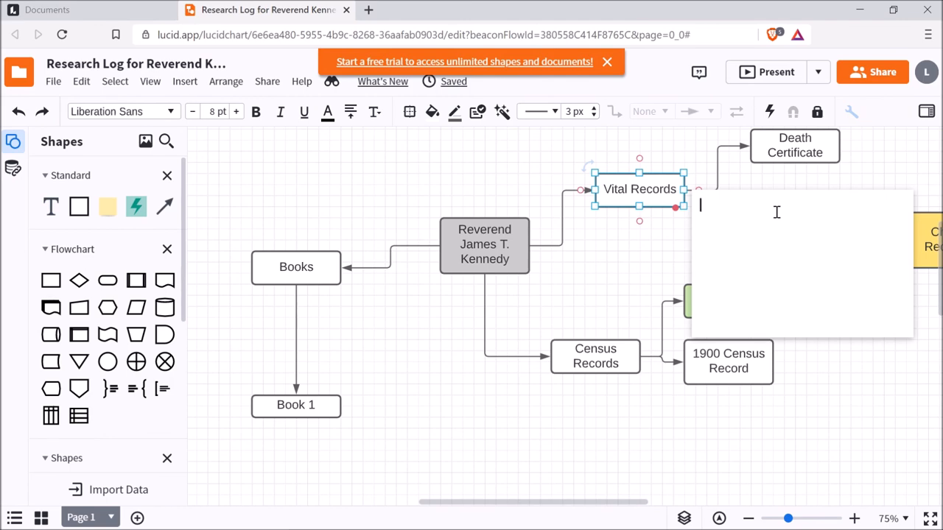
{"action": "type", "text": "d"}
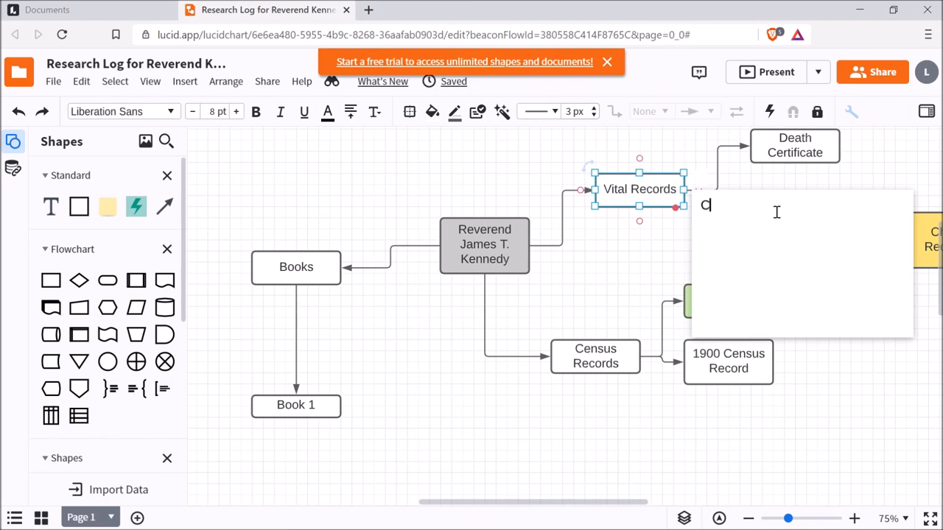
{"action": "type", "text": "heck out the"}
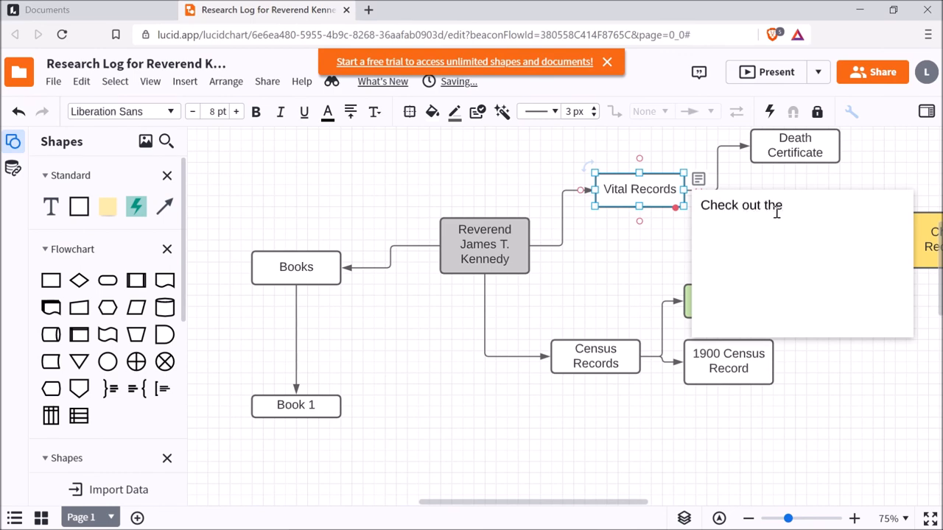
{"action": "type", "text": "health"}
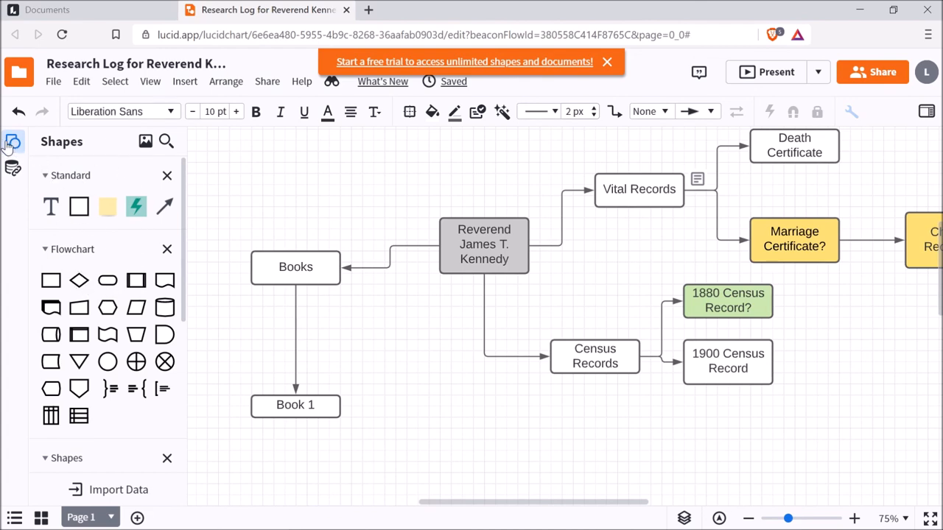
Collapse the shapes library panel to widen the canvas.
{"action": "left_click", "coordinate": [12, 141]}
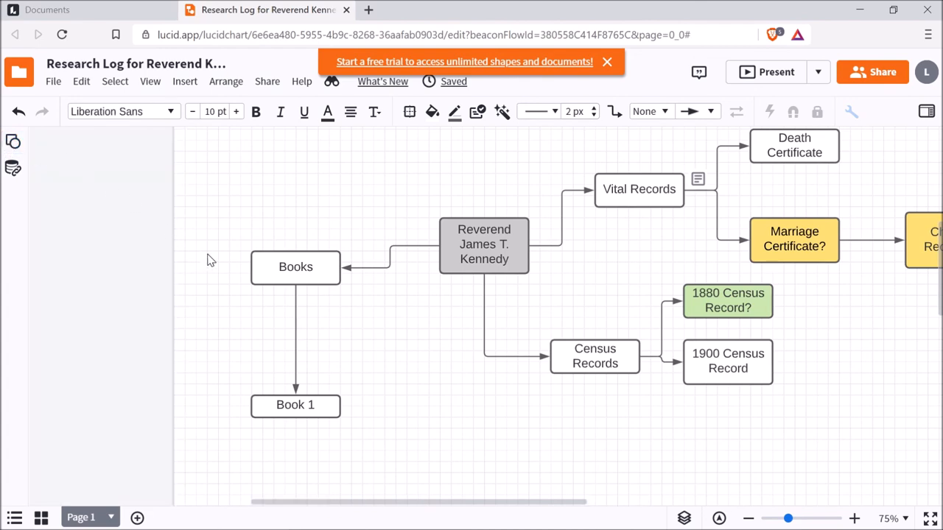
{"action": "mouse_move", "coordinate": [866, 391]}
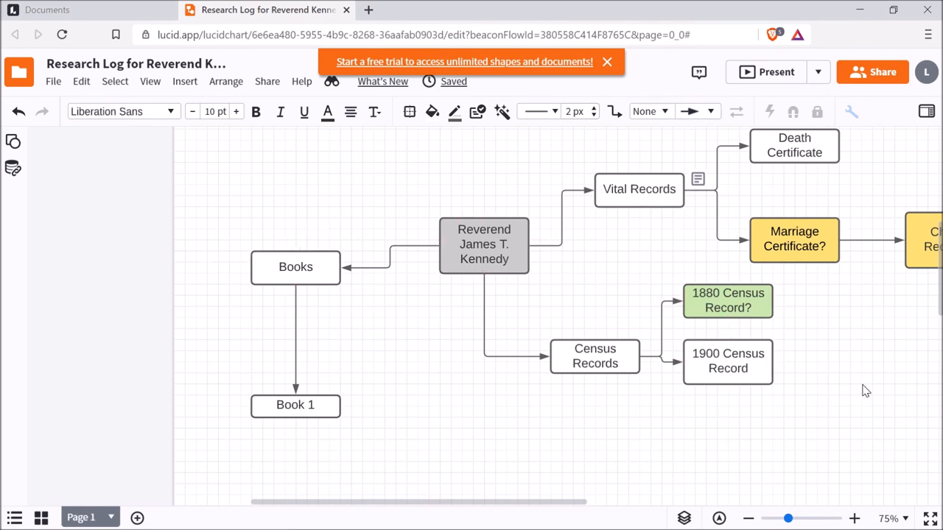
{"action": "mouse_move", "coordinate": [544, 520]}
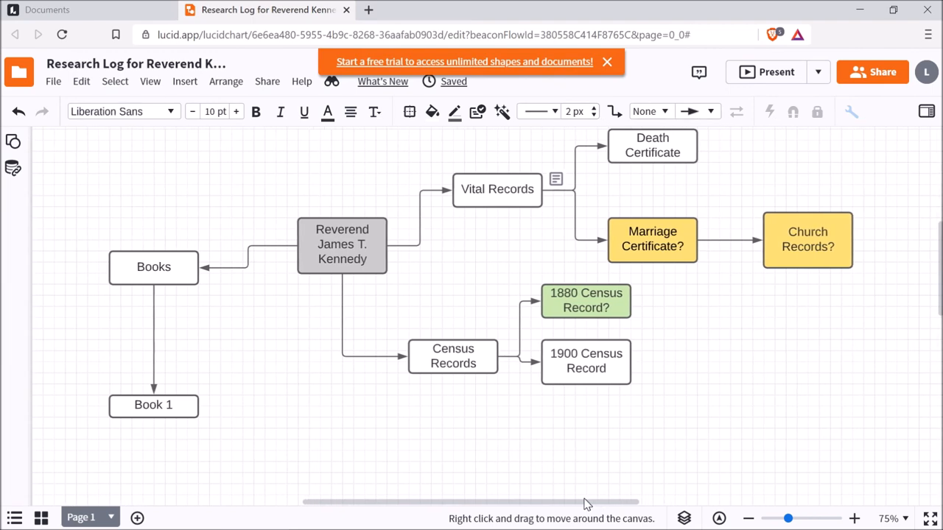
{"action": "mouse_move", "coordinate": [930, 518]}
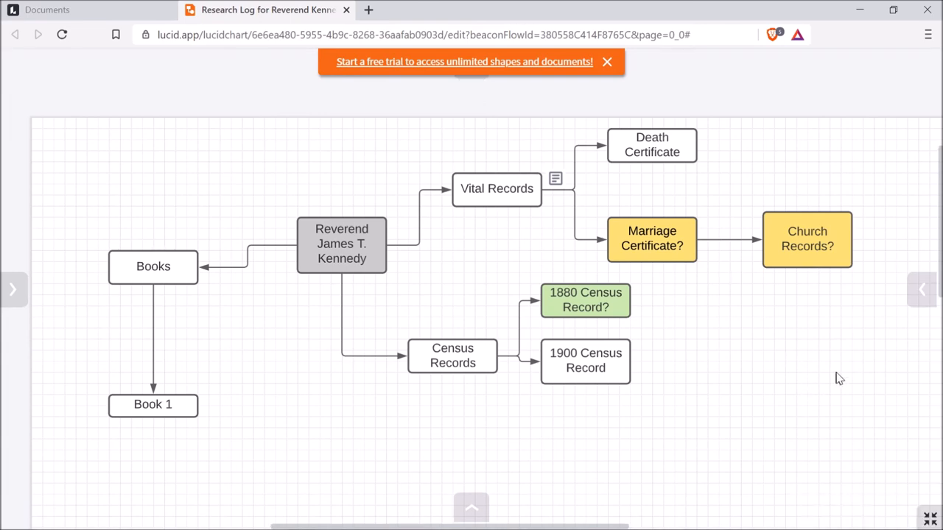
{"action": "mouse_move", "coordinate": [806, 348]}
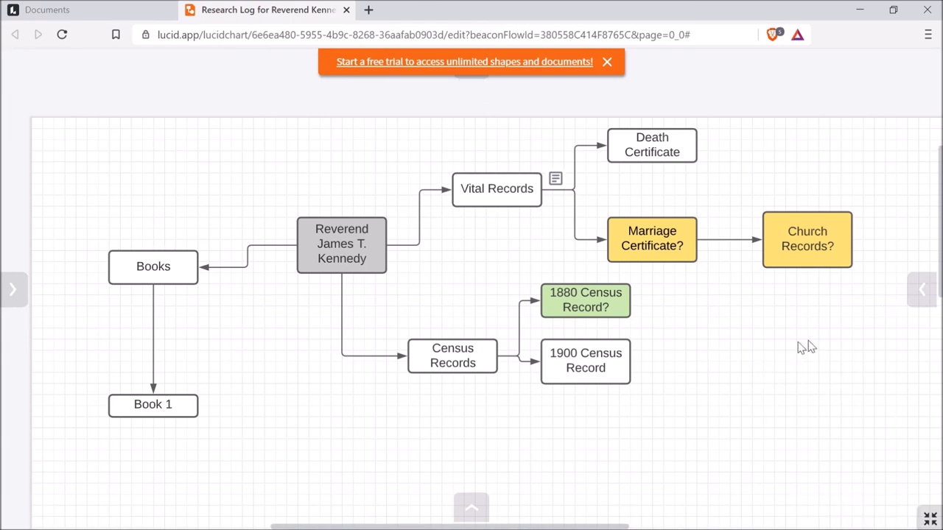